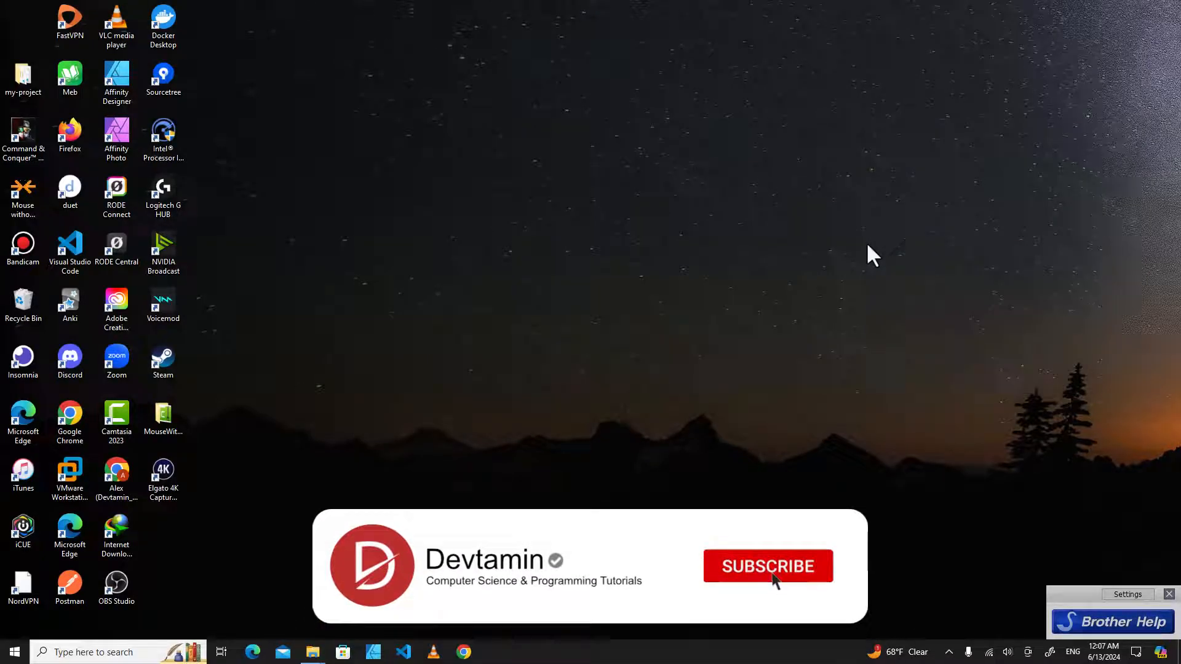
Step: Search Google for 'drupal', then 'xampp' in a new tab, and start the XAMPP for Windows download
click(767, 566)
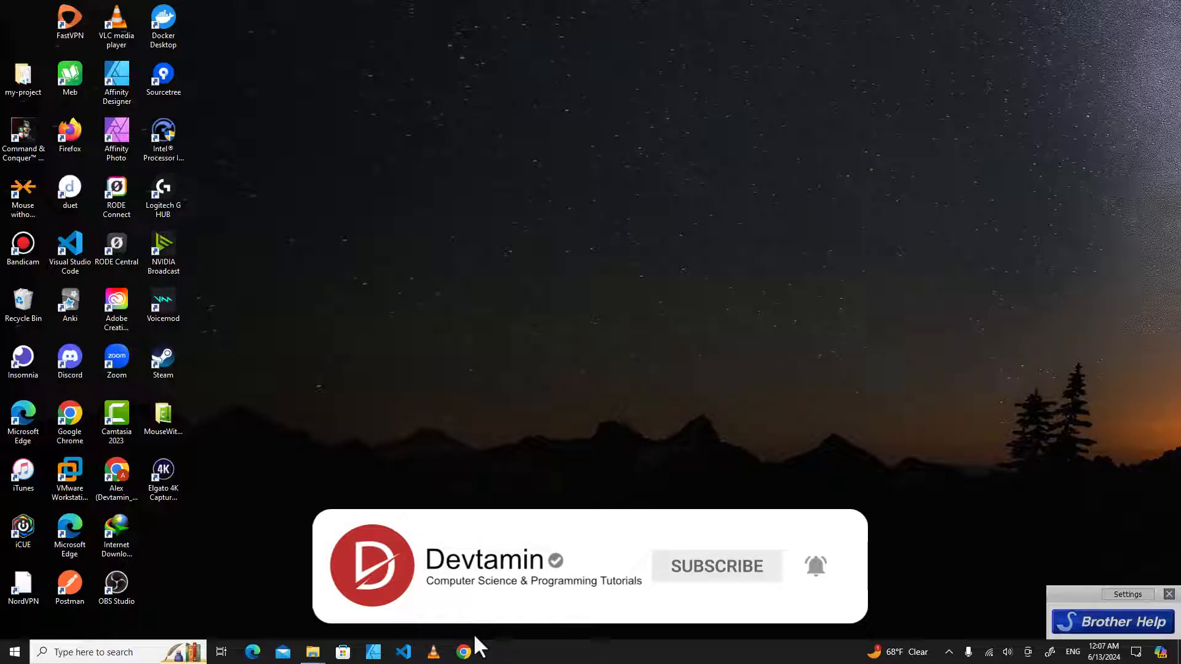
click(494, 651)
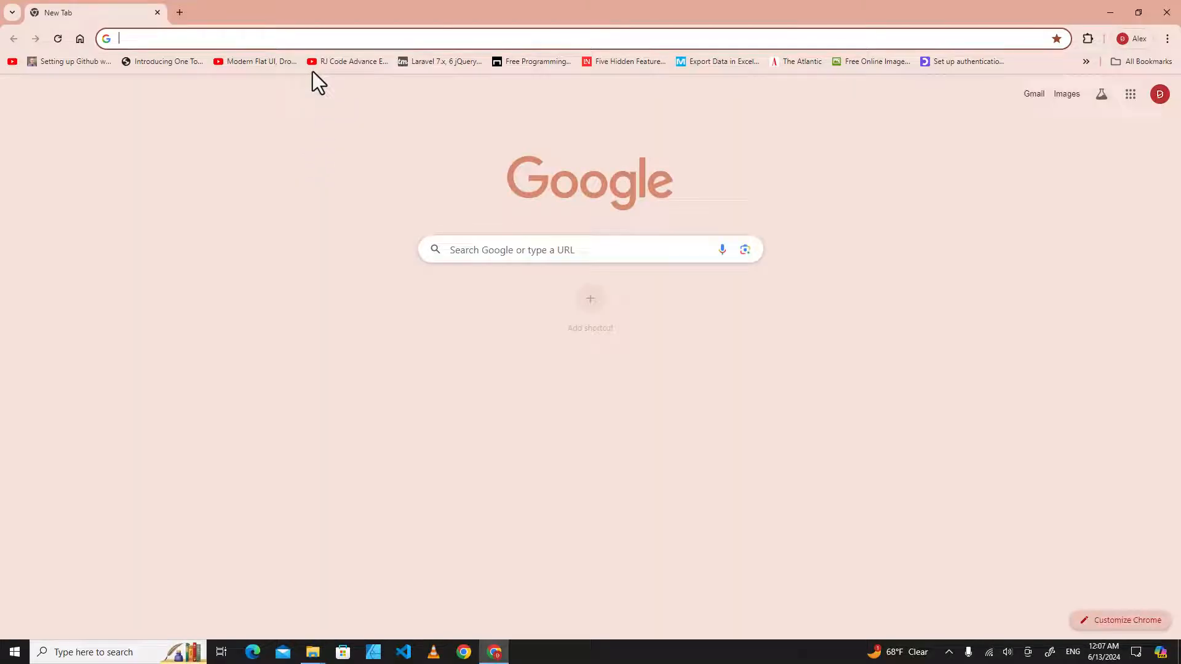
text(drupal)
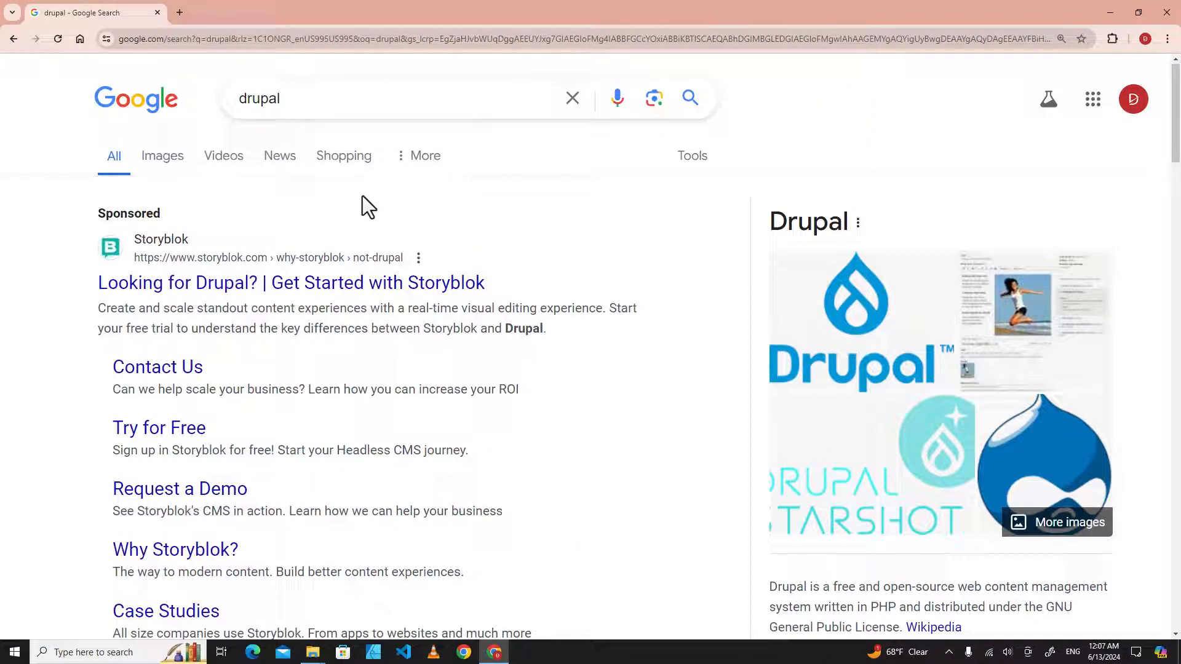
mouse_move(489, 240)
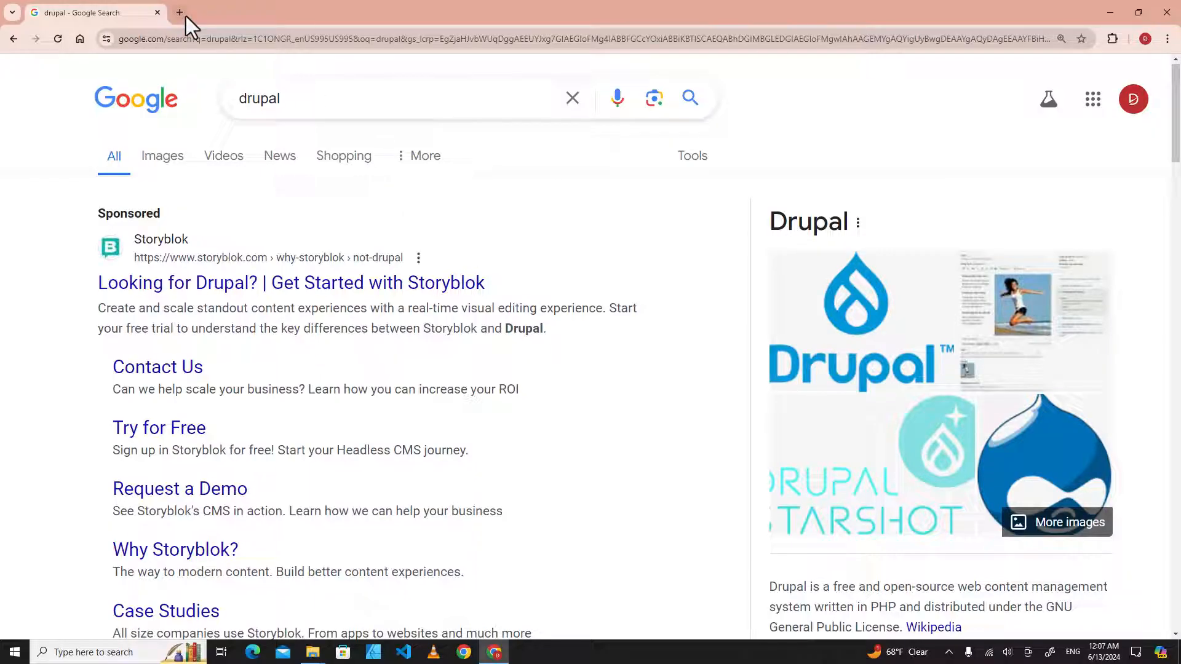
click(178, 13)
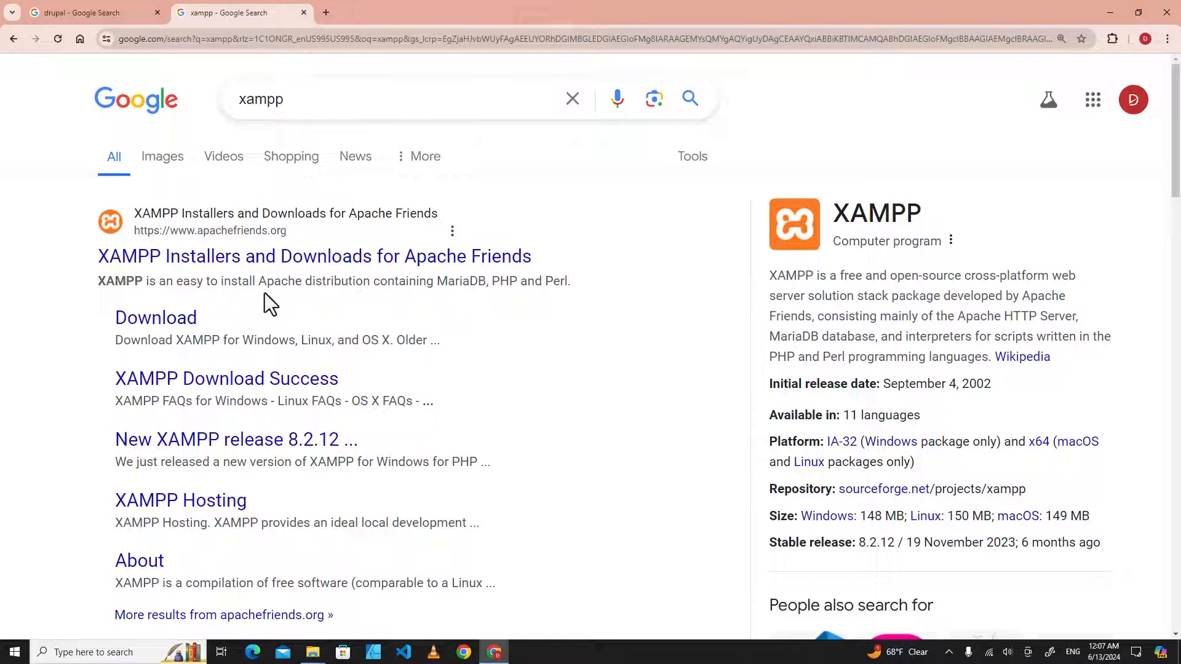
click(313, 256)
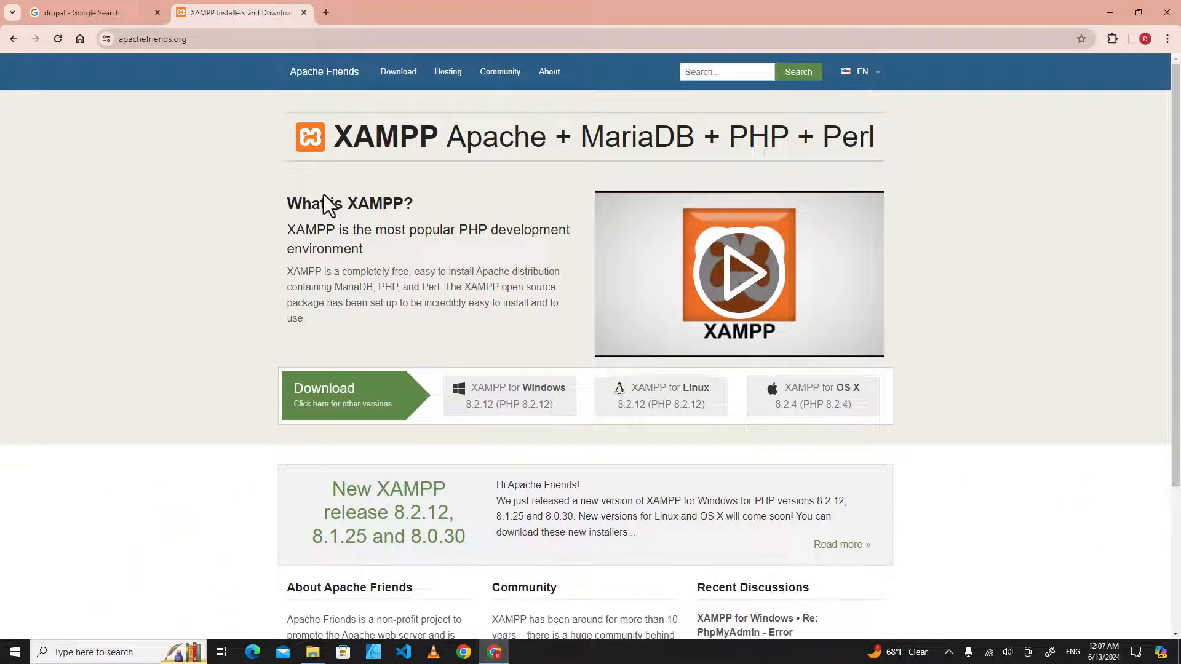
scroll(down, 3)
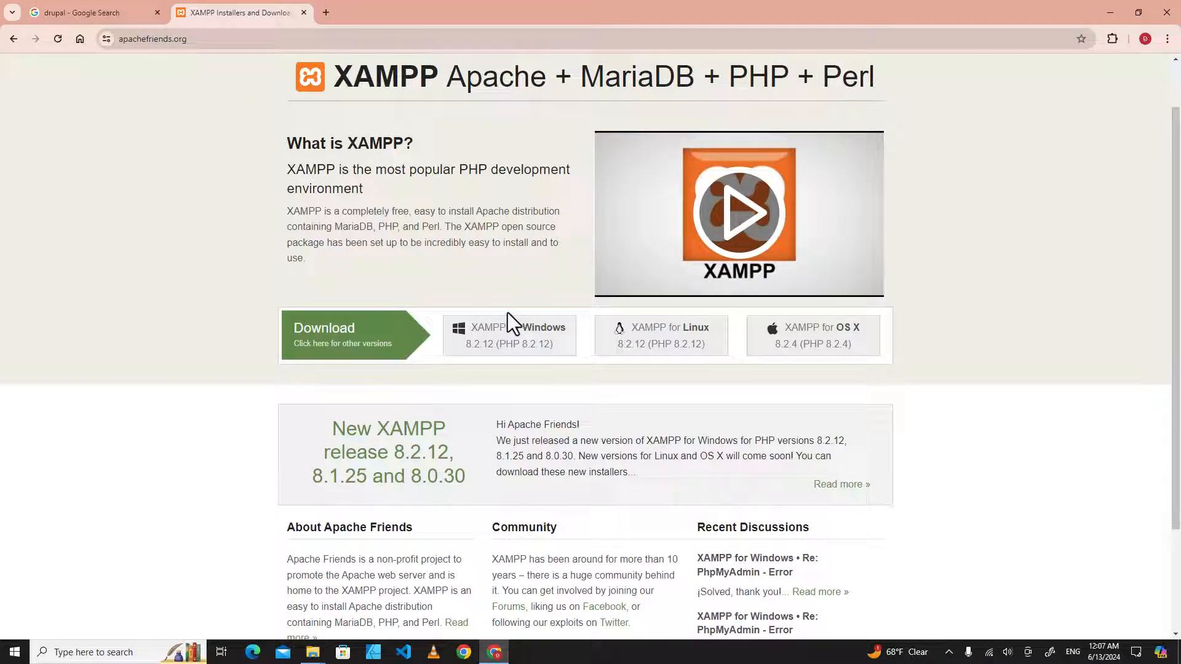
click(509, 334)
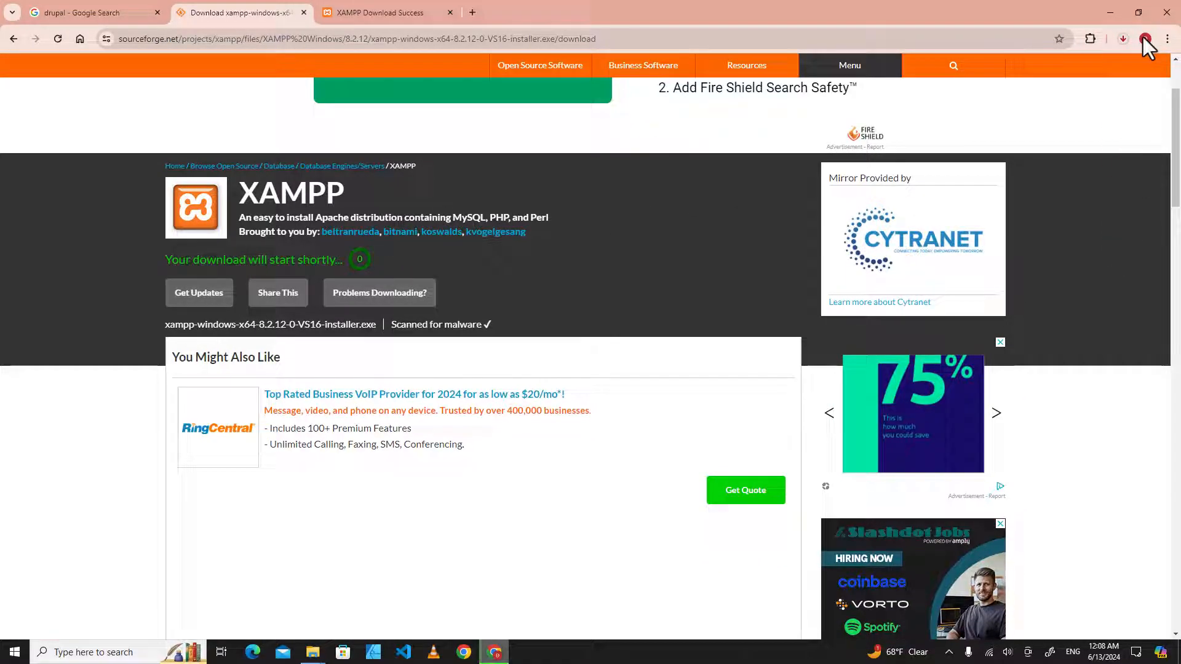
Step: Cancel the XAMPP installer download and close the extra XAMPP tabs
click(1122, 38)
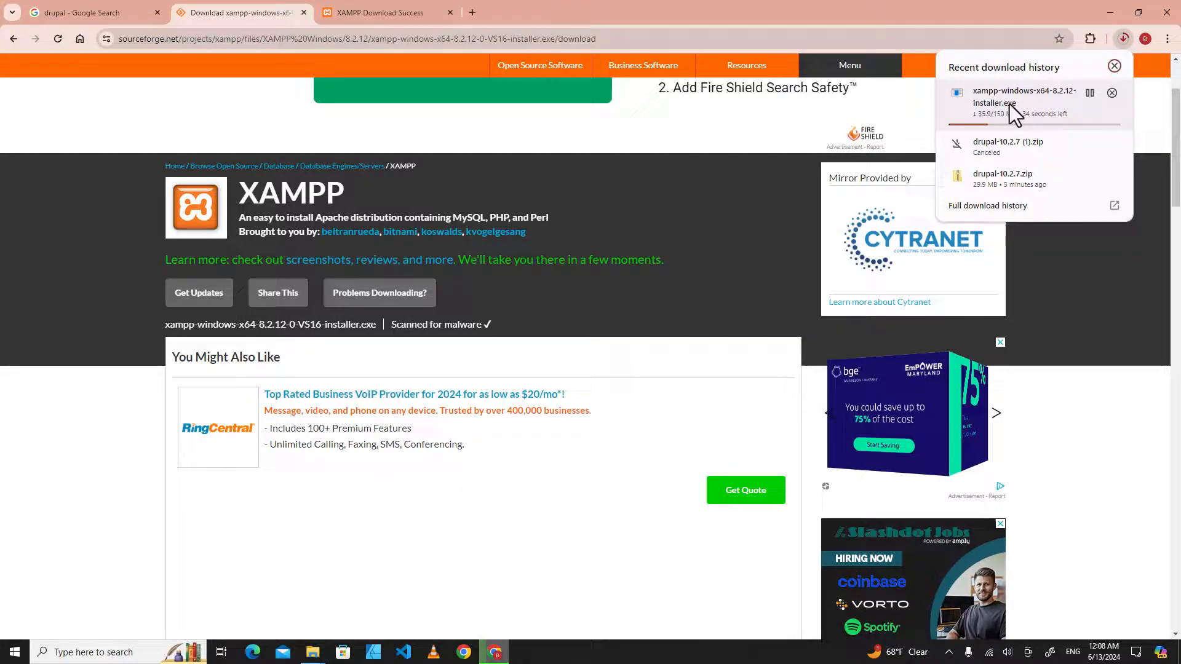
click(1090, 92)
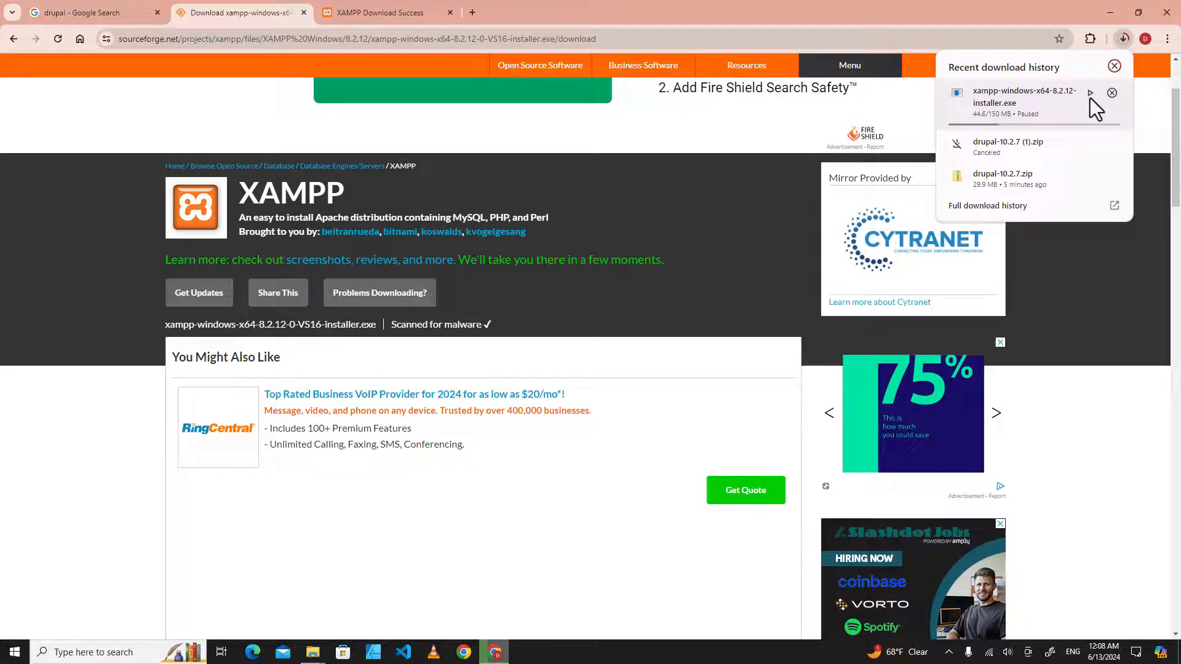
click(1112, 92)
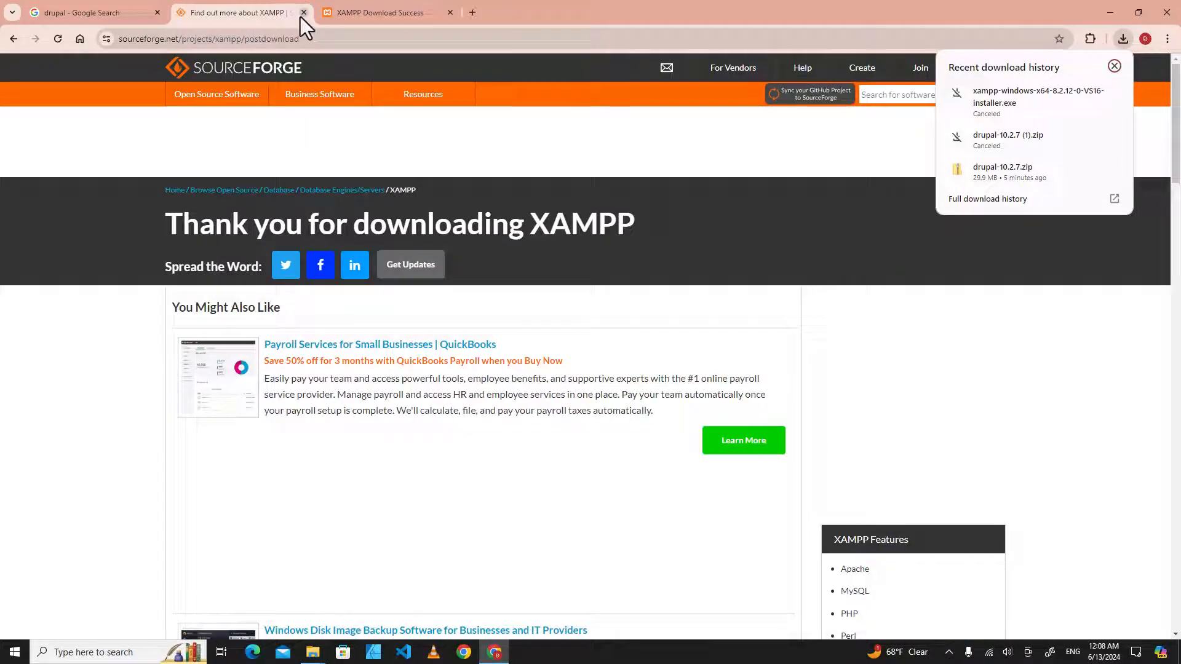
click(304, 13)
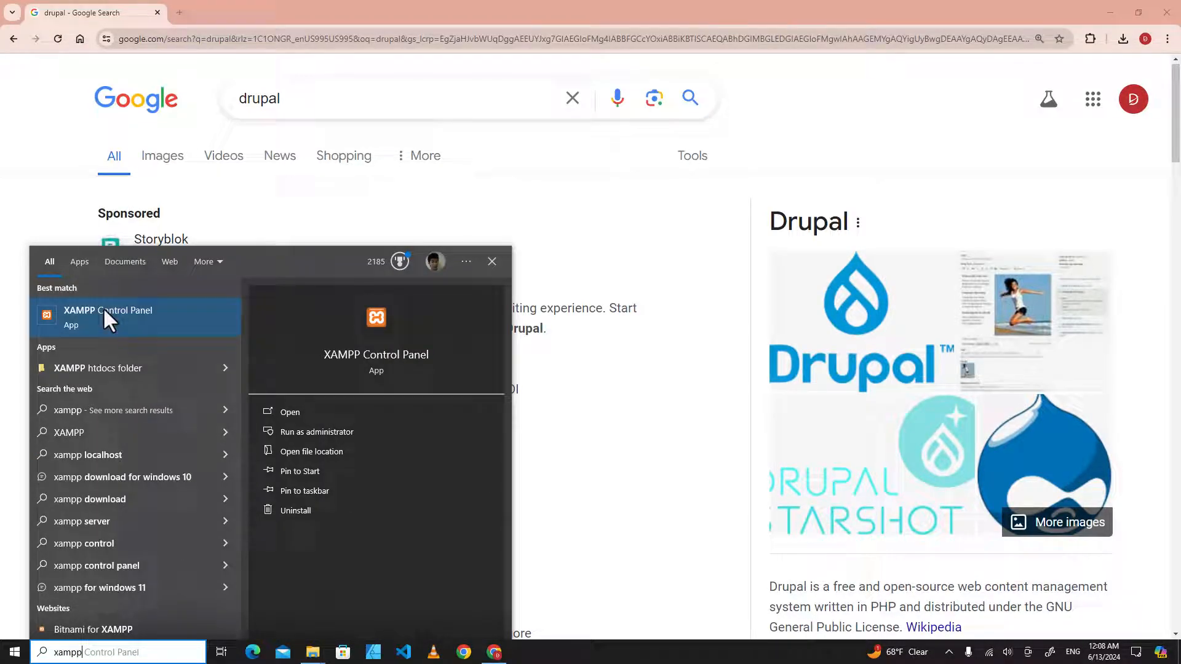
Step: Launch XAMPP Control Panel and start the Apache and MySQL servers
click(108, 316)
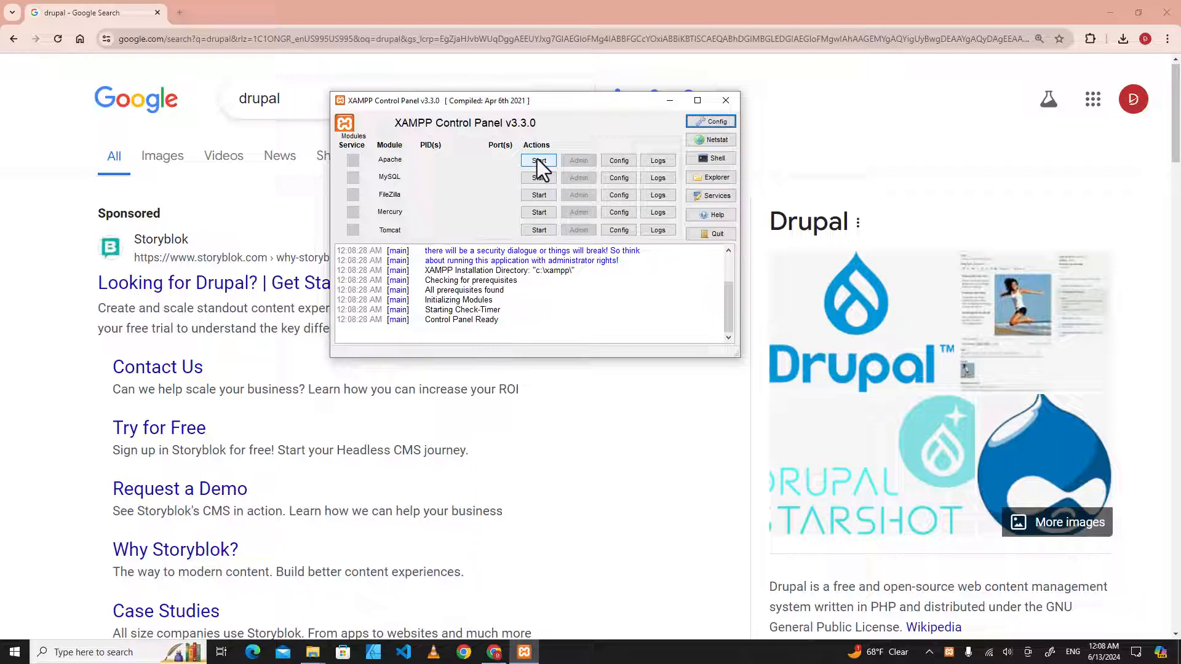
click(538, 160)
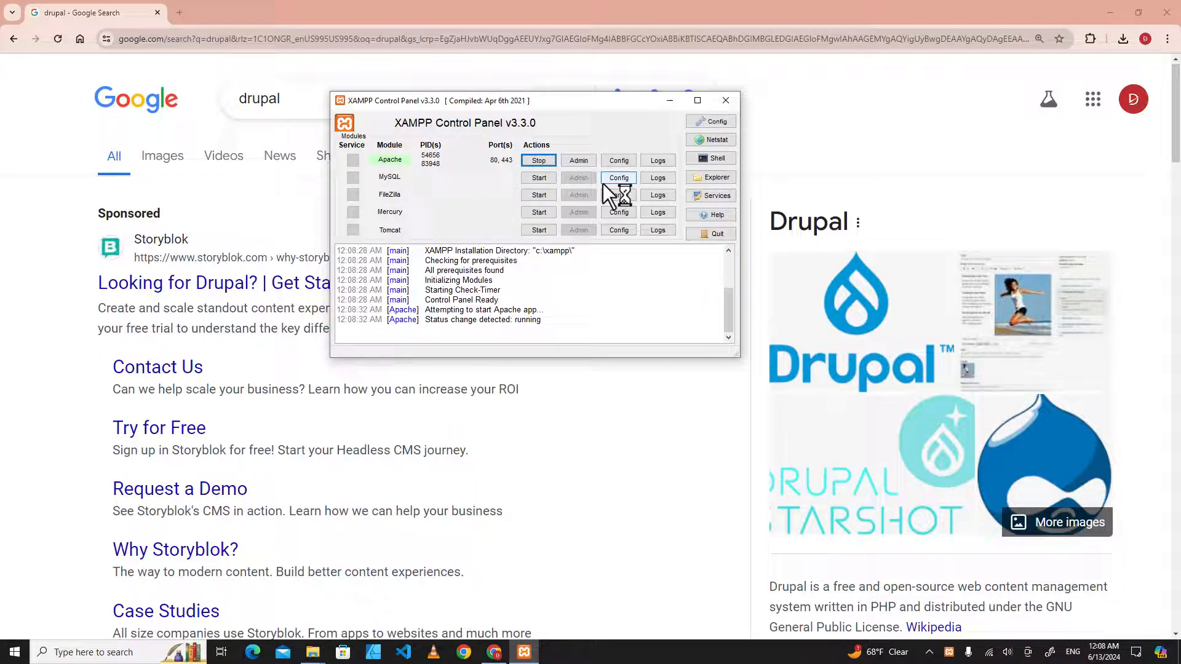
click(539, 177)
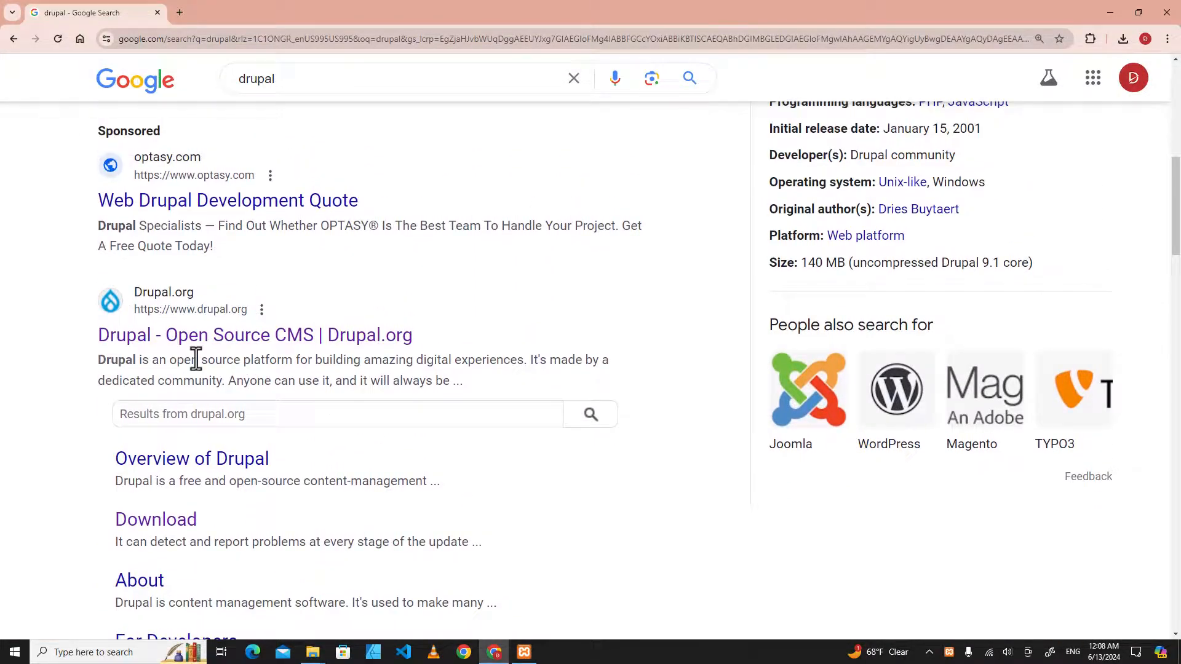
Step: Go to drupal.org's download page and start the Drupal zip download
click(254, 335)
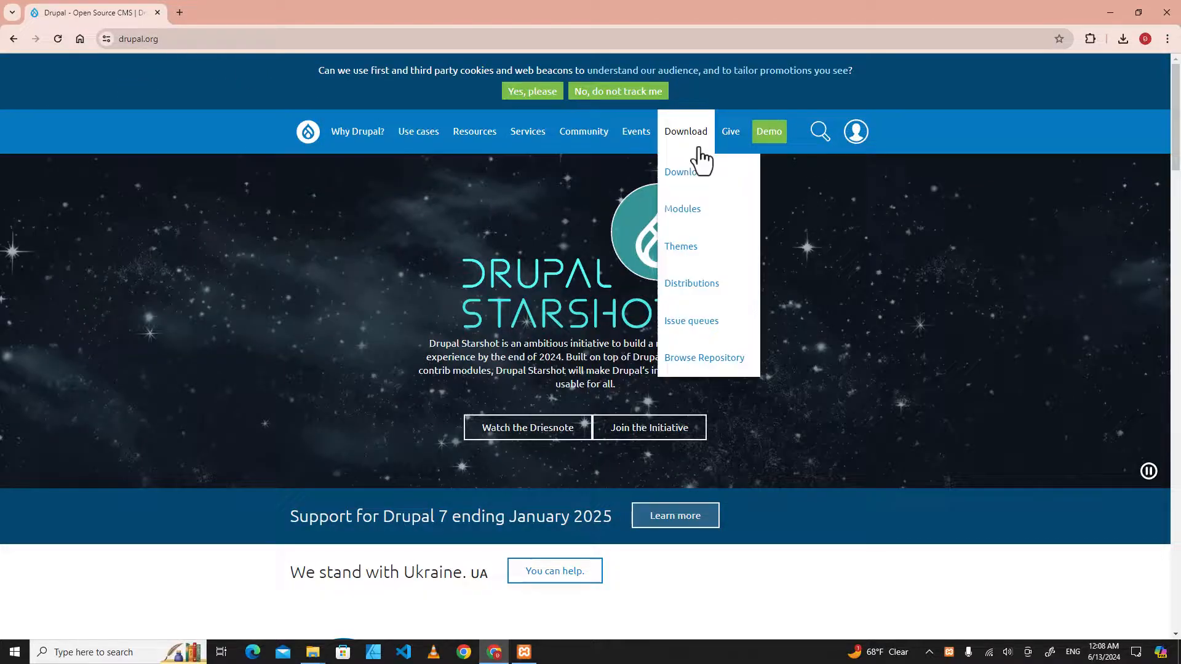
click(685, 172)
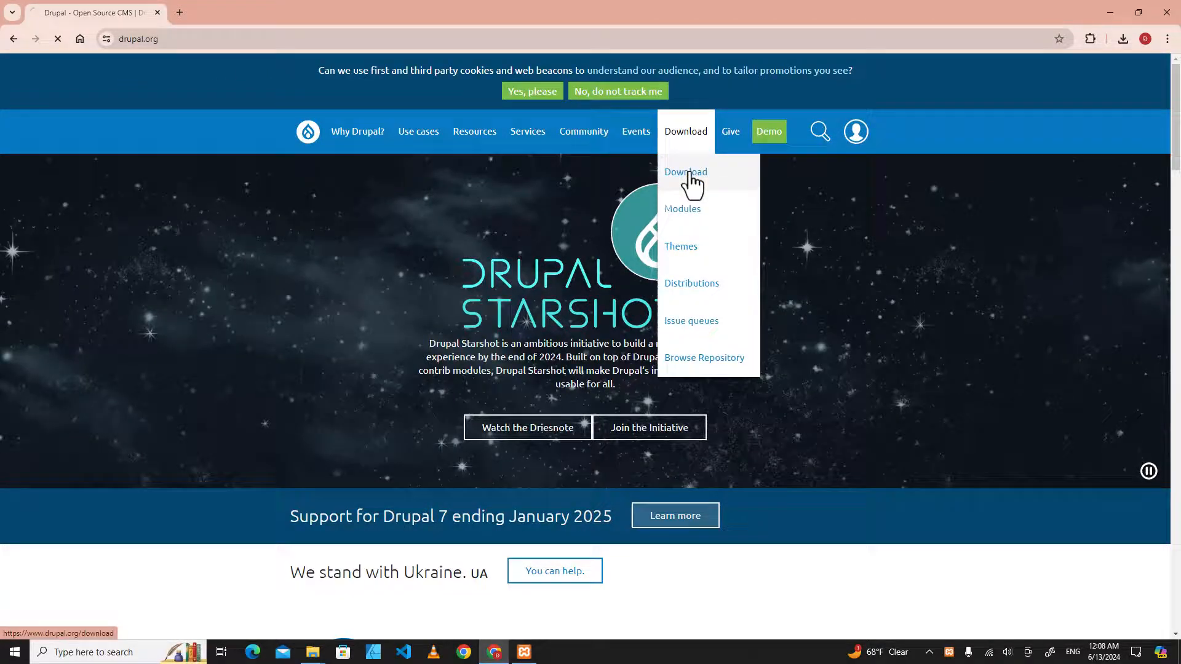
click(685, 172)
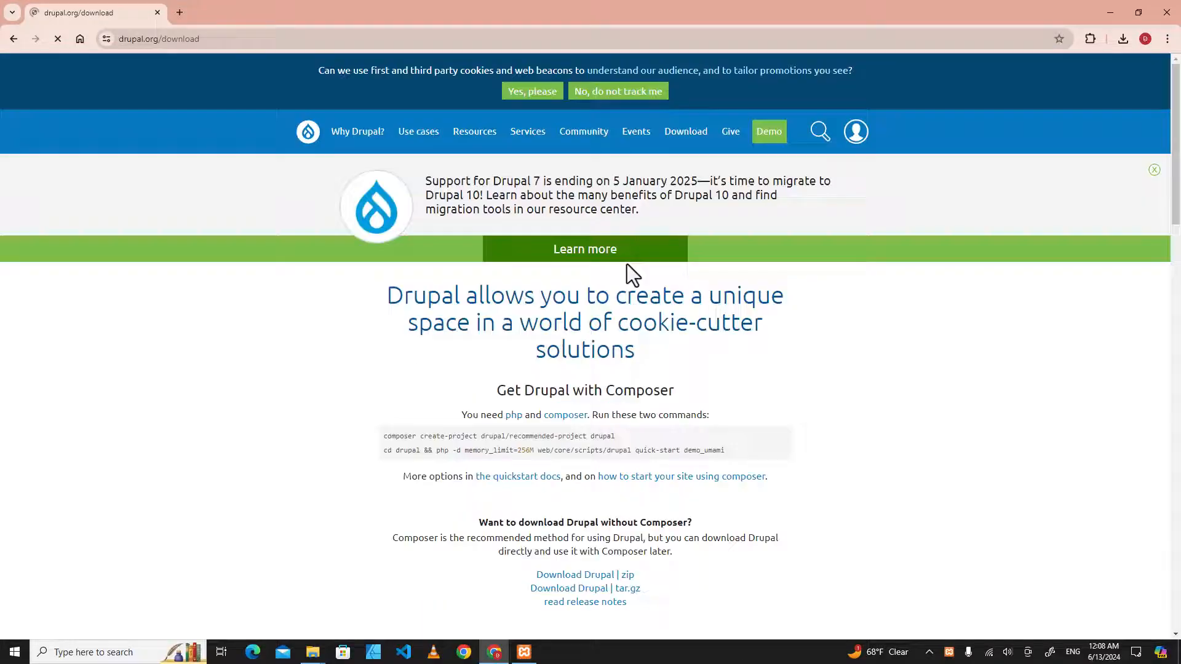
scroll(down, 3)
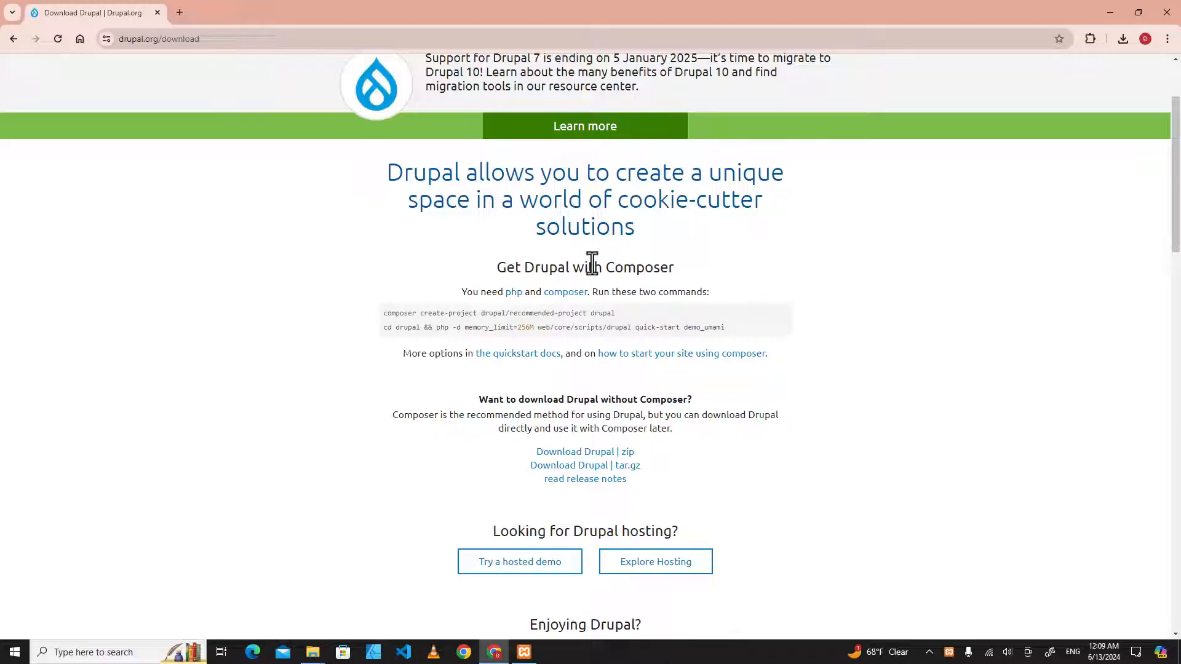
mouse_move(610, 232)
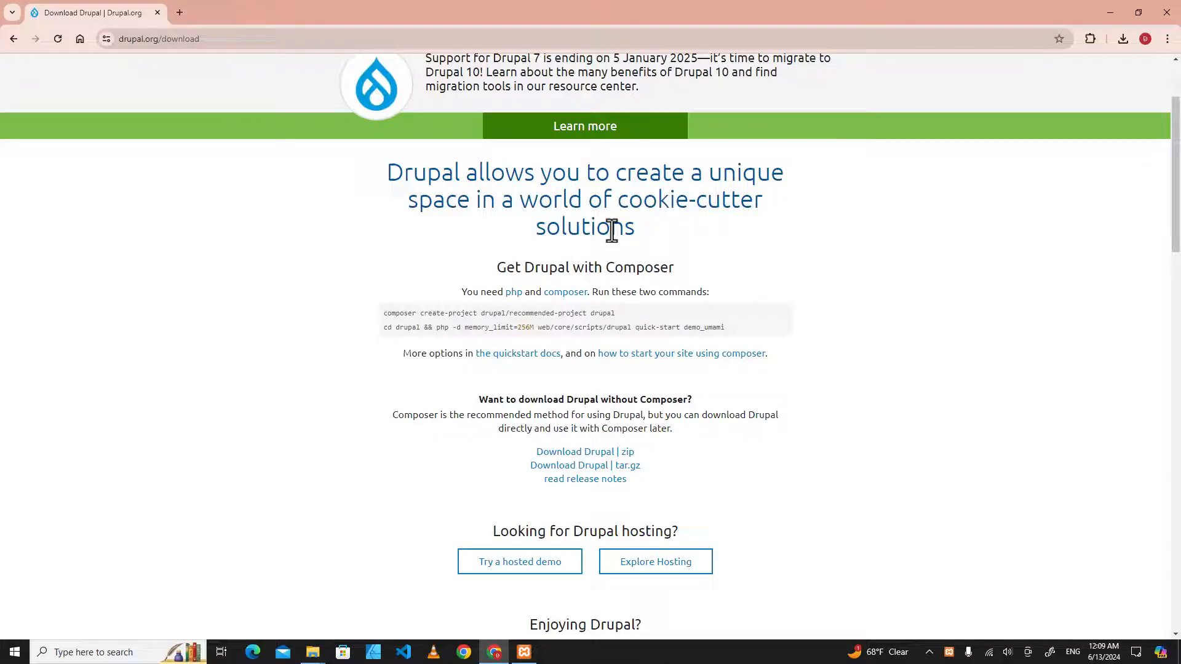
scroll(down, 3)
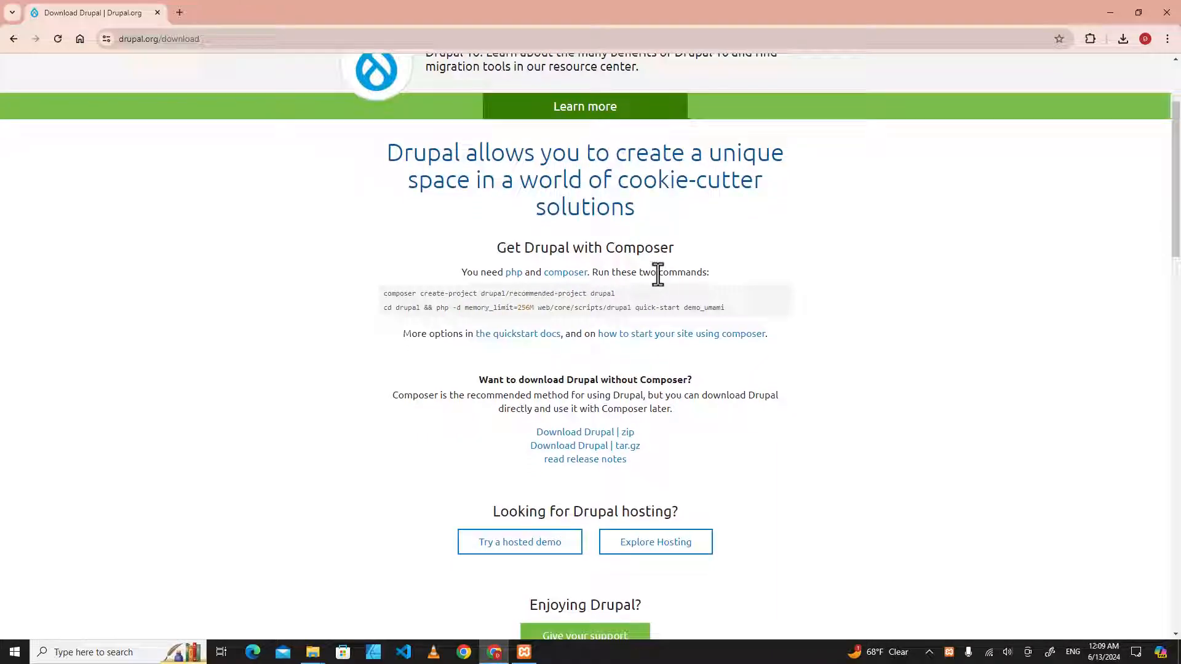
scroll(down, 3)
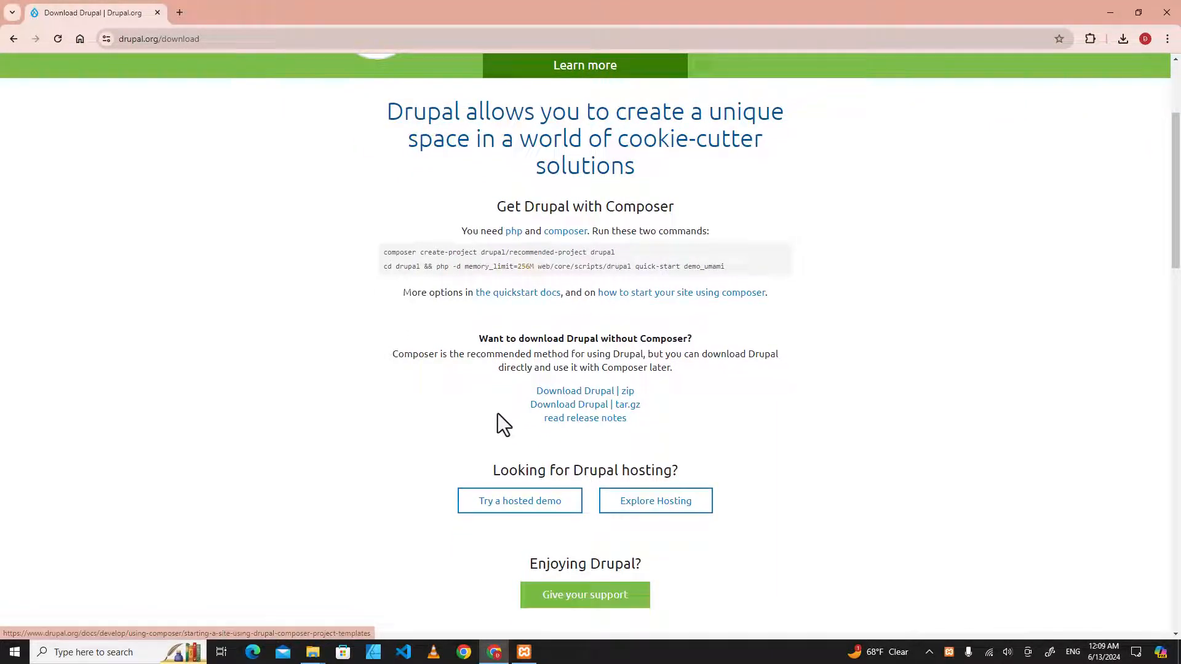
scroll(down, 3)
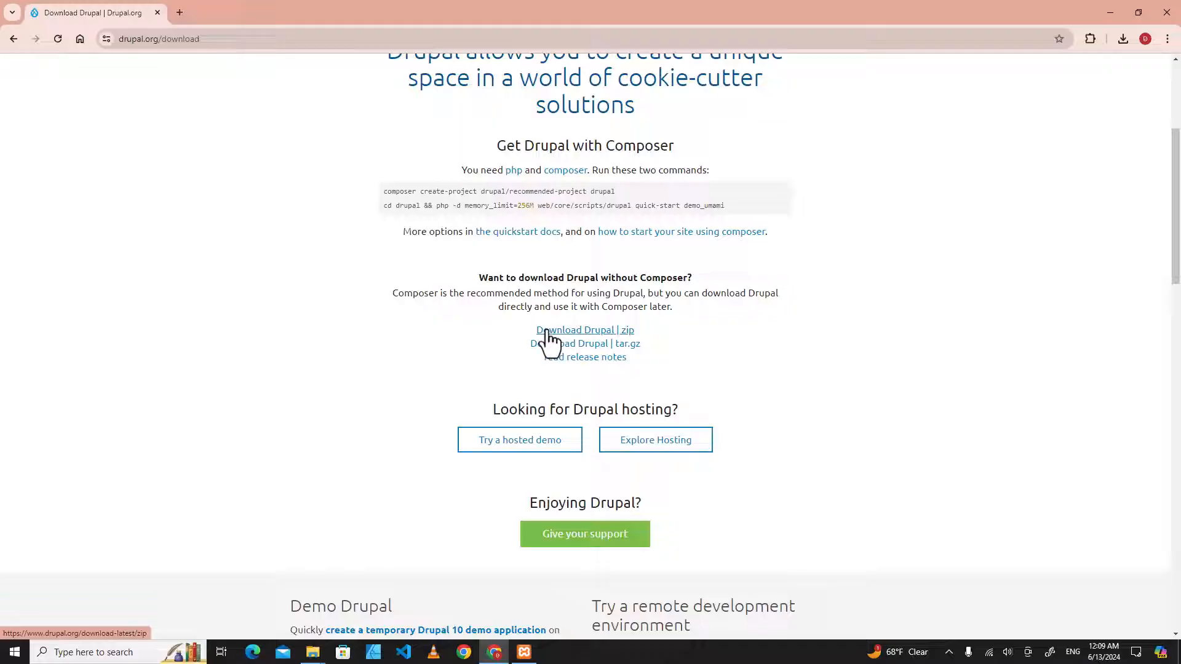
click(584, 330)
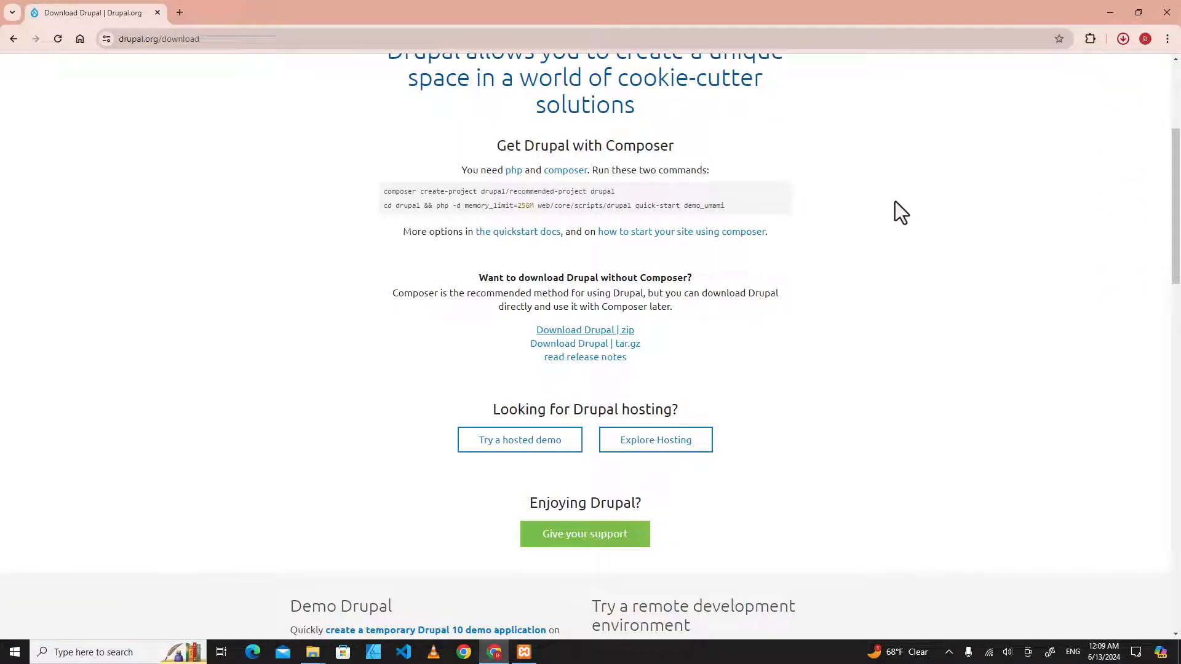
Step: Cancel the duplicate Drupal zip and show the earlier drupal-10.2.7.zip in its folder
click(1121, 38)
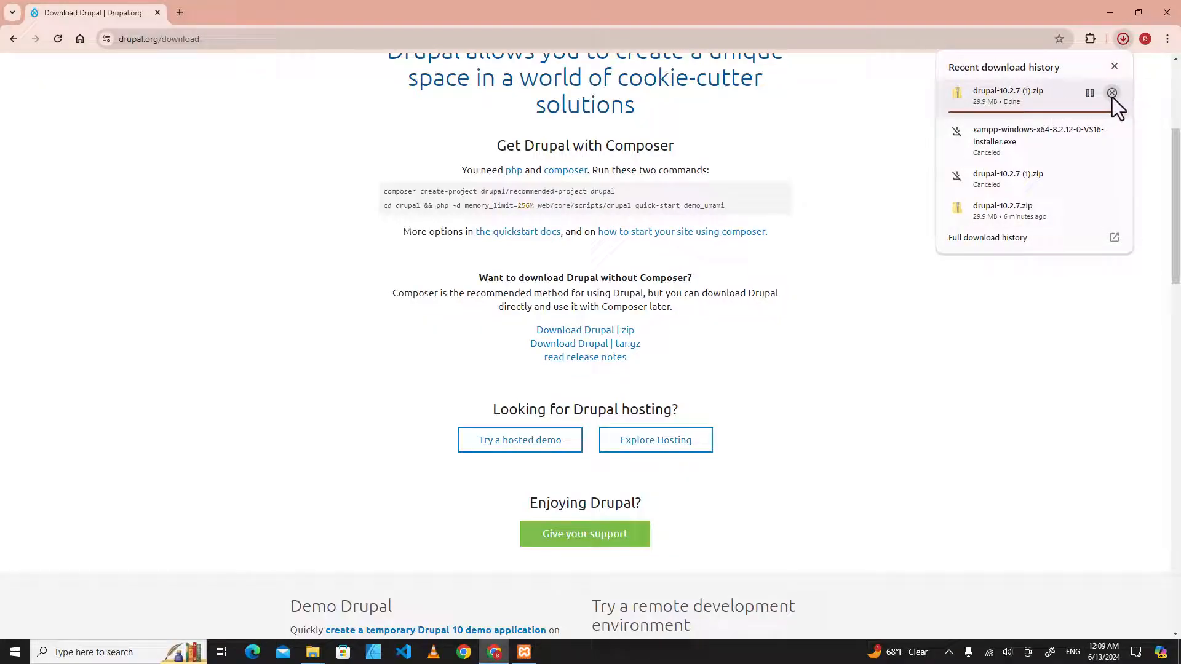
click(1111, 92)
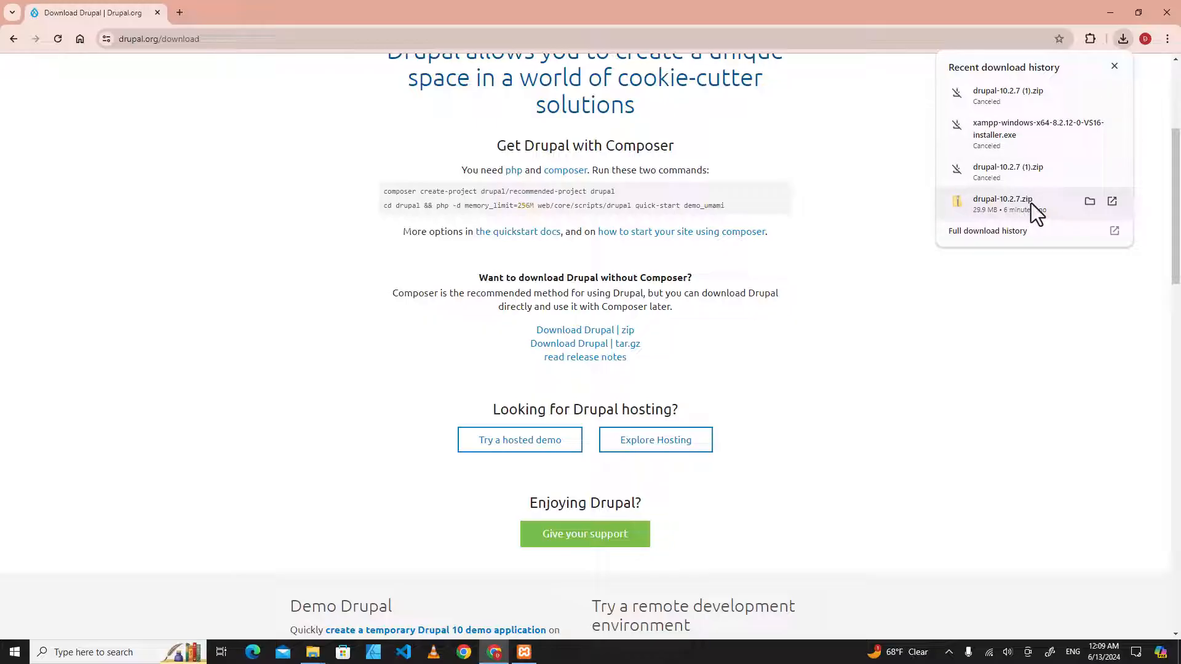
mouse_move(1091, 217)
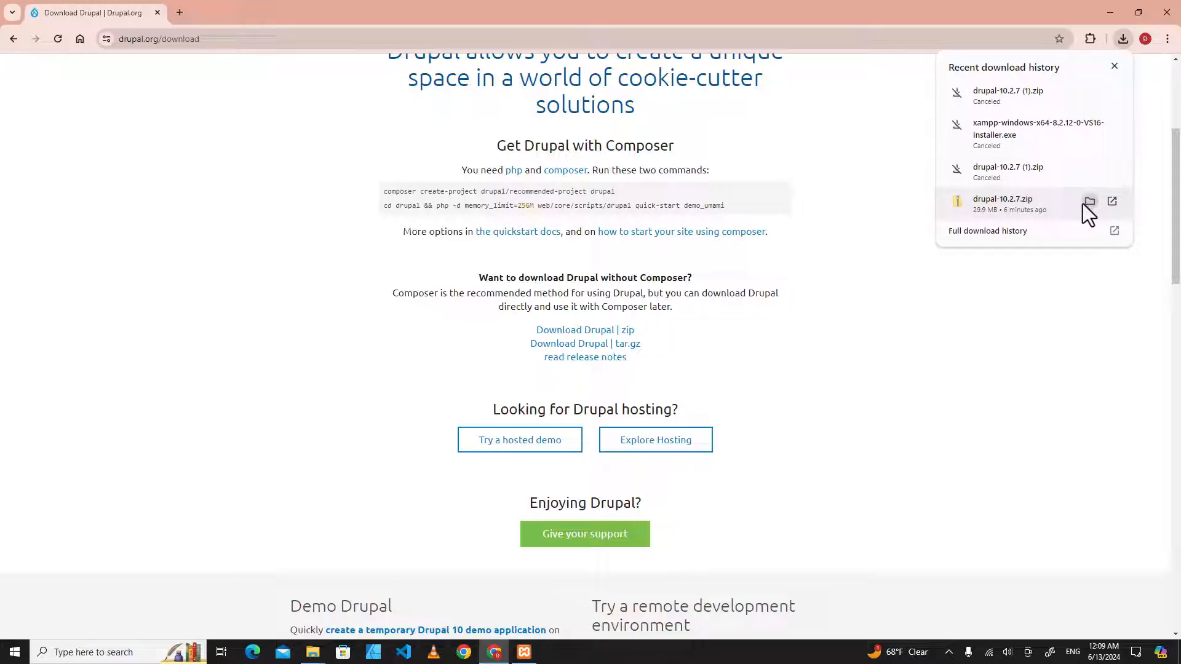
click(1088, 201)
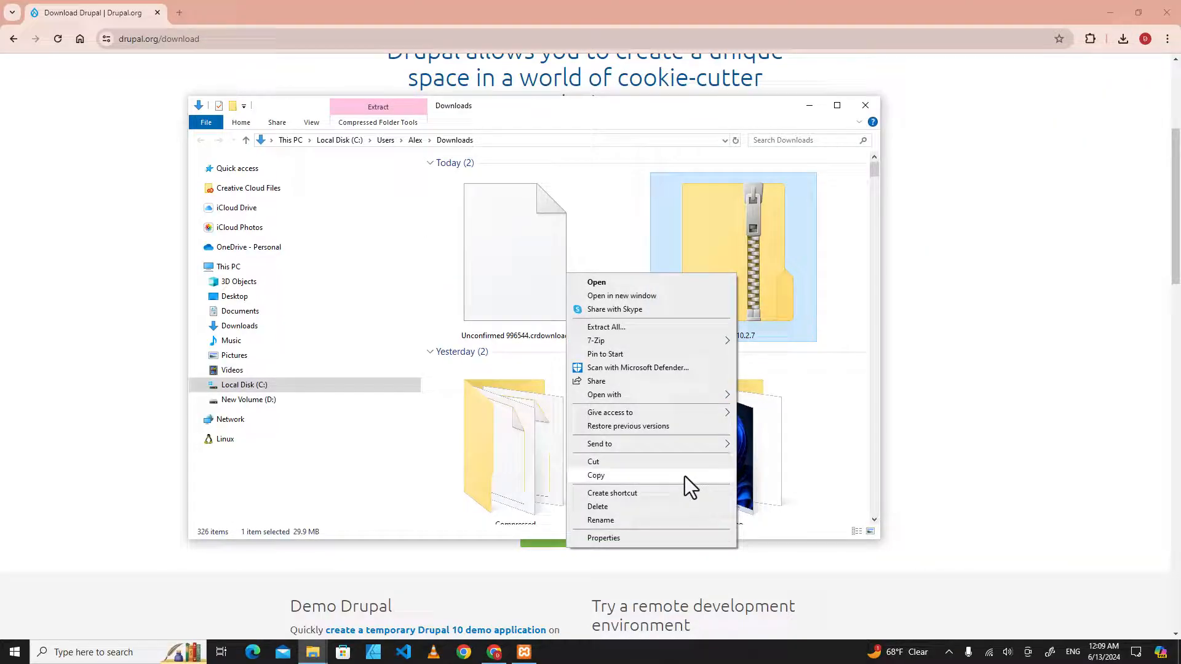
Step: Copy drupal-10.2.7.zip into C:\xampp\htdocs via File Explorer
click(872, 124)
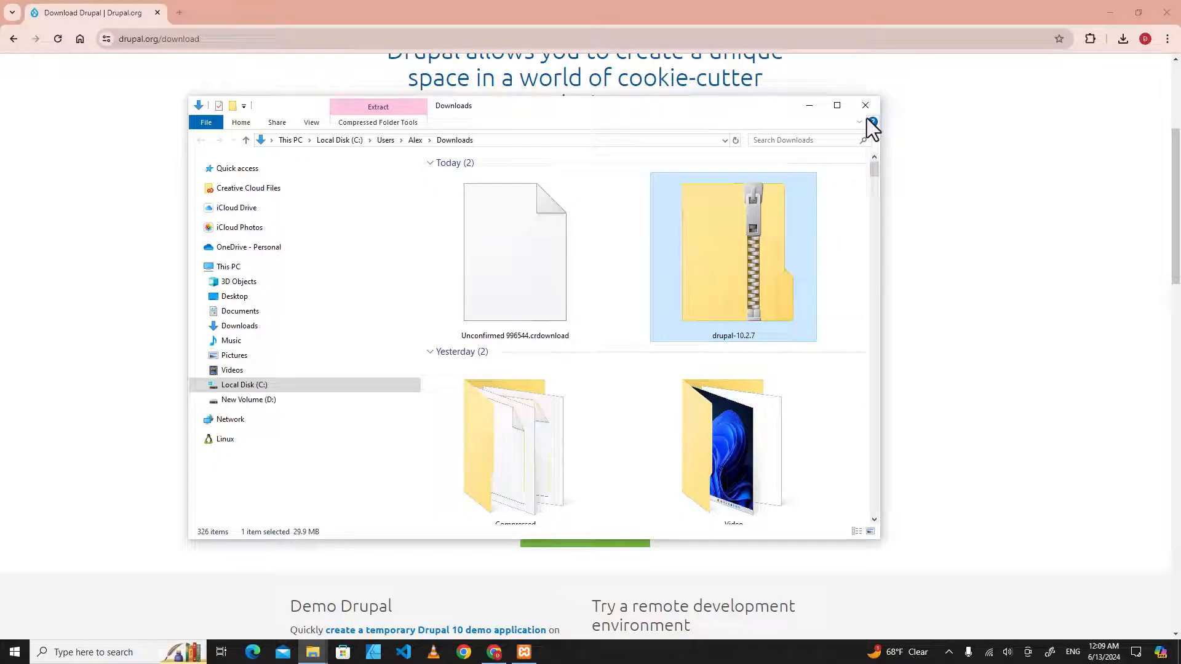
click(245, 385)
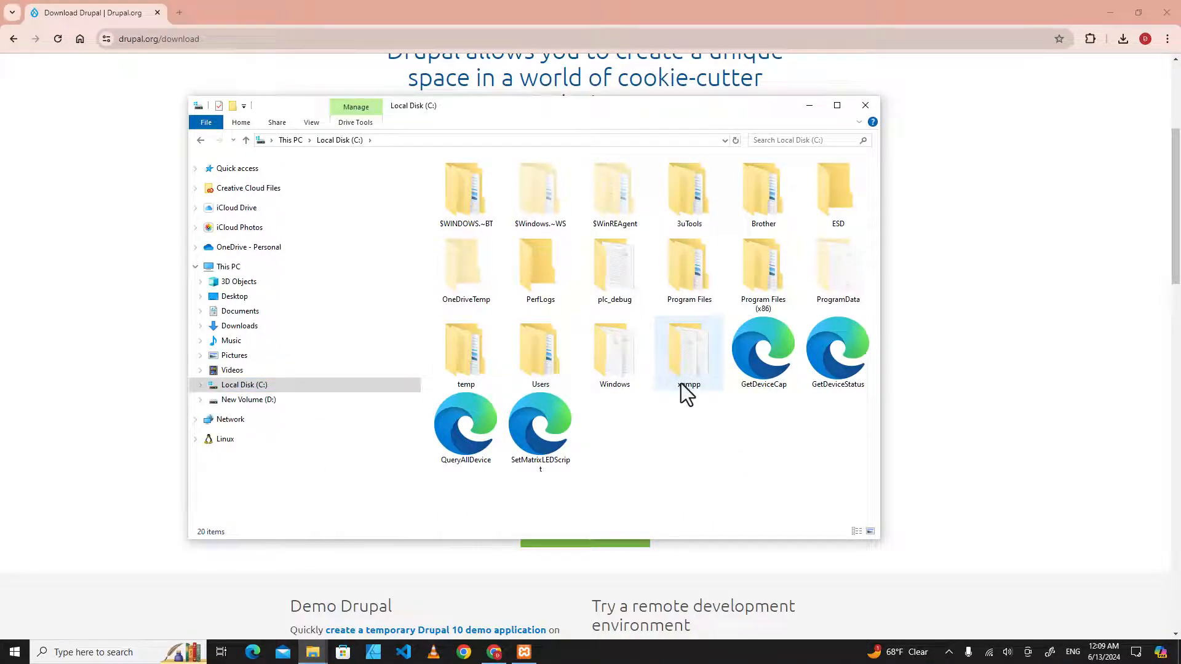
double_click(688, 350)
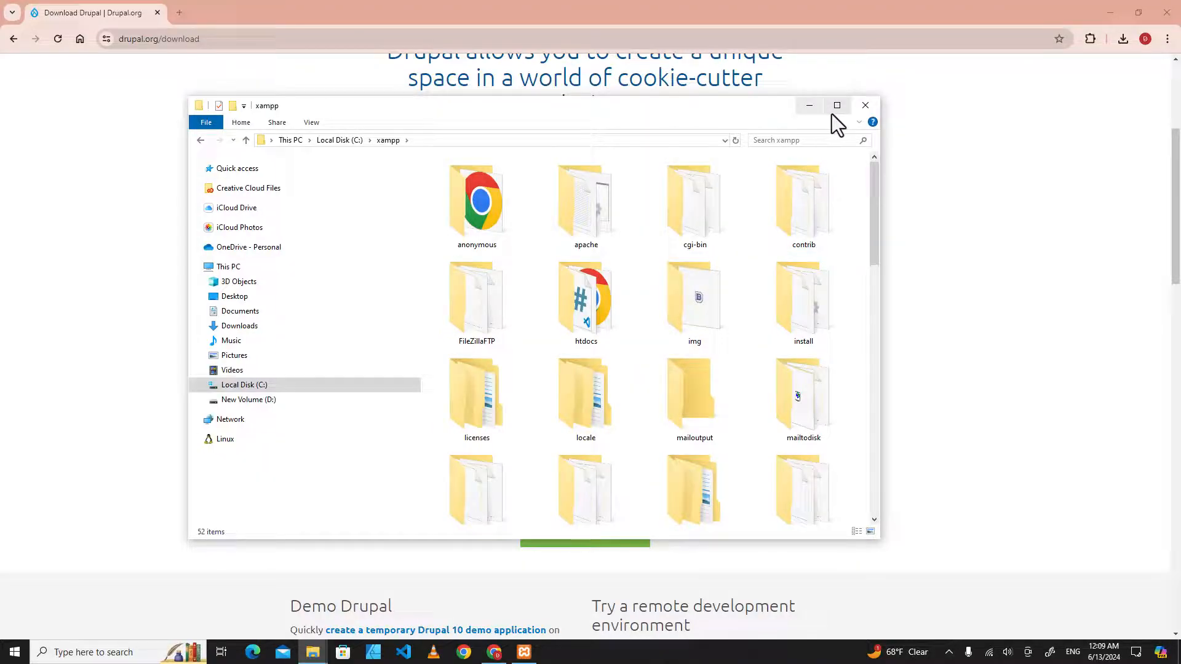
click(836, 105)
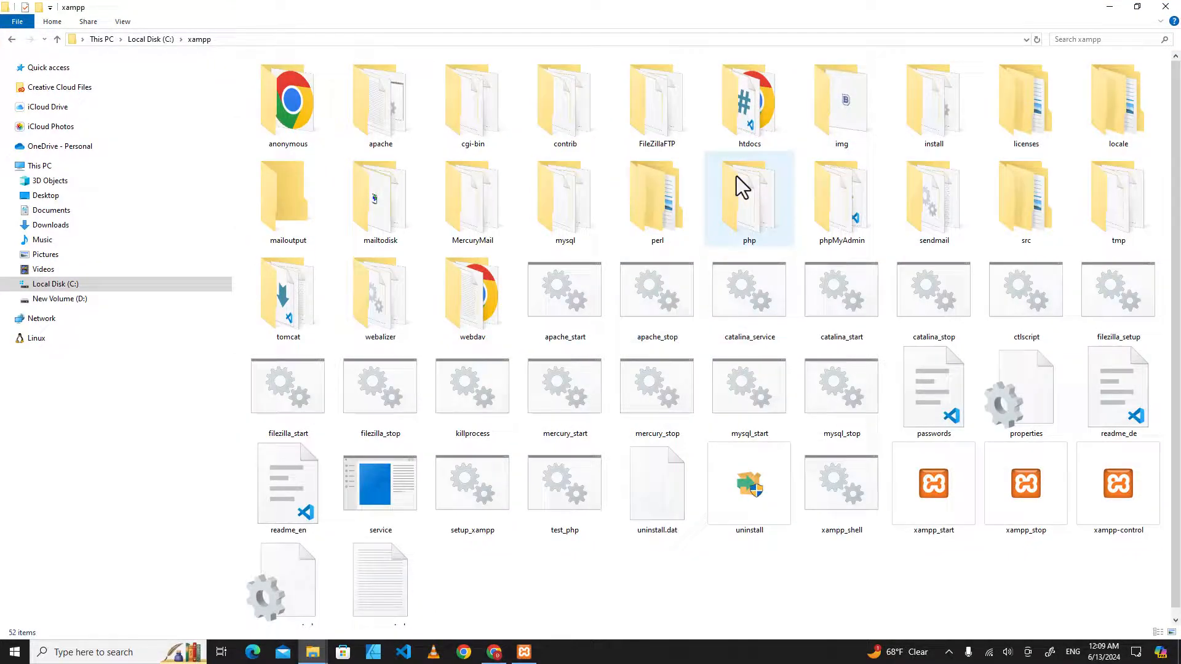
double_click(749, 102)
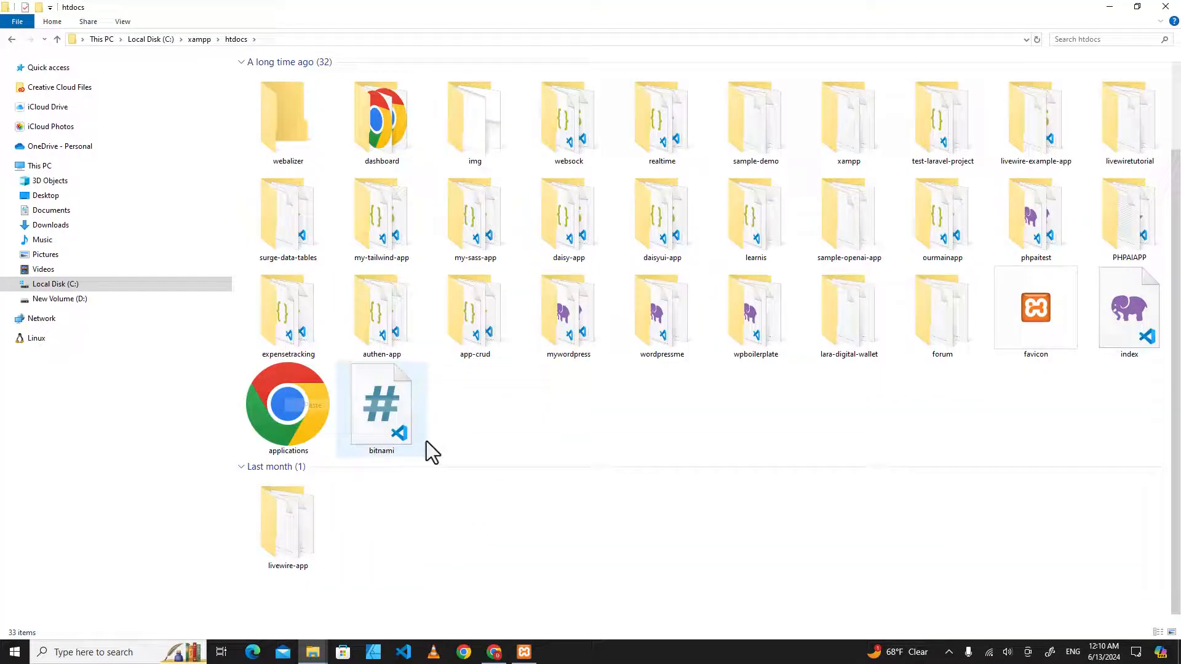
click(286, 574)
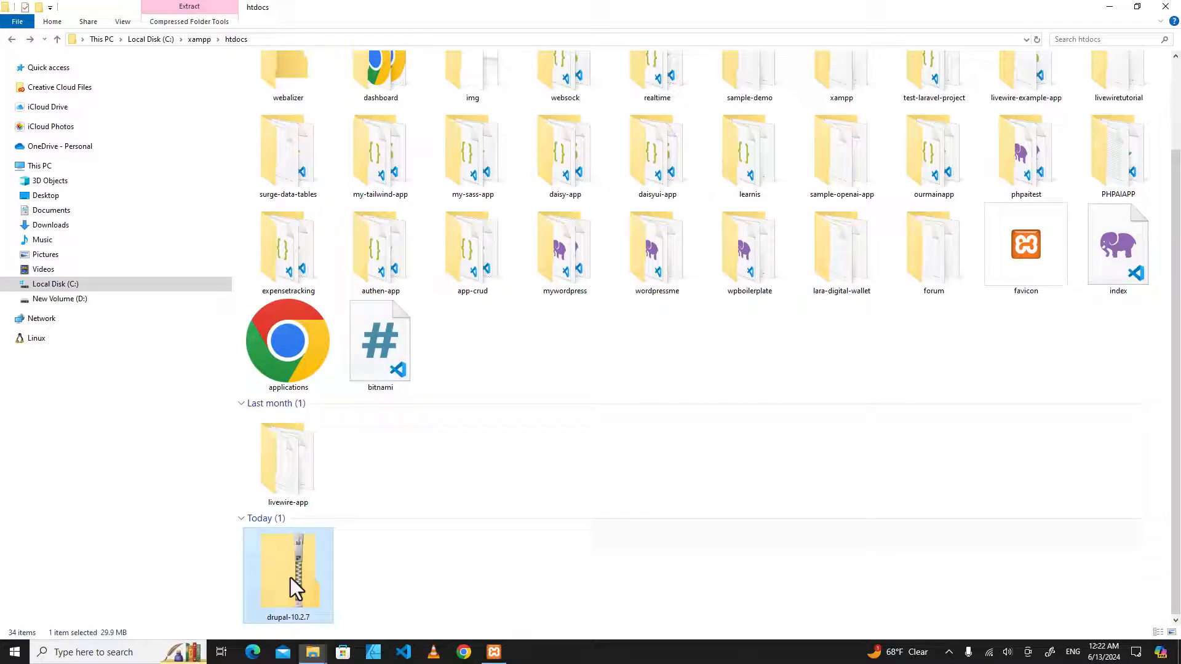
Step: Extract the drupal-10.2.7 archive in htdocs with 7-Zip and rename the folder mydrupal
right_click(288, 574)
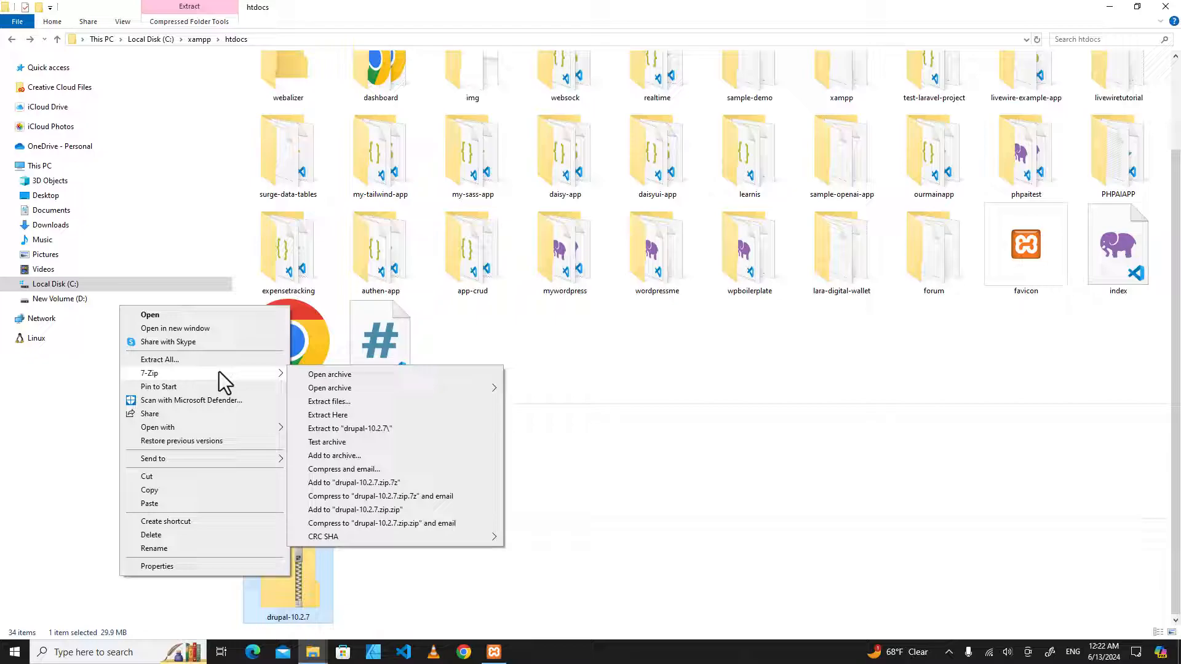
mouse_move(220, 384)
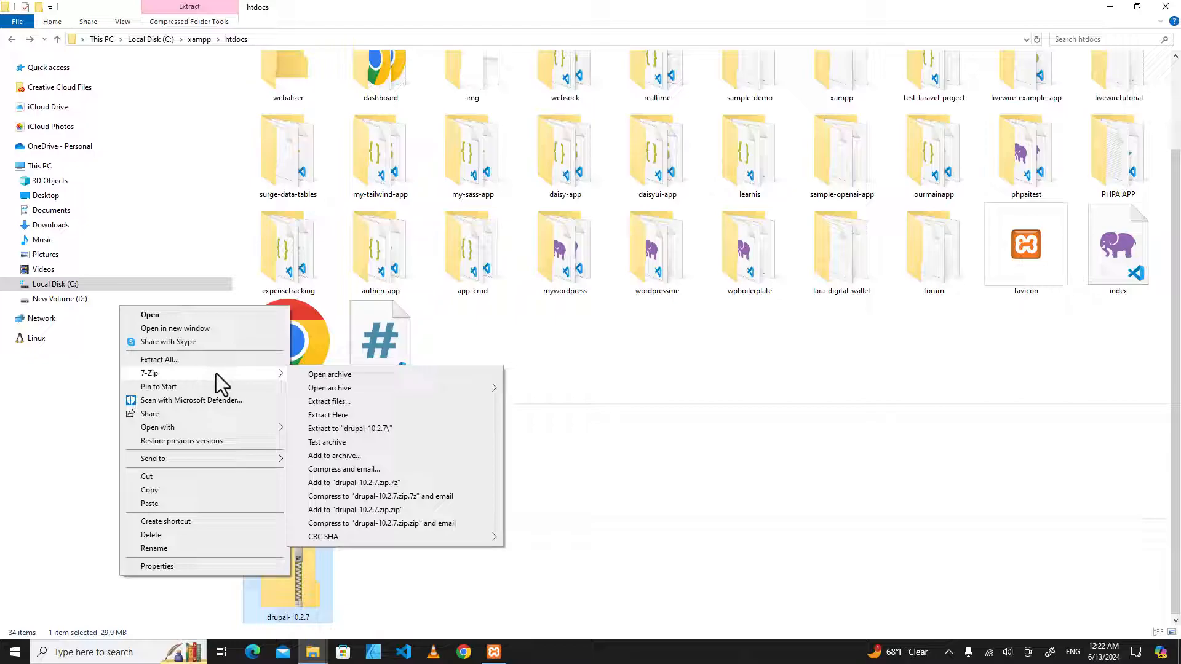
mouse_move(337, 422)
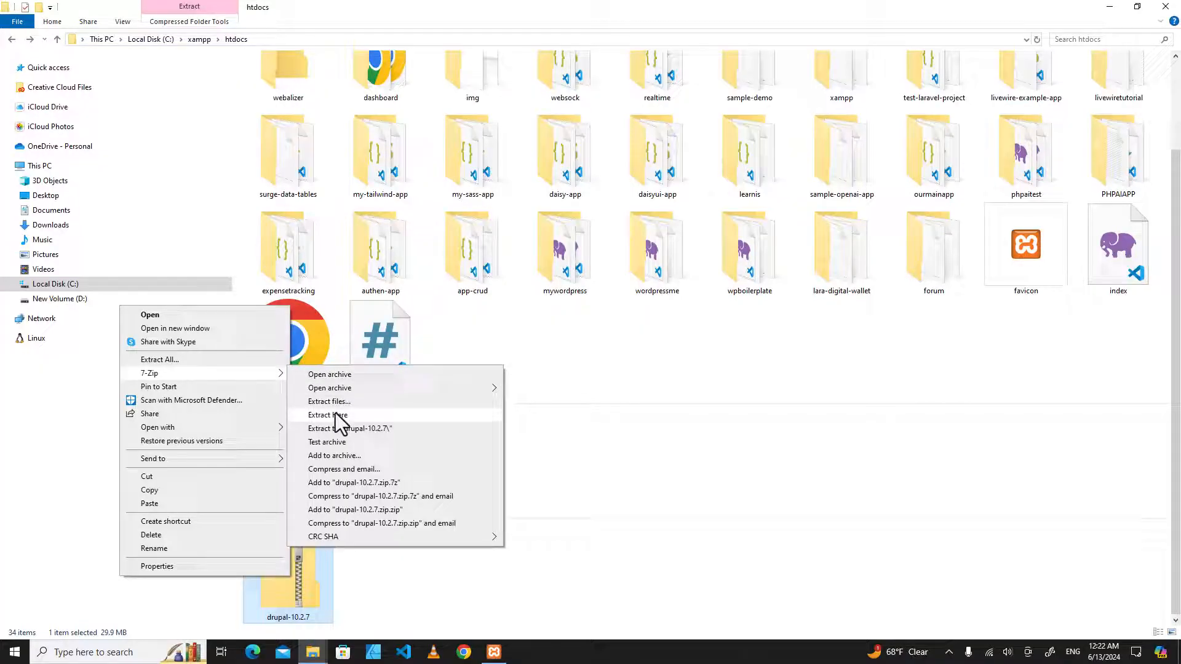
mouse_move(317, 427)
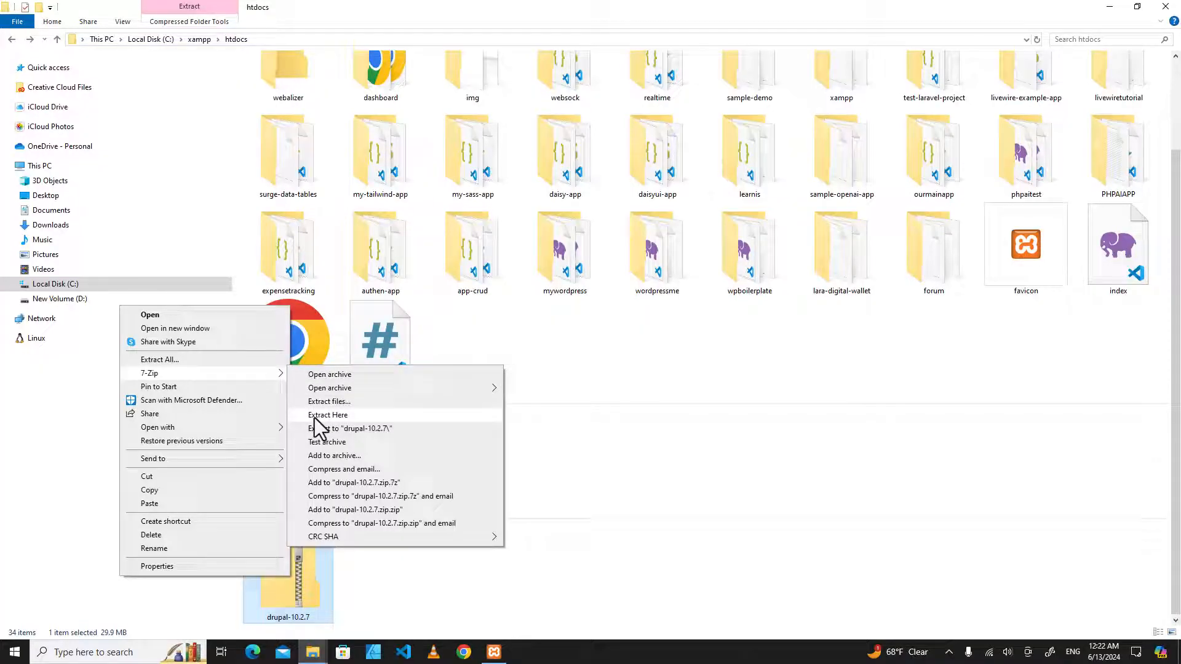
click(330, 401)
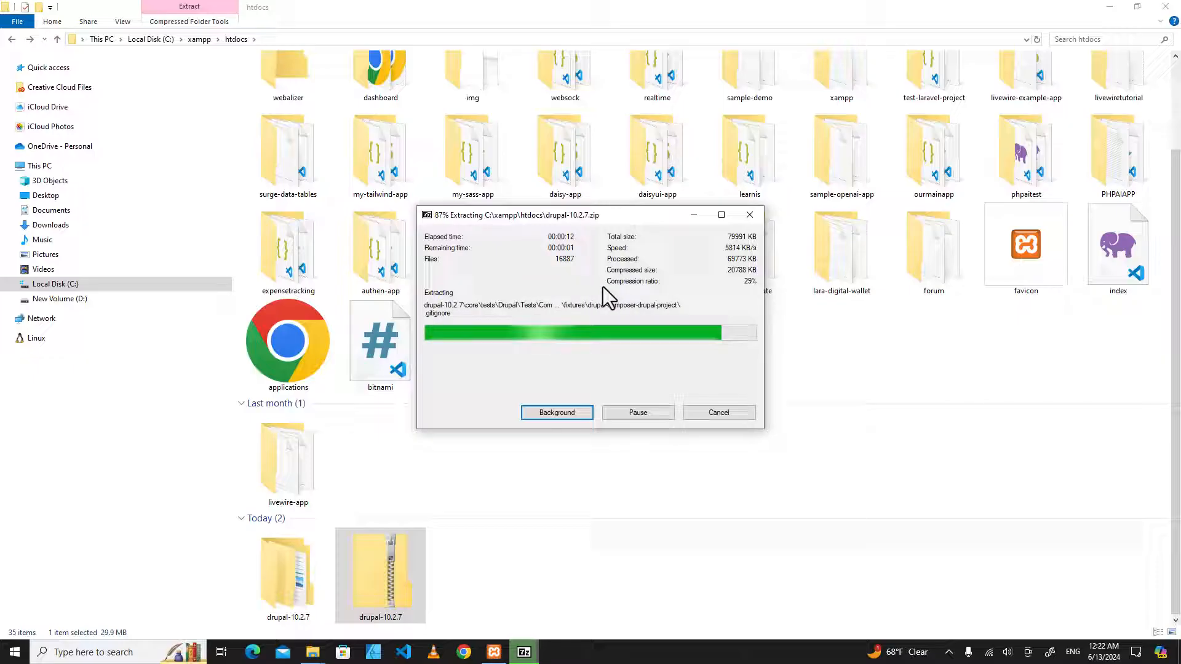
click(556, 412)
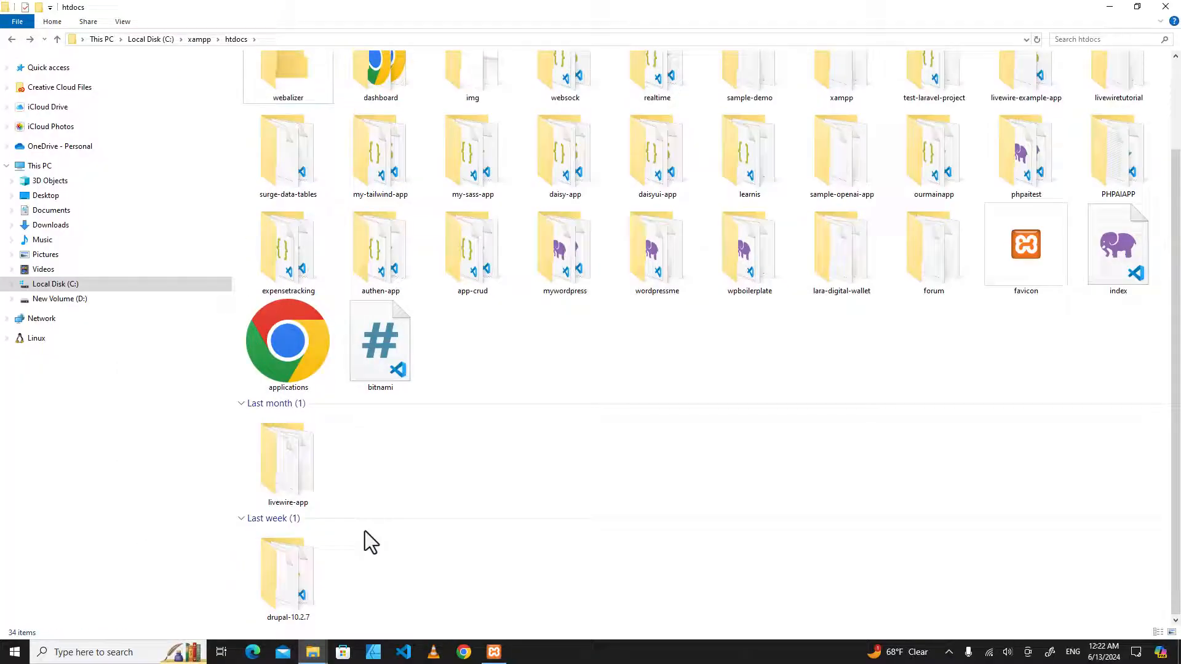
click(288, 572)
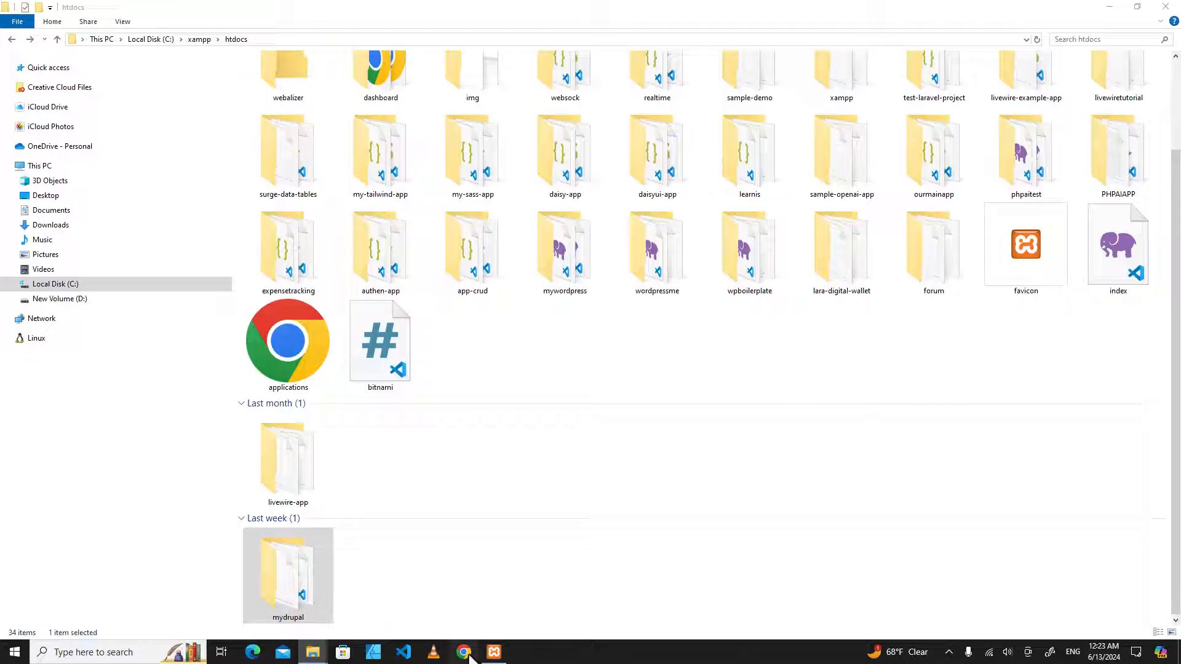
Step: Start Apache and MySQL in XAMPP and enter localhost/ in Chrome's address bar
click(463, 652)
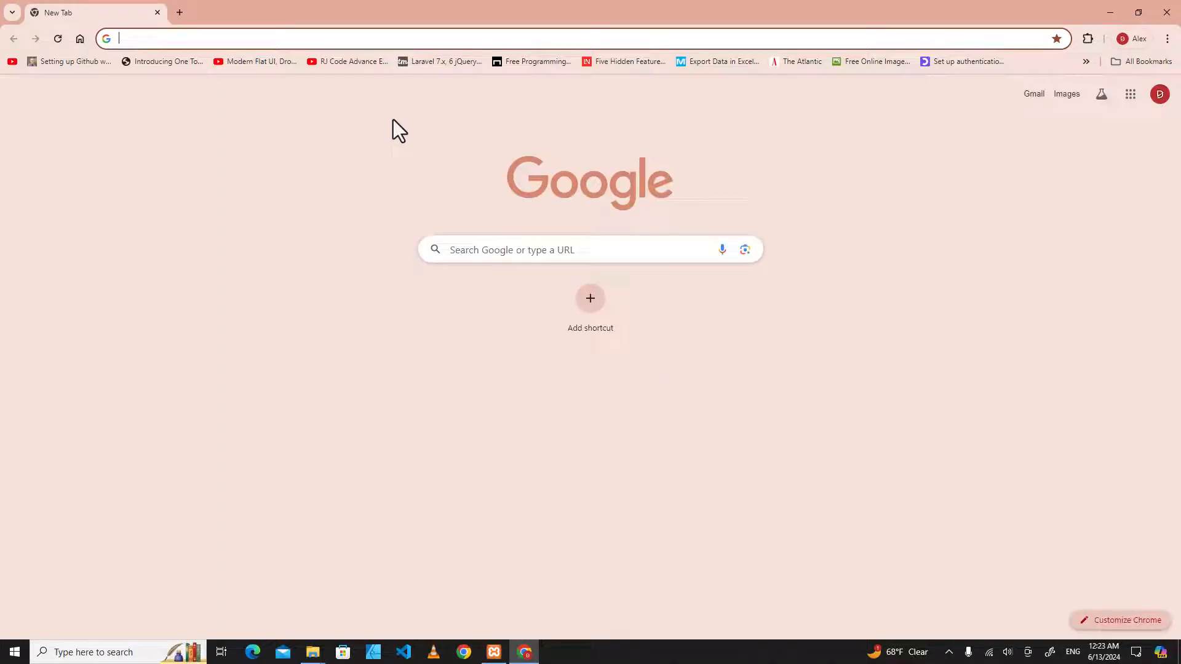
mouse_move(472, 624)
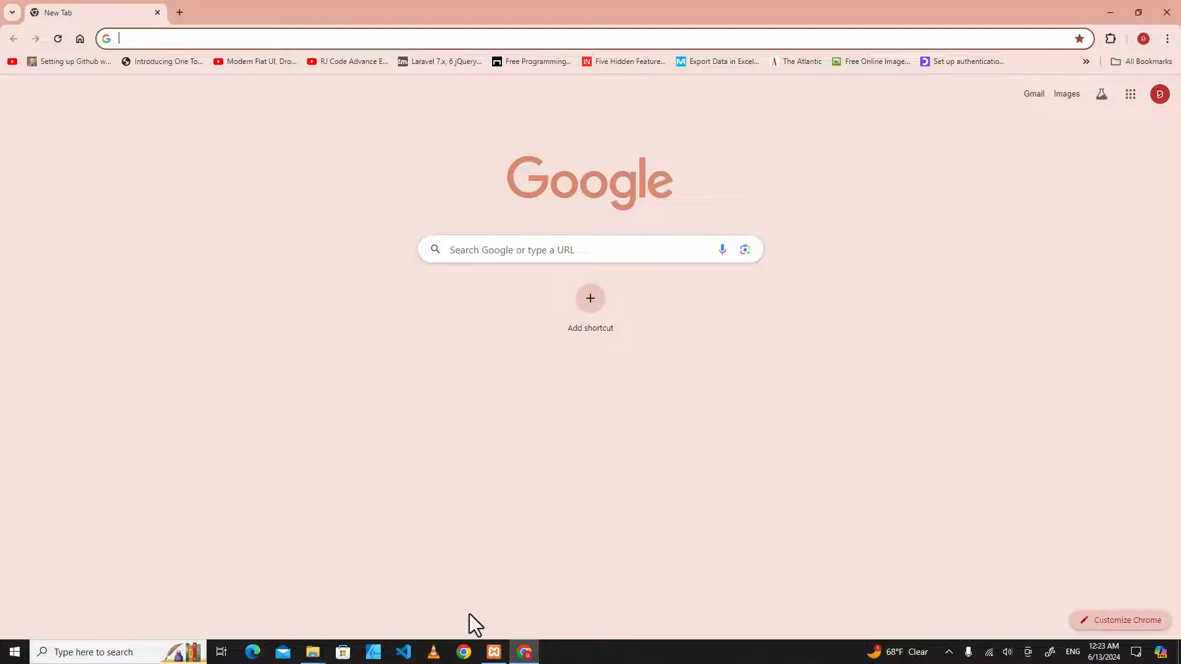
click(492, 652)
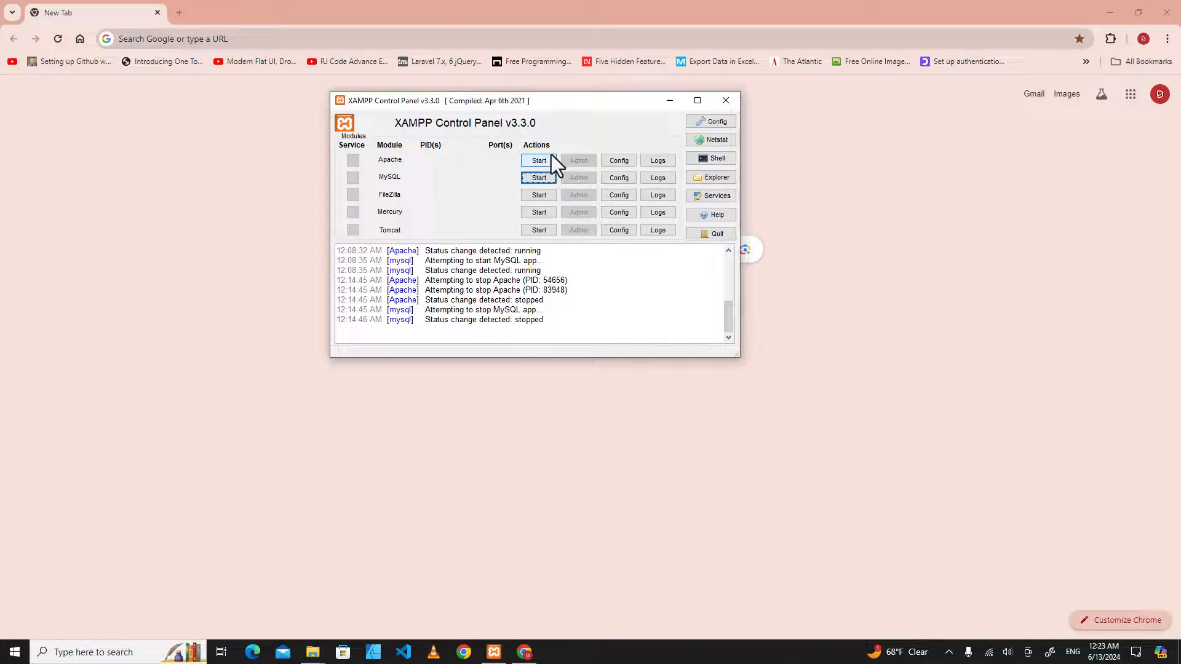
click(537, 177)
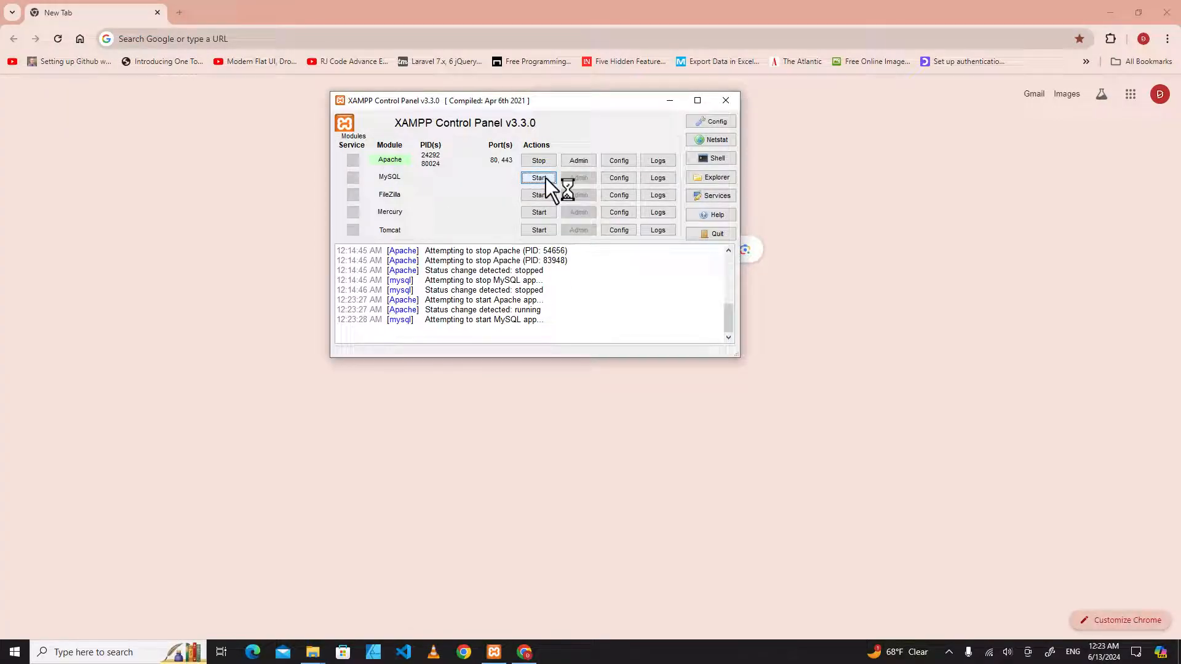
click(173, 39)
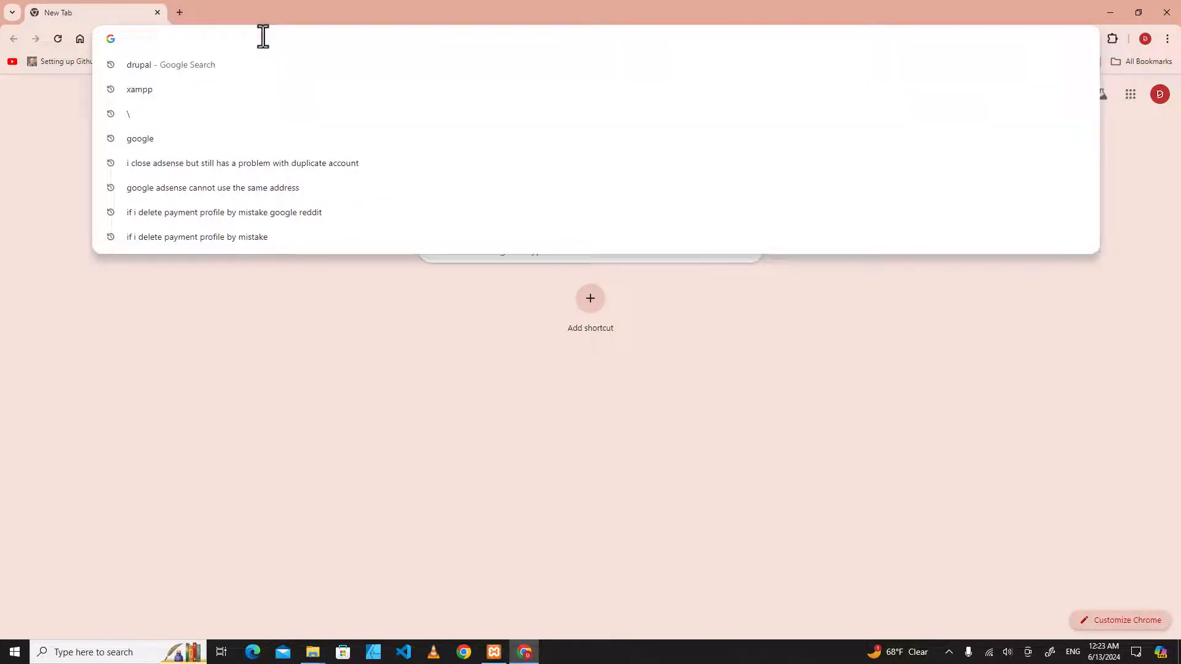
text(localhost/)
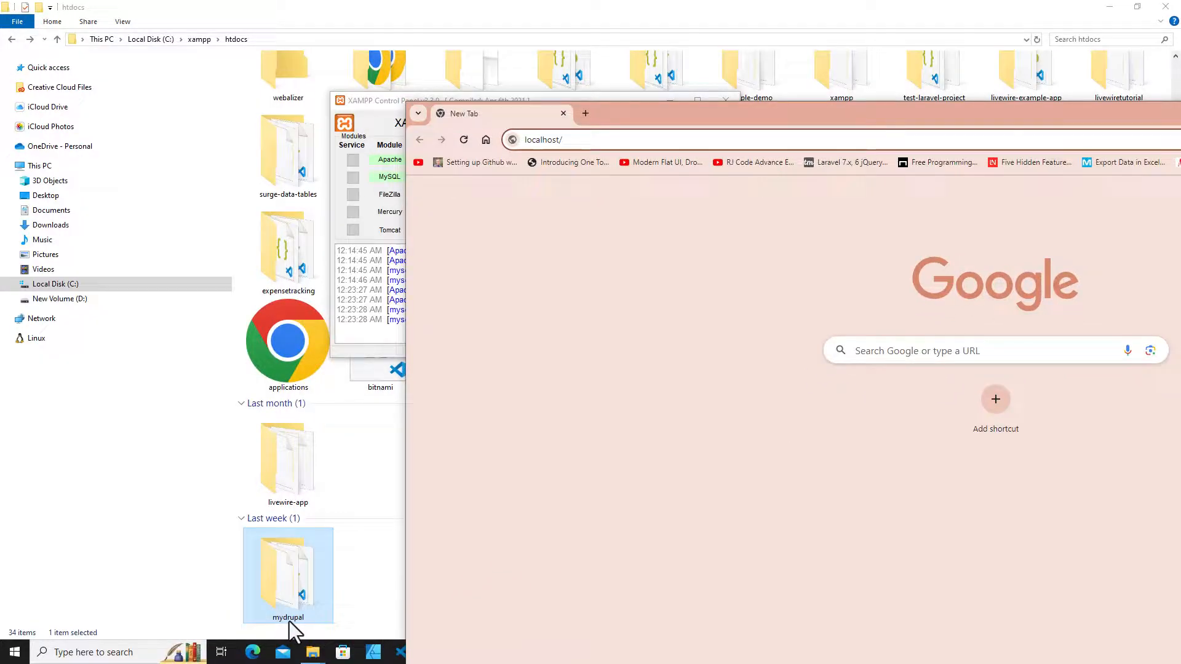
mouse_move(657, 126)
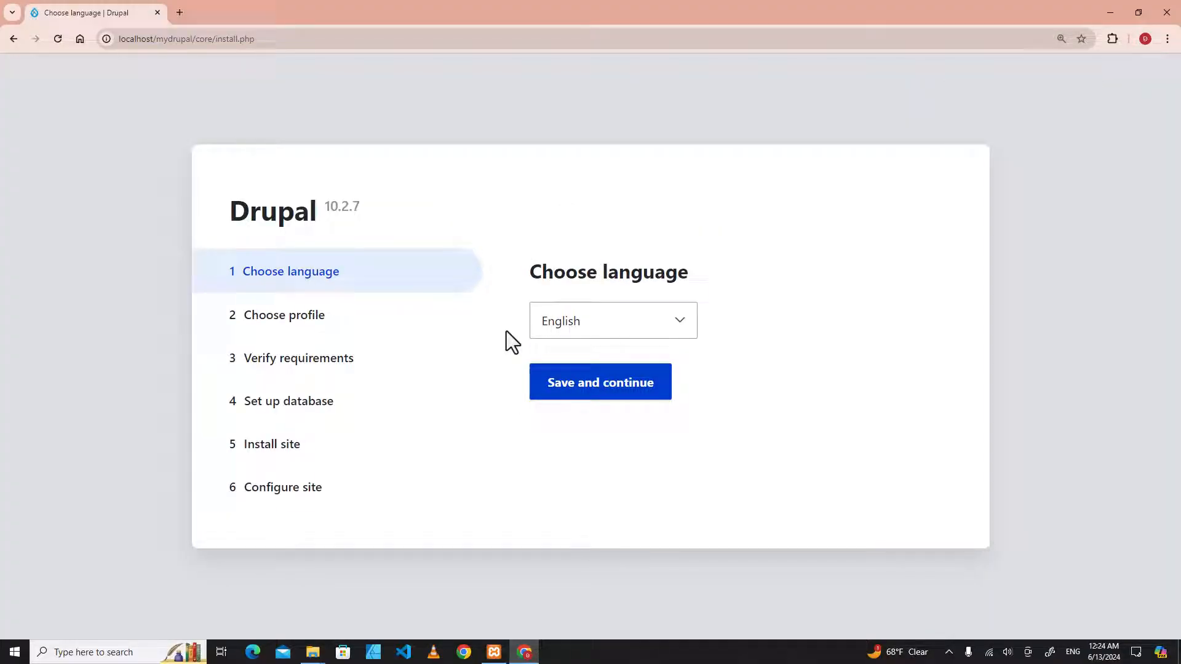
Step: Keep English as installer language and choose the Standard profile, continuing to requirements
click(613, 320)
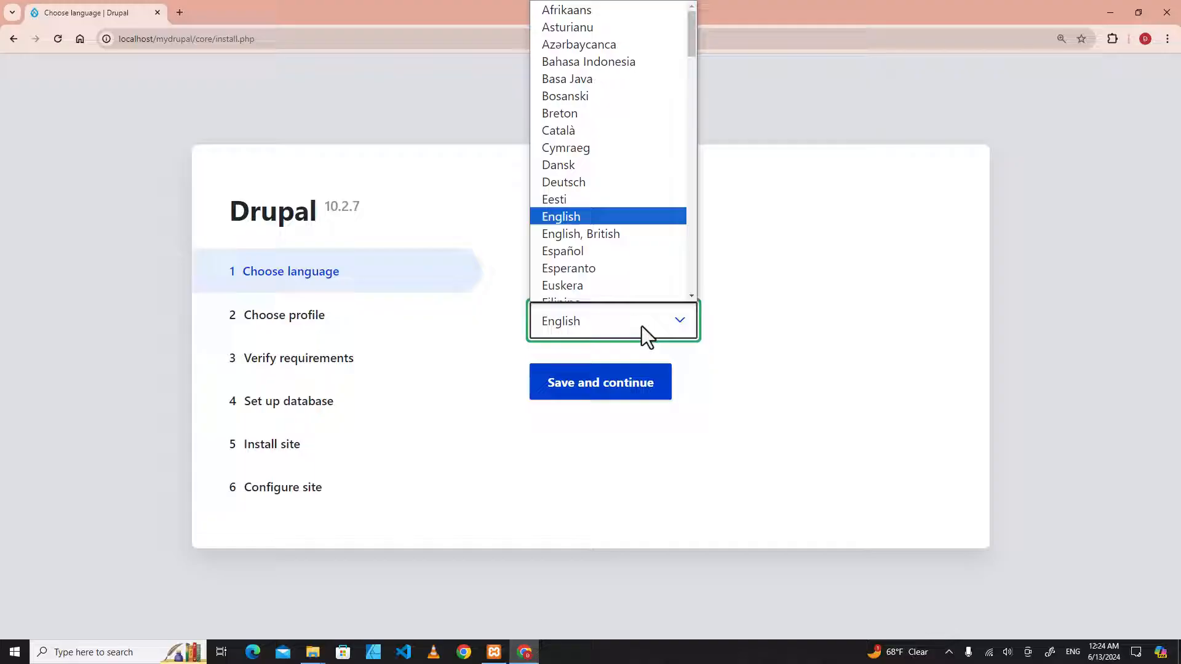
scroll(down, 3)
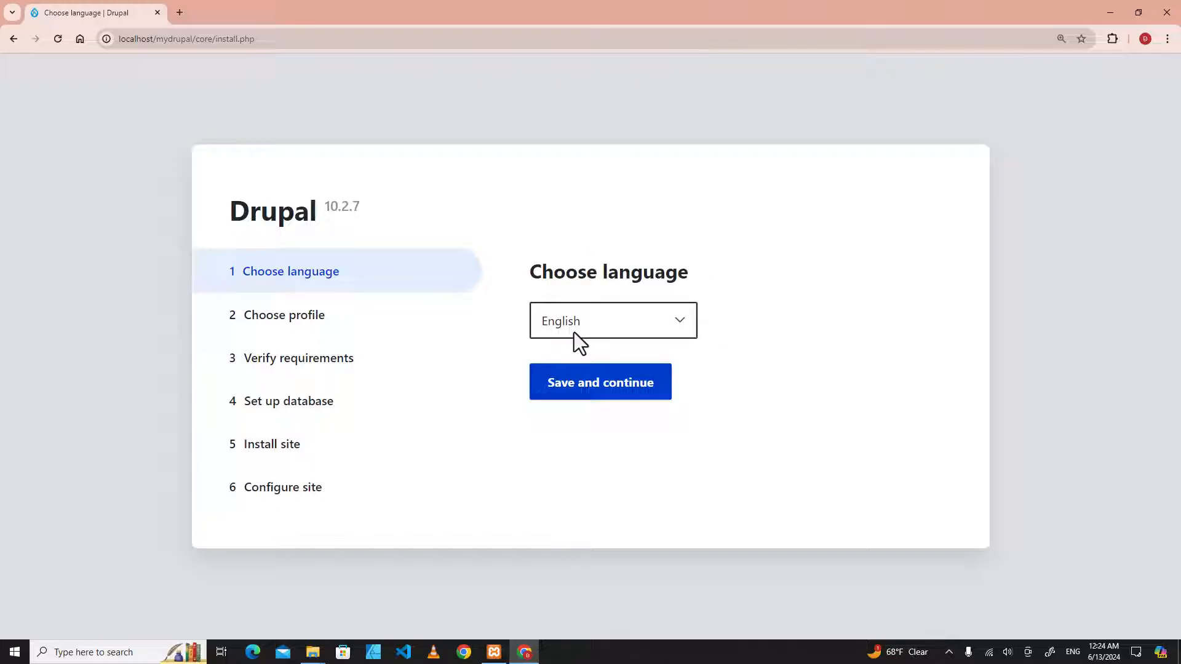
click(599, 382)
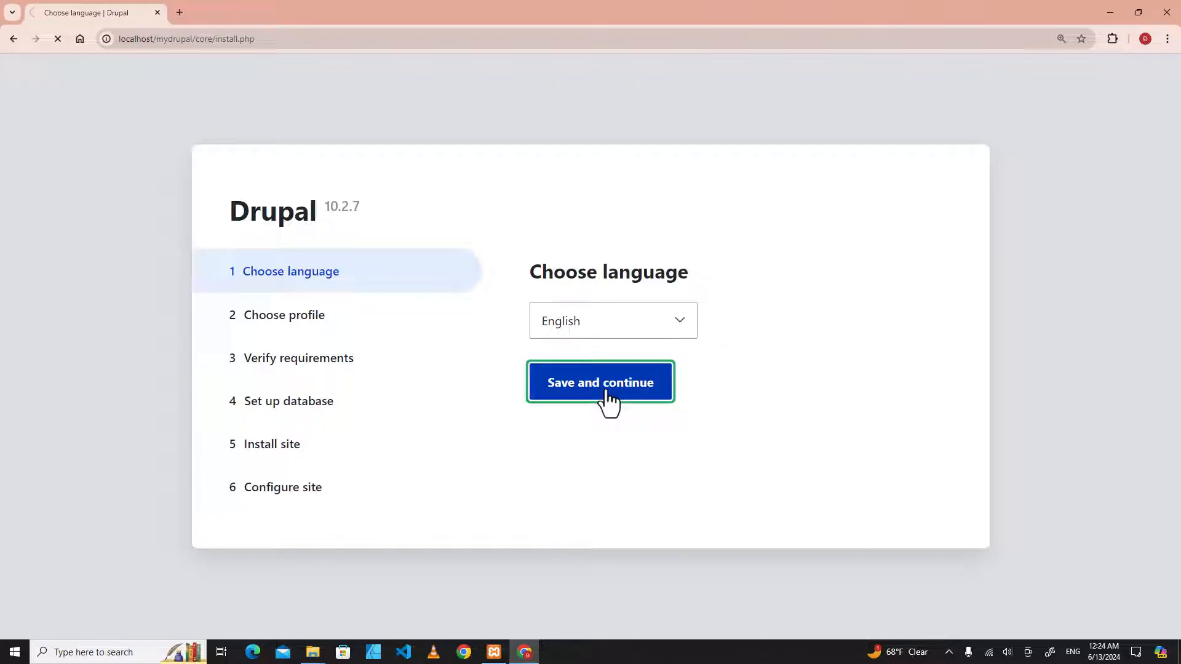
click(599, 381)
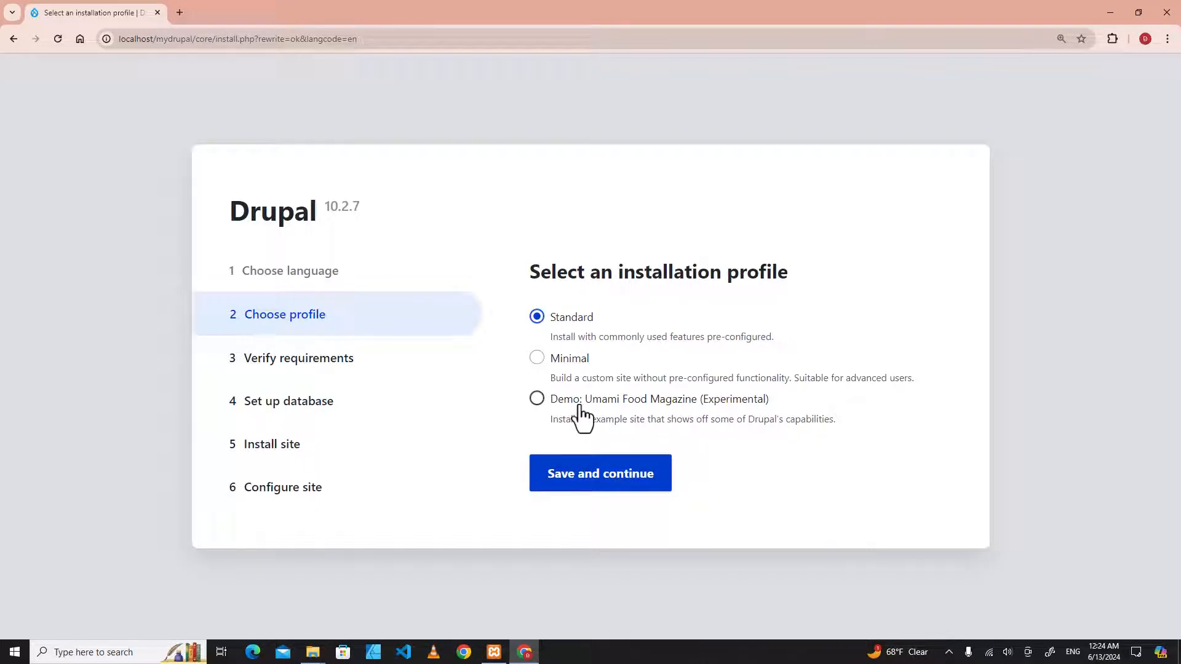
mouse_move(623, 415)
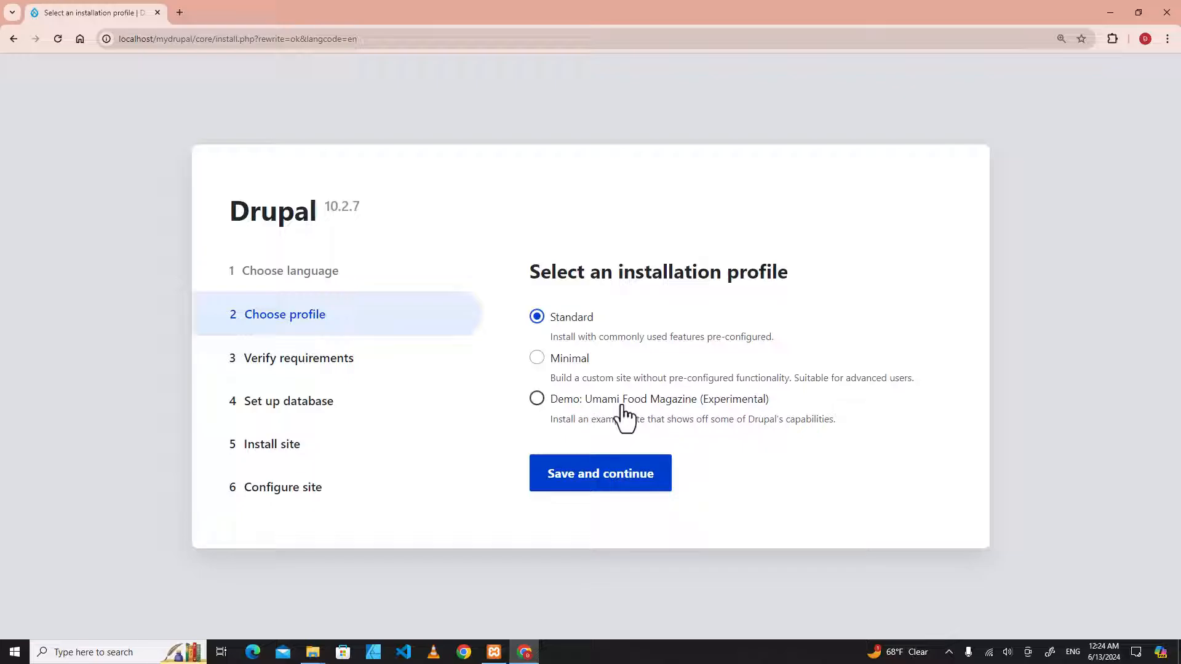
mouse_move(706, 418)
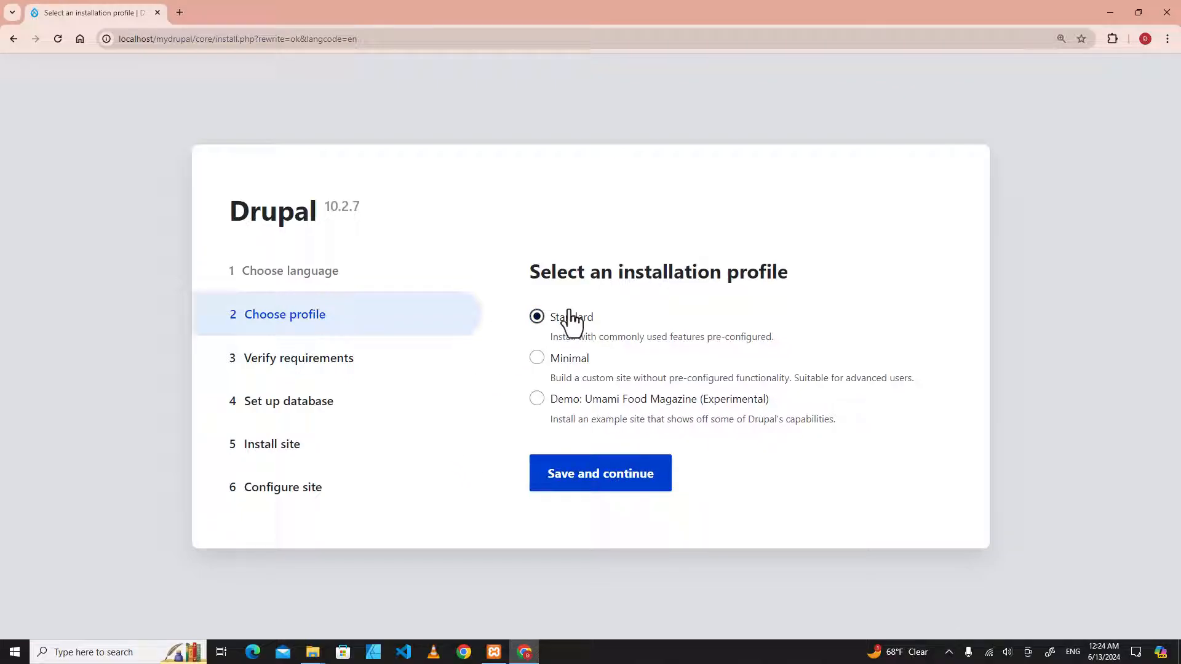
click(600, 472)
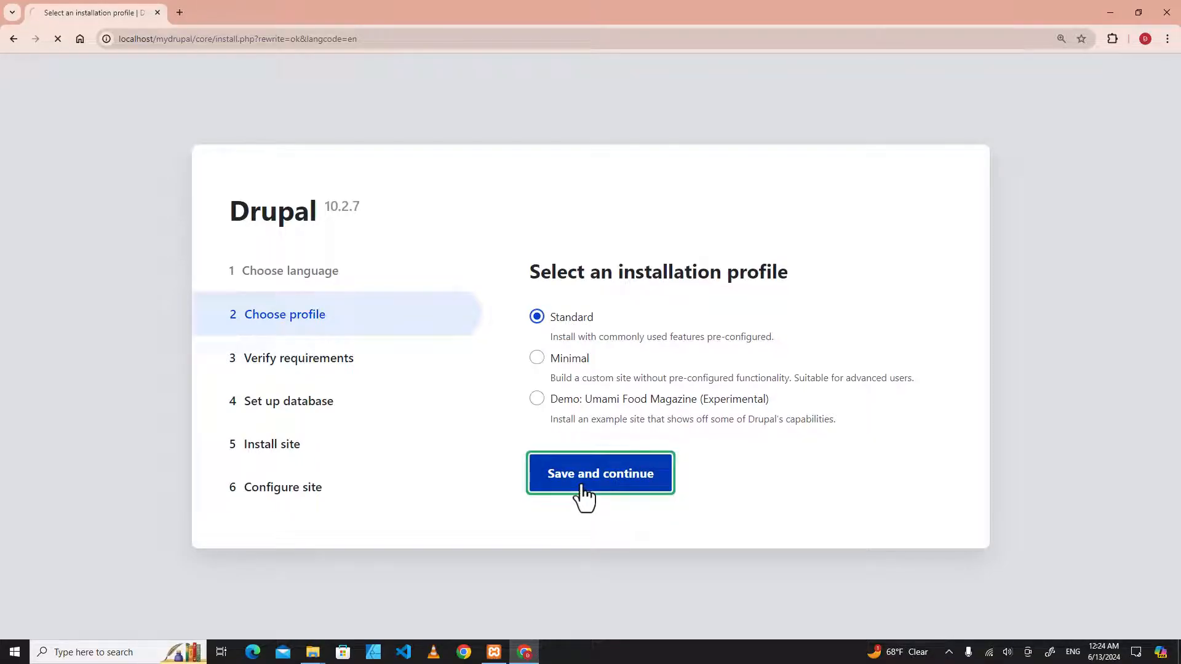
click(600, 472)
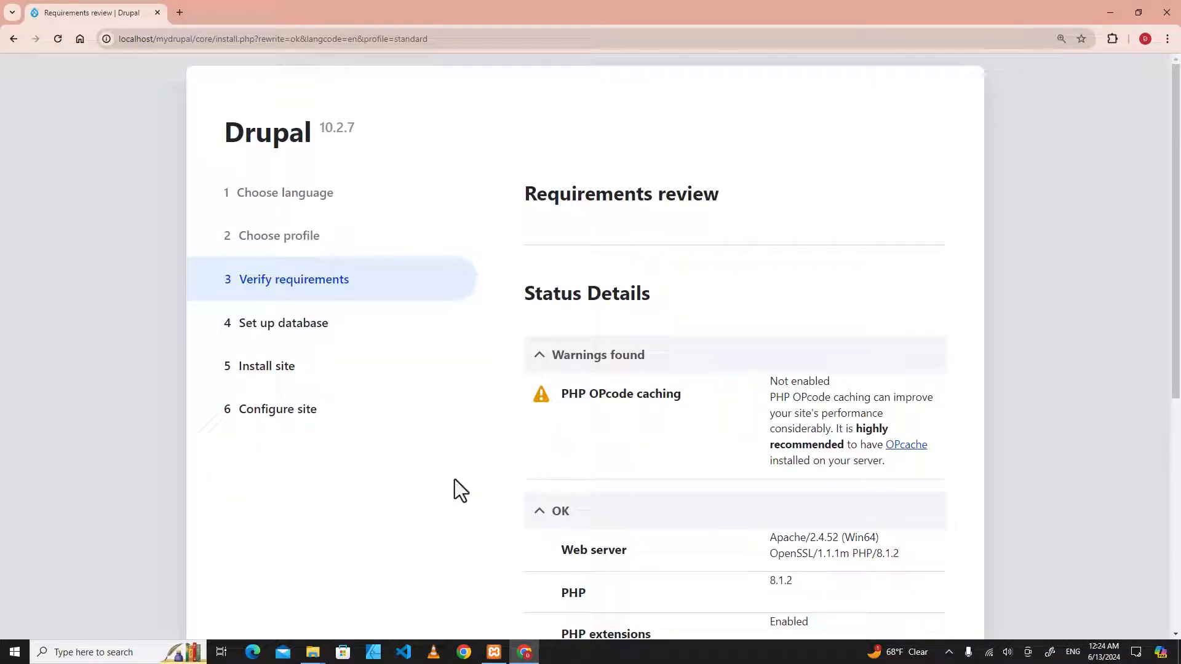
Step: Review Apache's php.ini from the XAMPP control panel, then minimize it
scroll(down, 3)
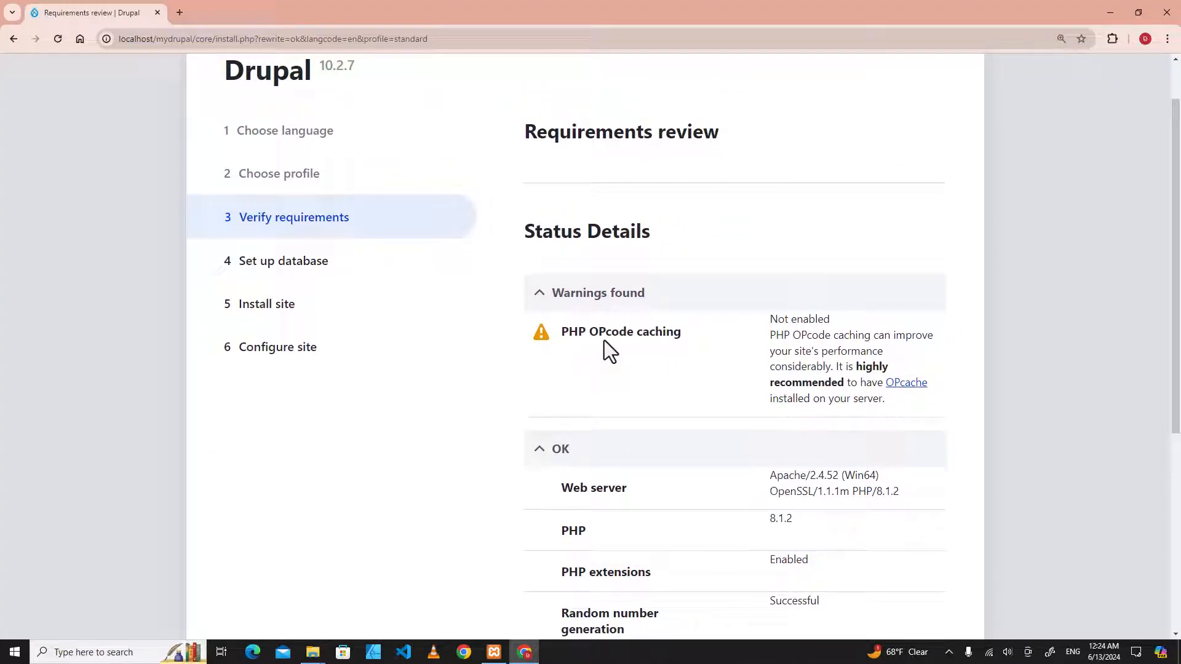
mouse_move(743, 383)
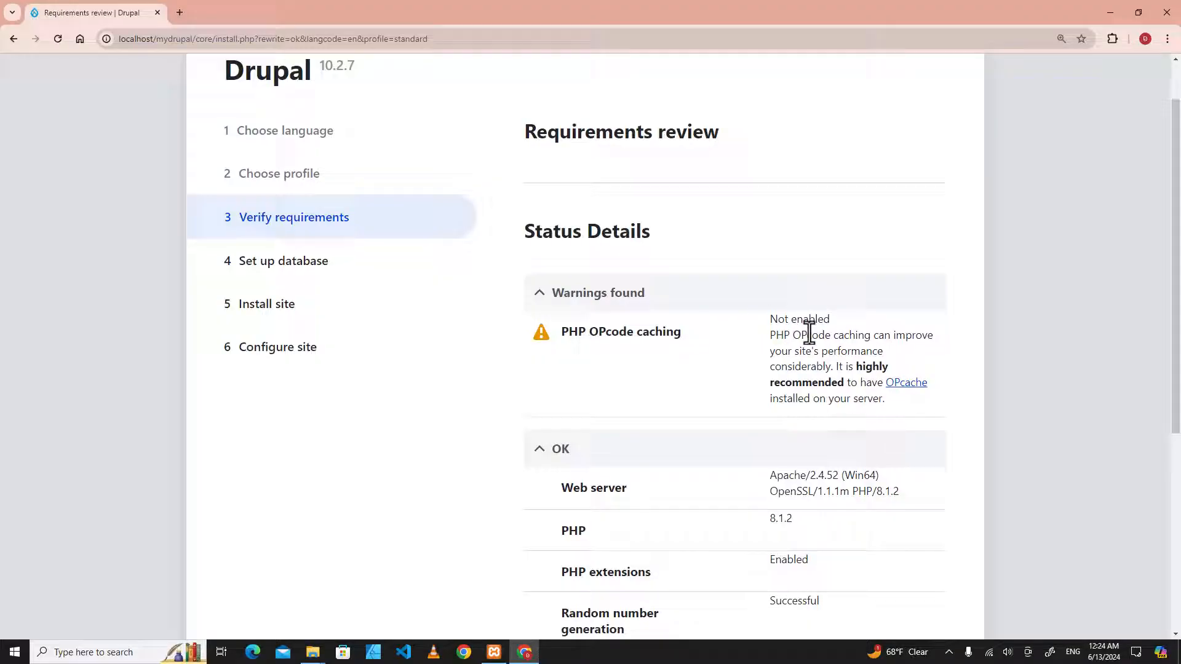
mouse_move(503, 652)
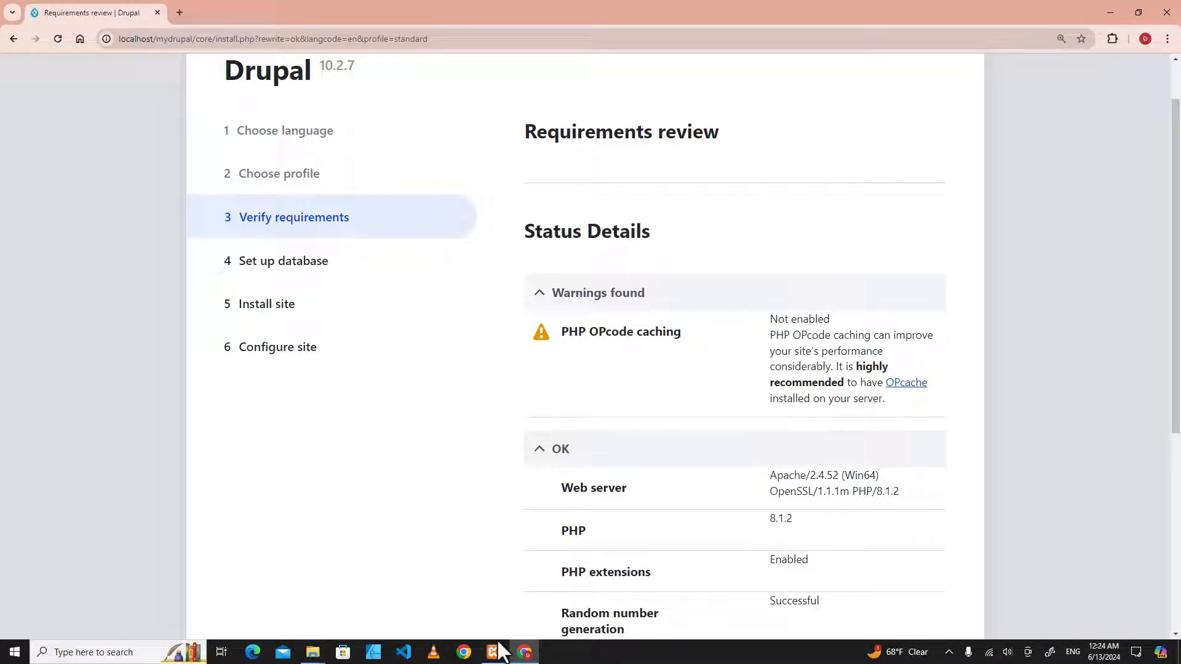
click(492, 651)
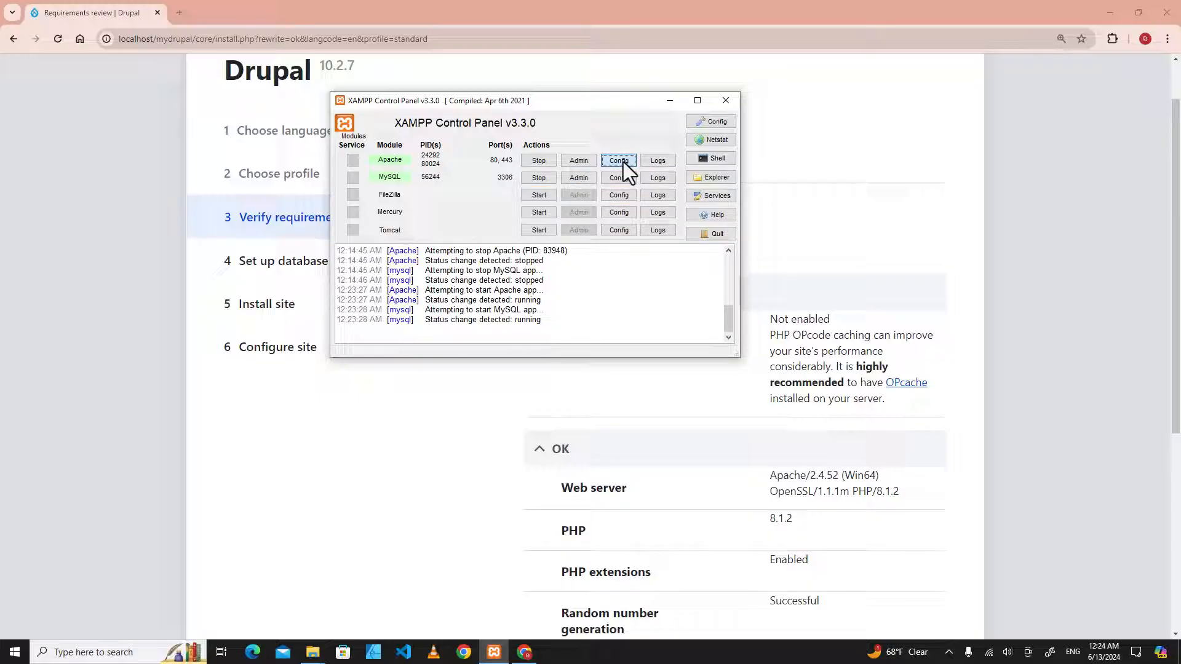
click(617, 160)
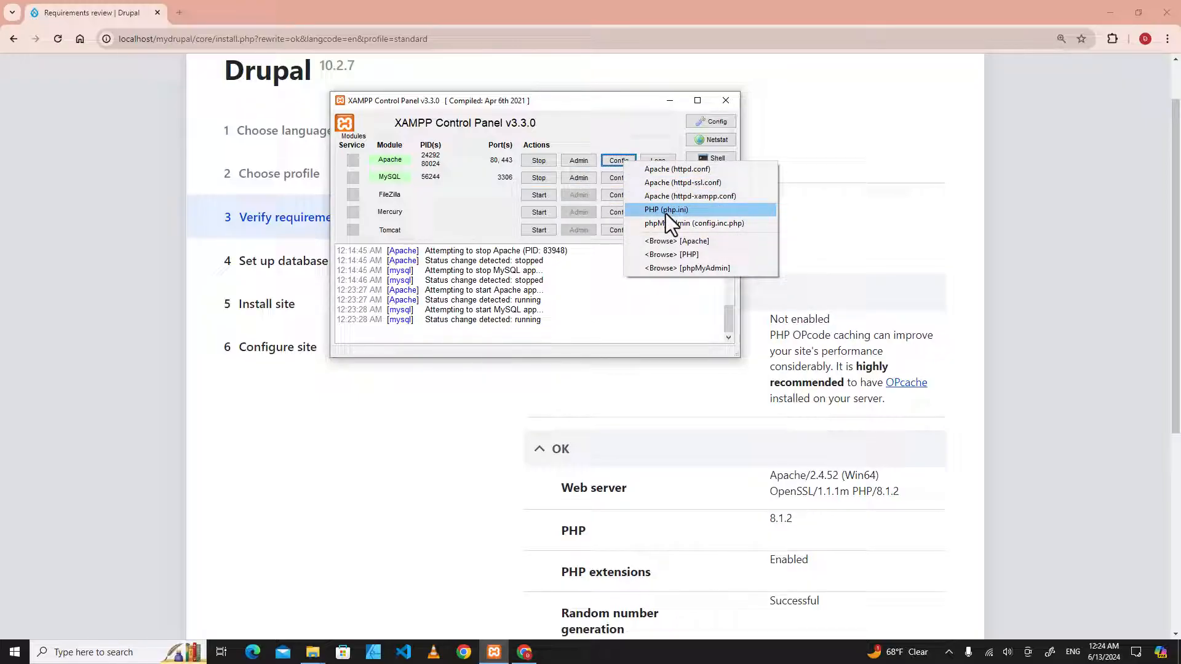
click(665, 209)
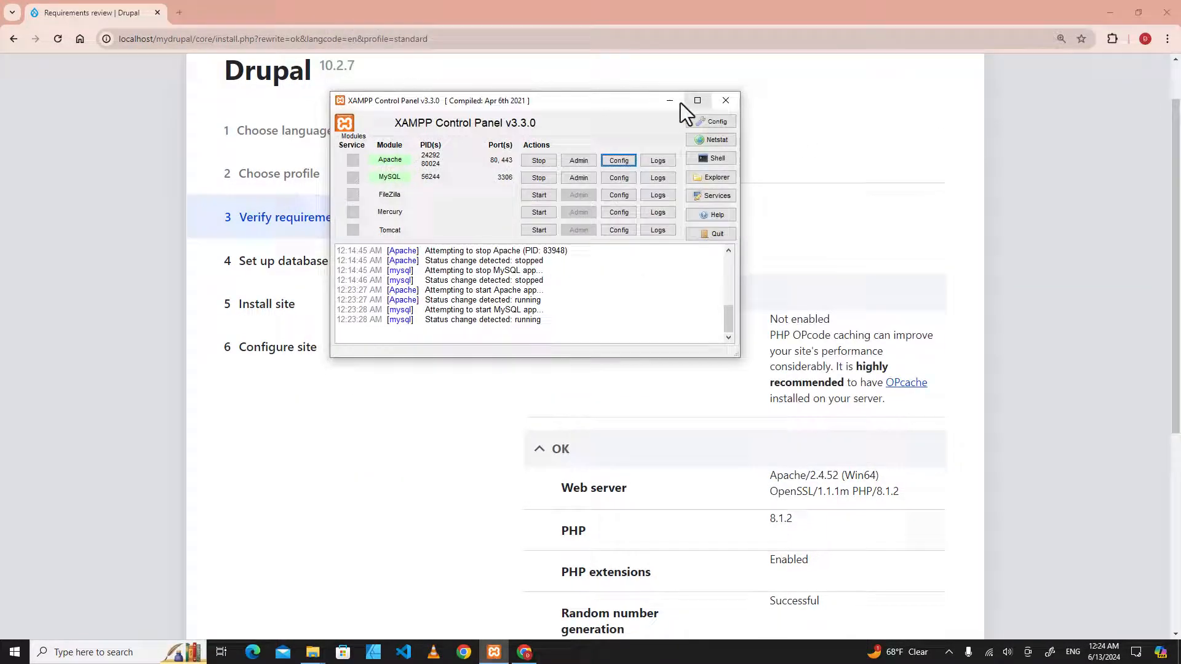
click(724, 99)
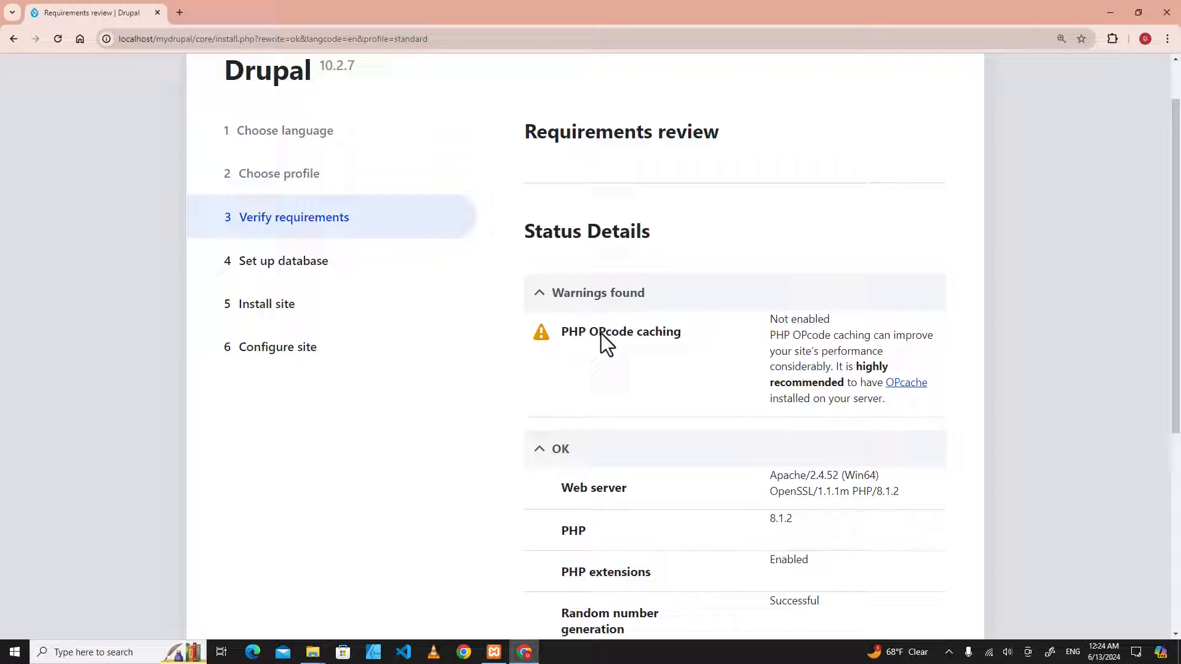
Step: Continue the installation anyway past the OPcache warning
click(907, 382)
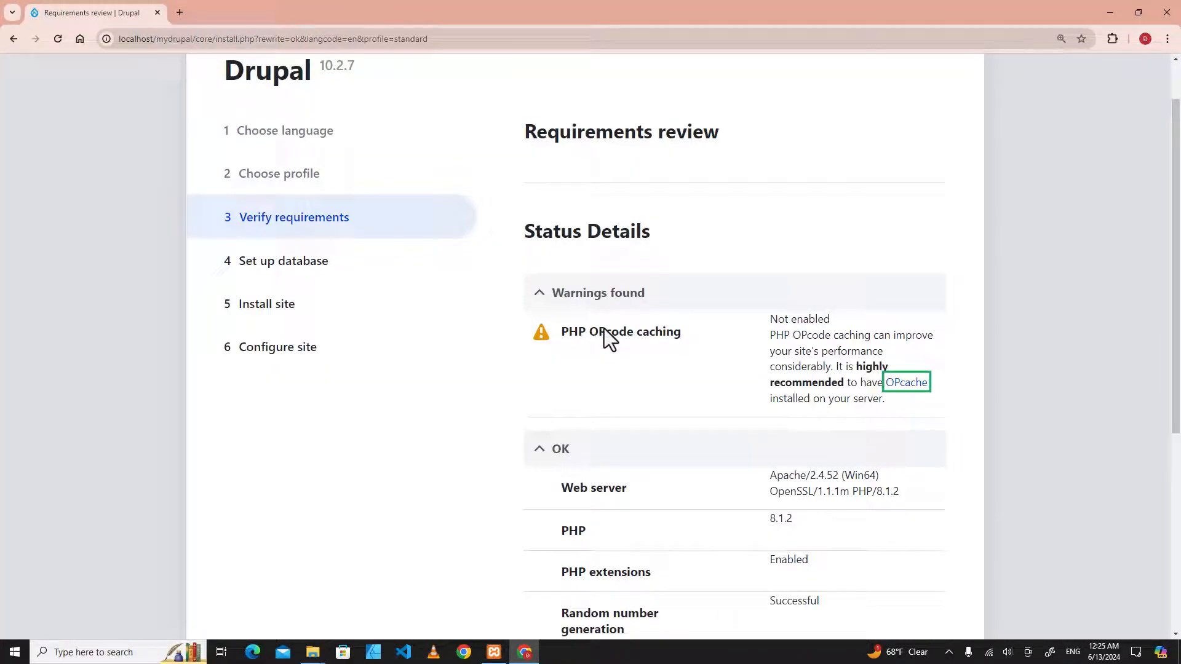
scroll(down, 3)
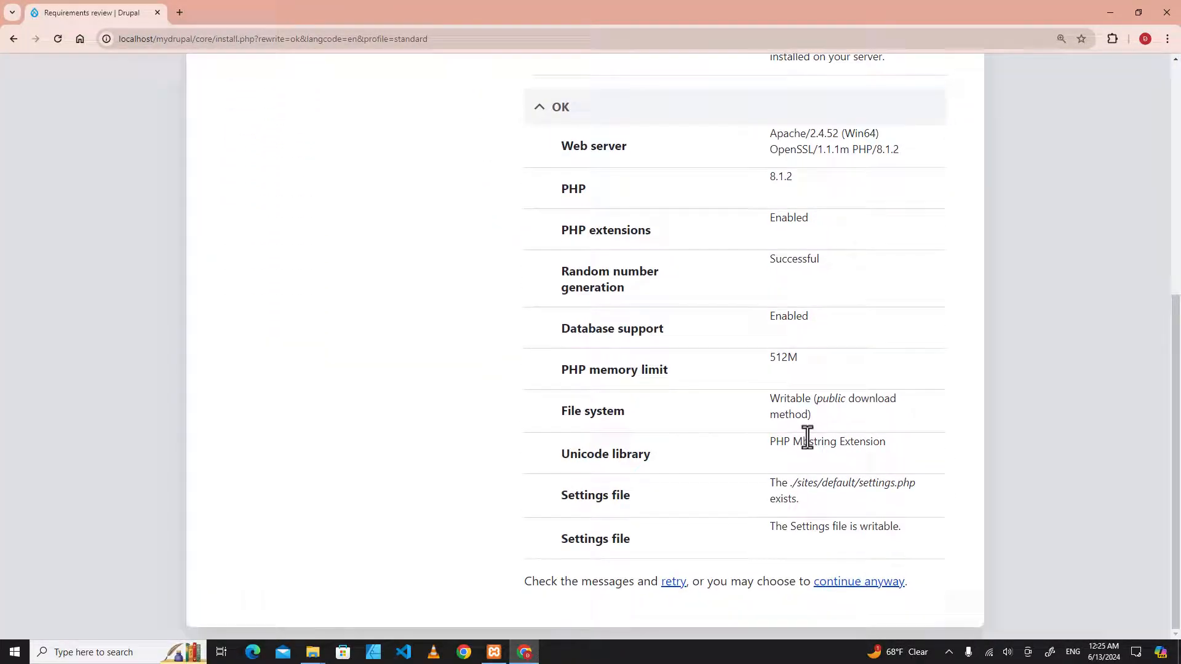
click(858, 581)
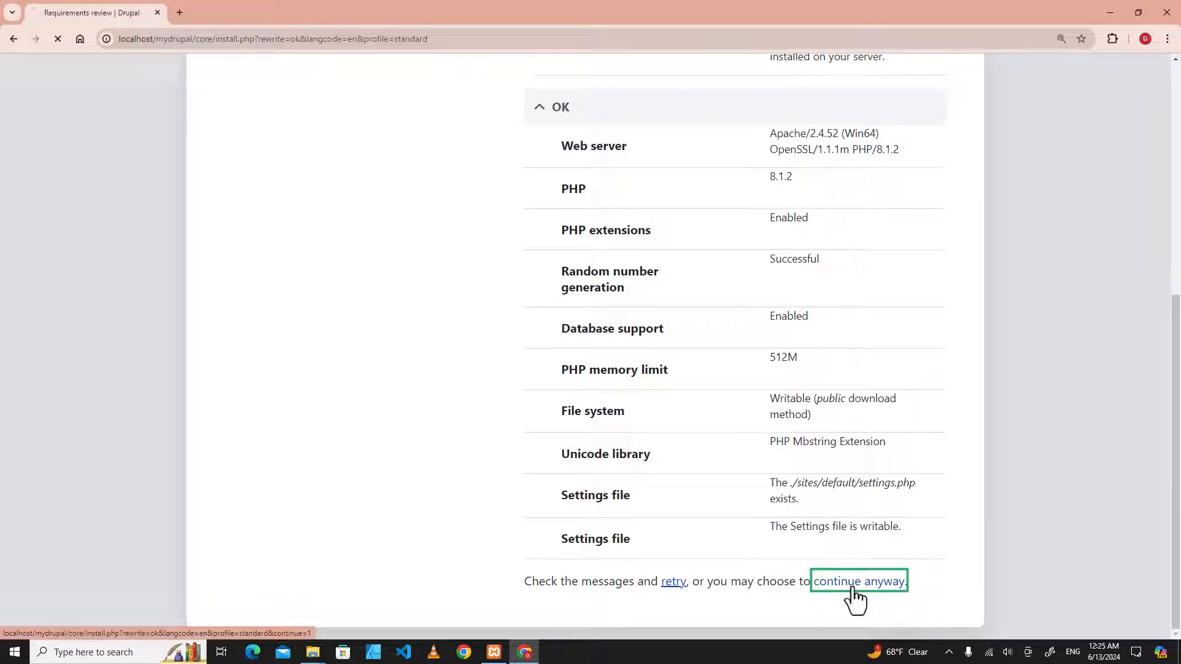
click(859, 580)
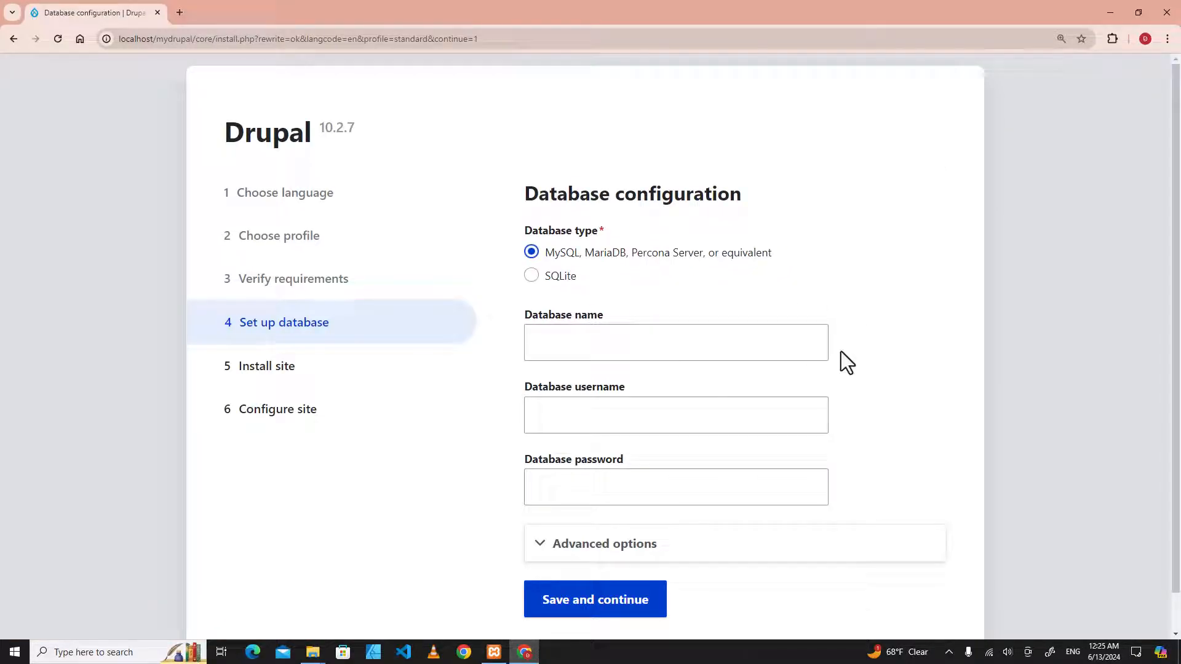
mouse_move(522, 322)
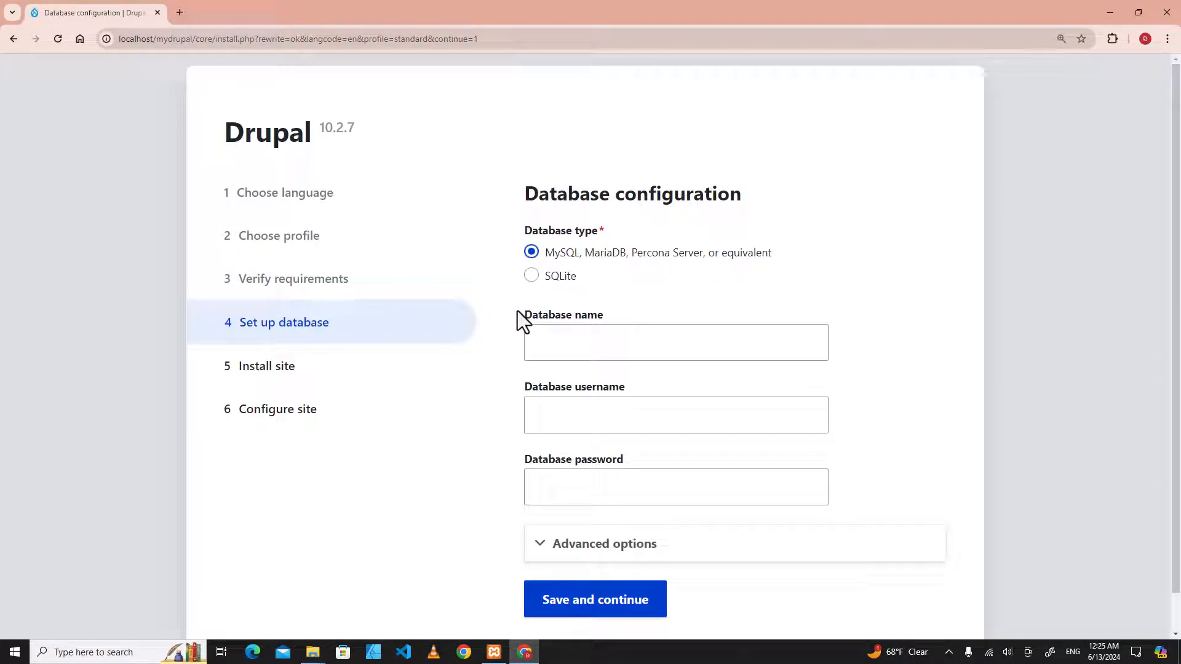
Step: Open localhost/phpmyadmin in a new Chrome tab
click(493, 651)
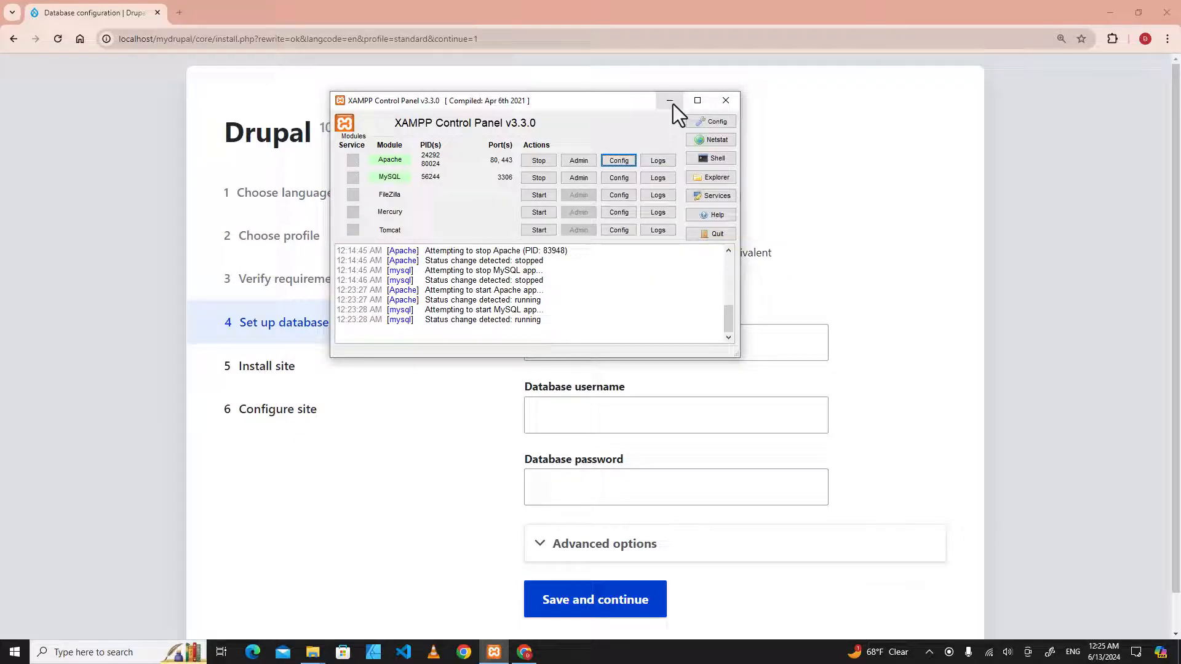
click(325, 12)
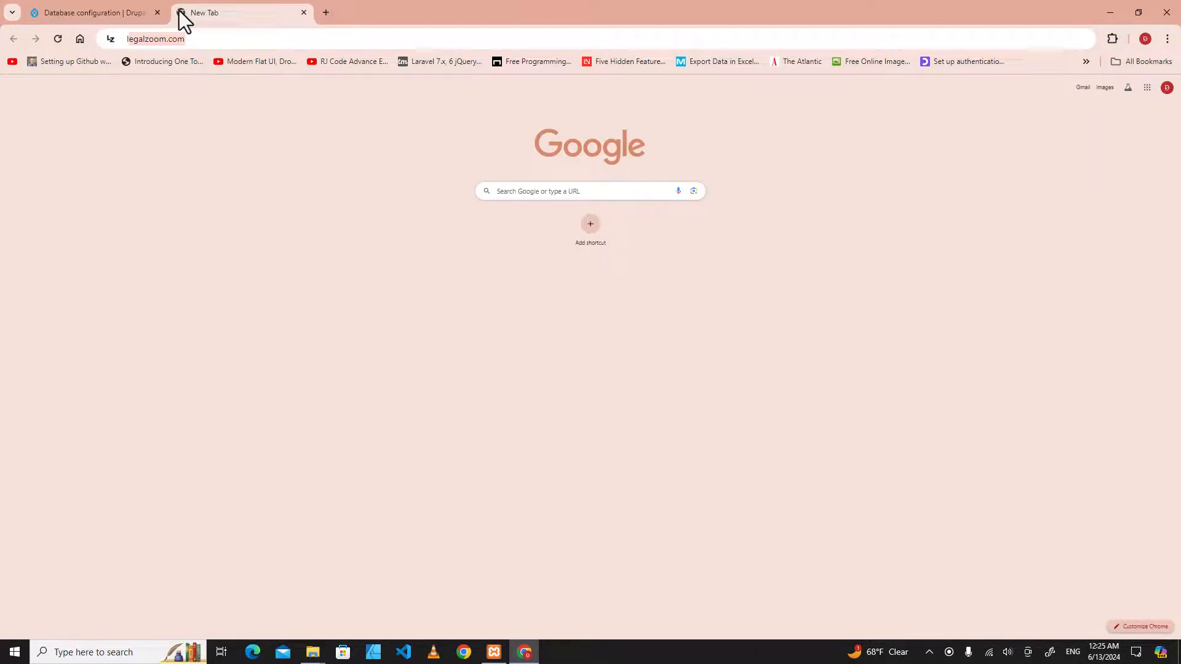
text(localhost/mydrupal)
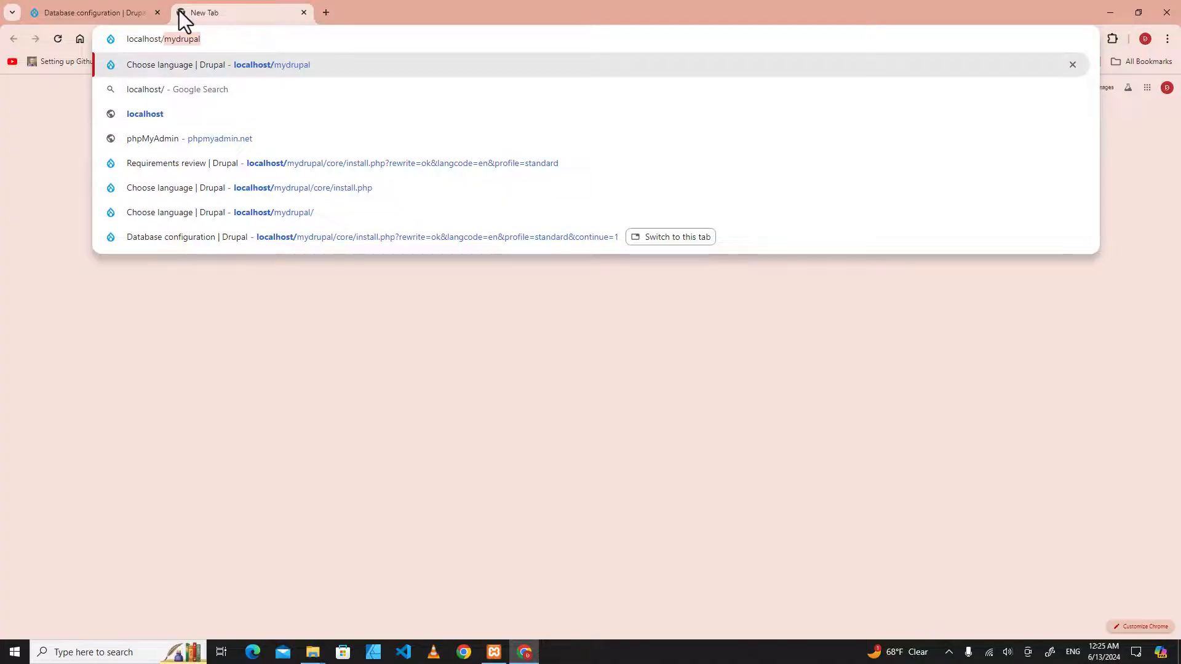
key(BackSpace)
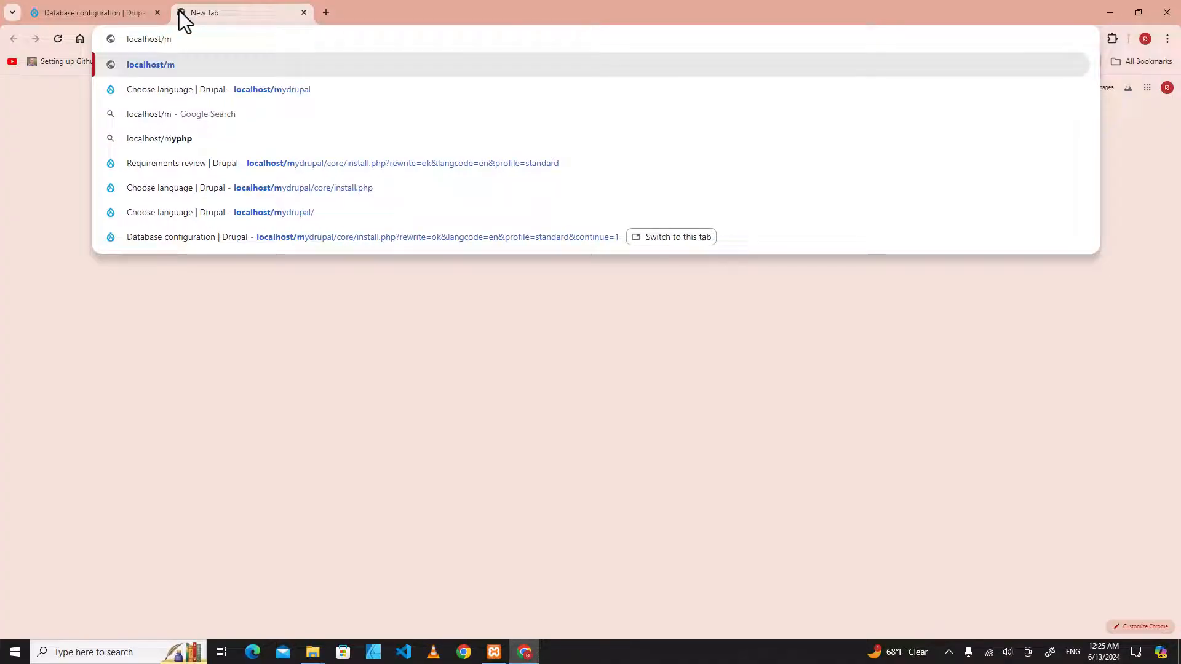
text(phpmyadmin/)
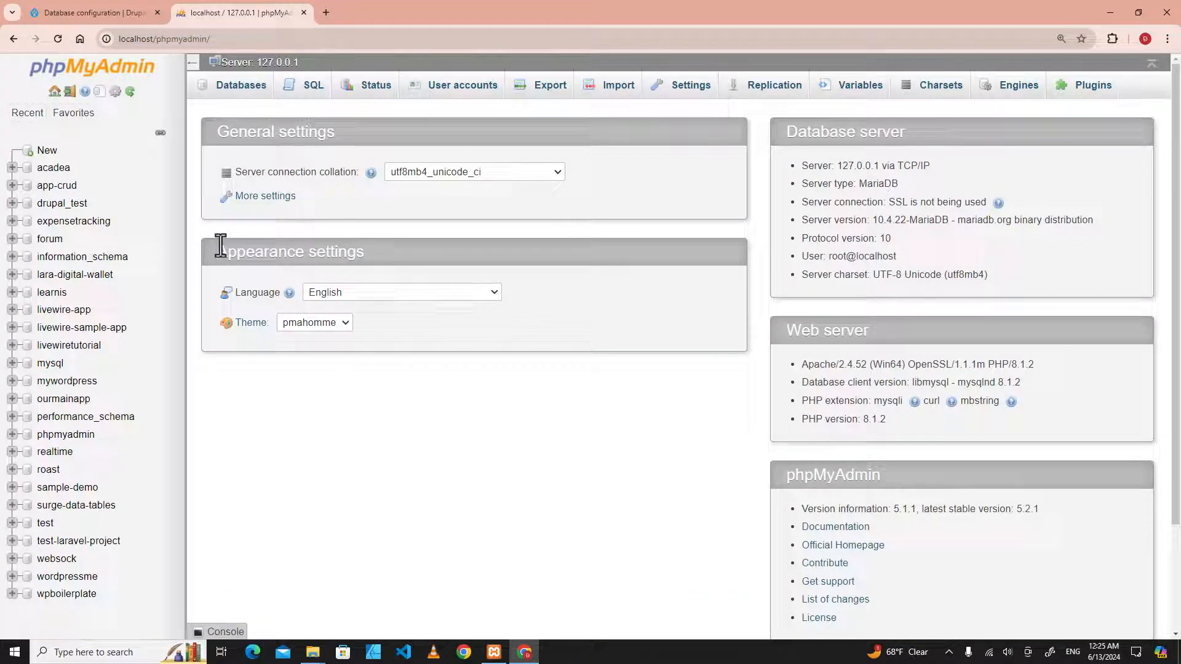
Step: Create an empty database named mydrupal and return to the Drupal installer tab
click(240, 85)
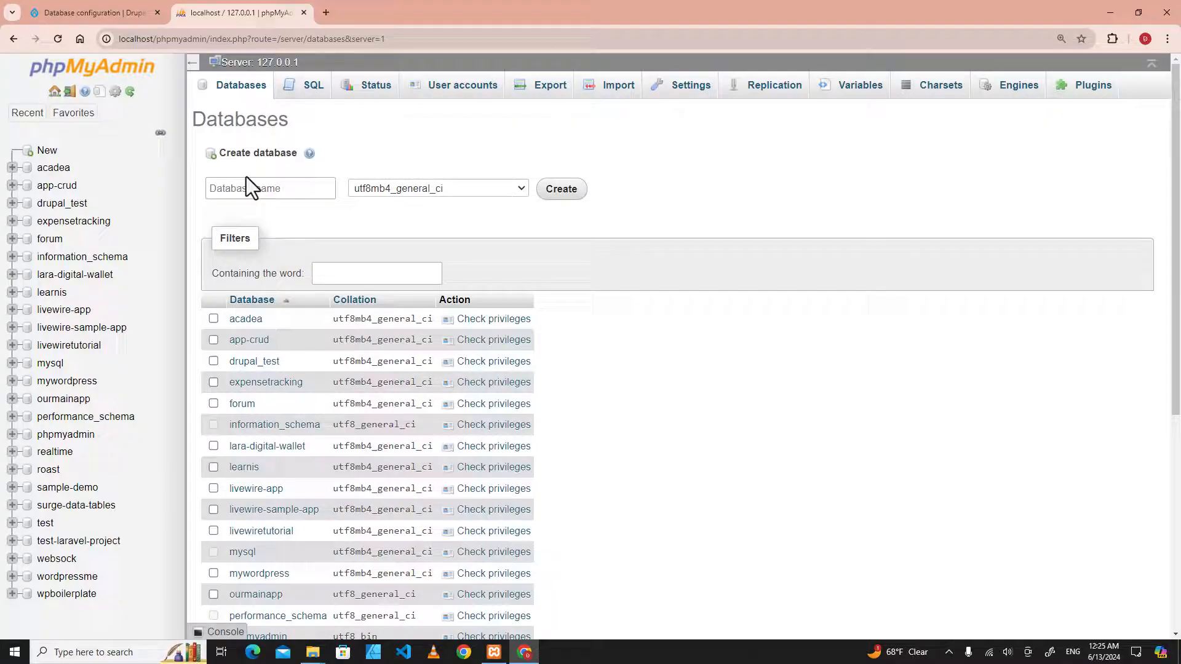
click(269, 188)
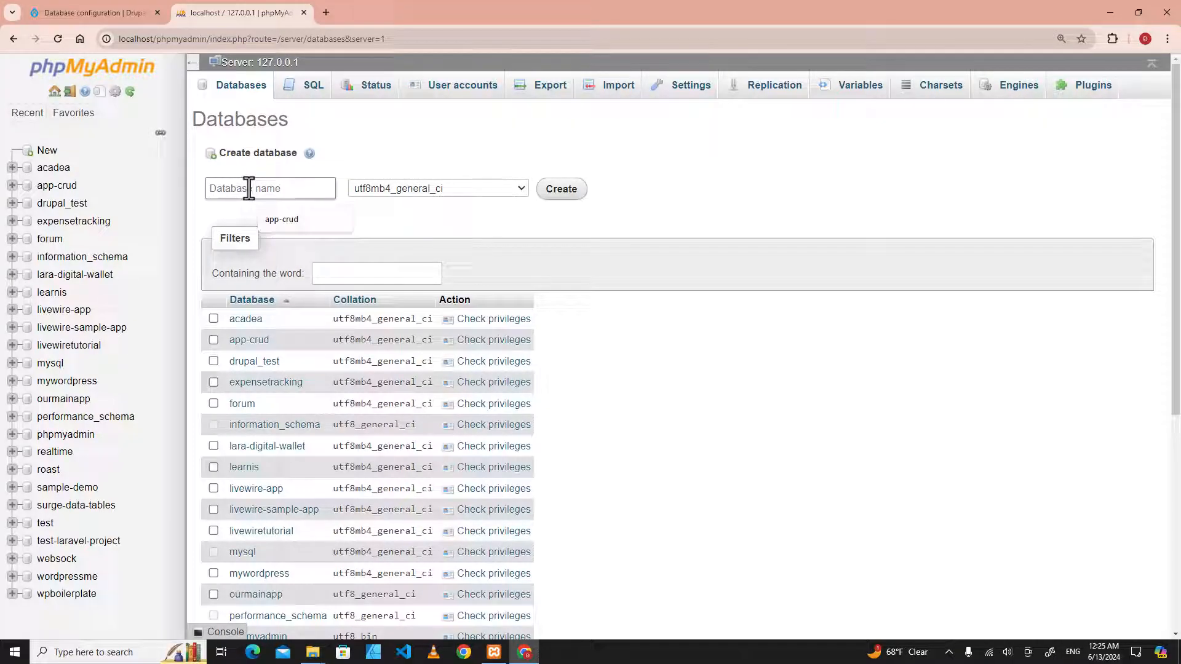
text(mydrupal)
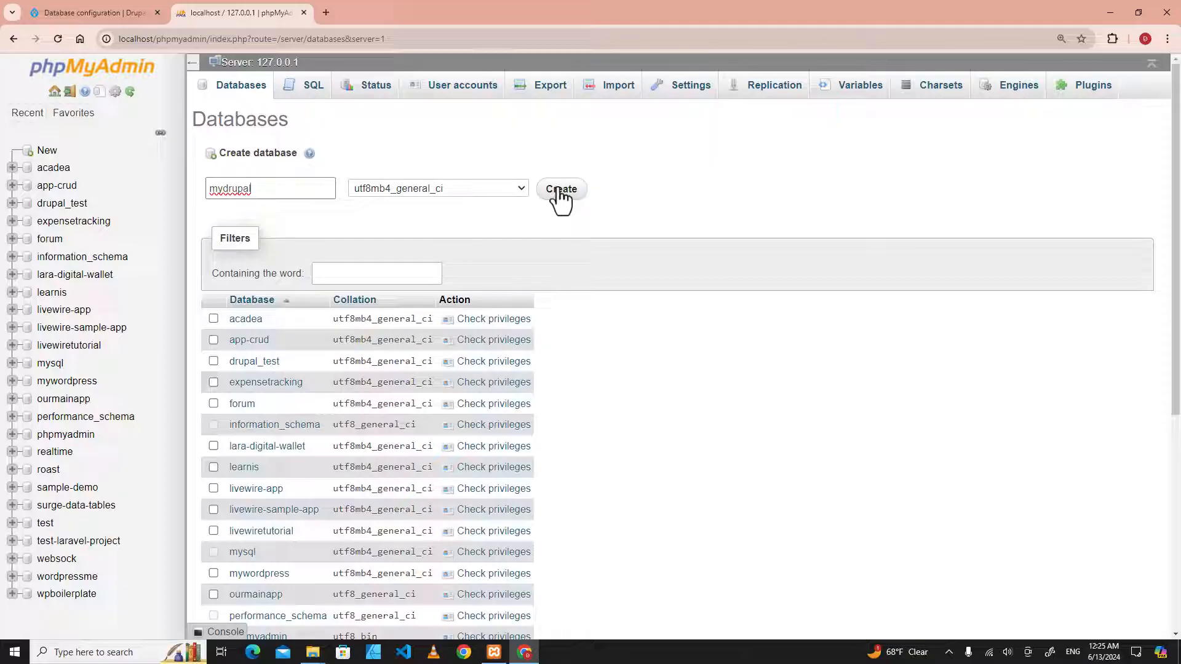
click(561, 188)
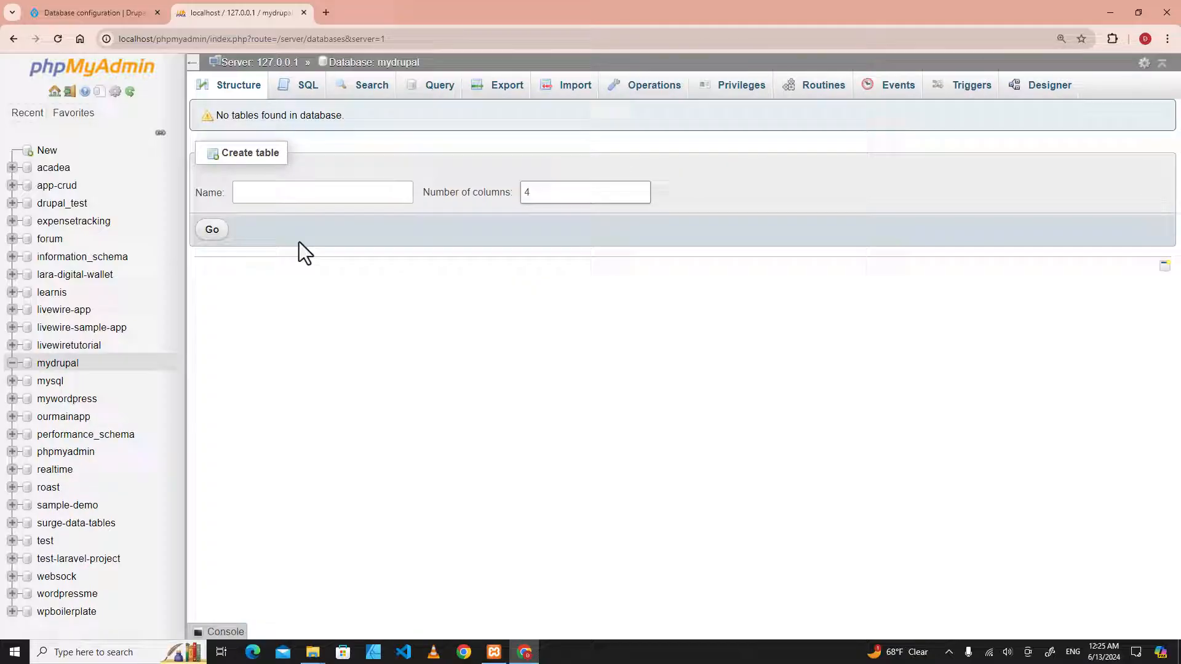
click(86, 12)
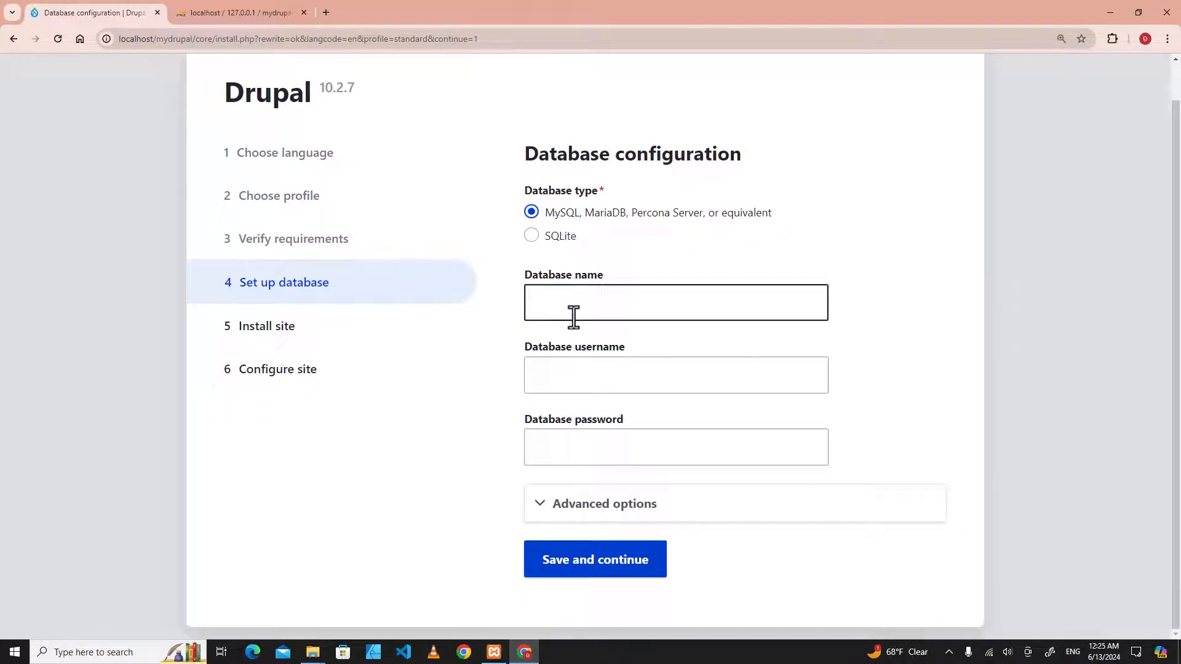
Step: Enter database mydrupal with user root and blank password, then save and continue
text(myd)
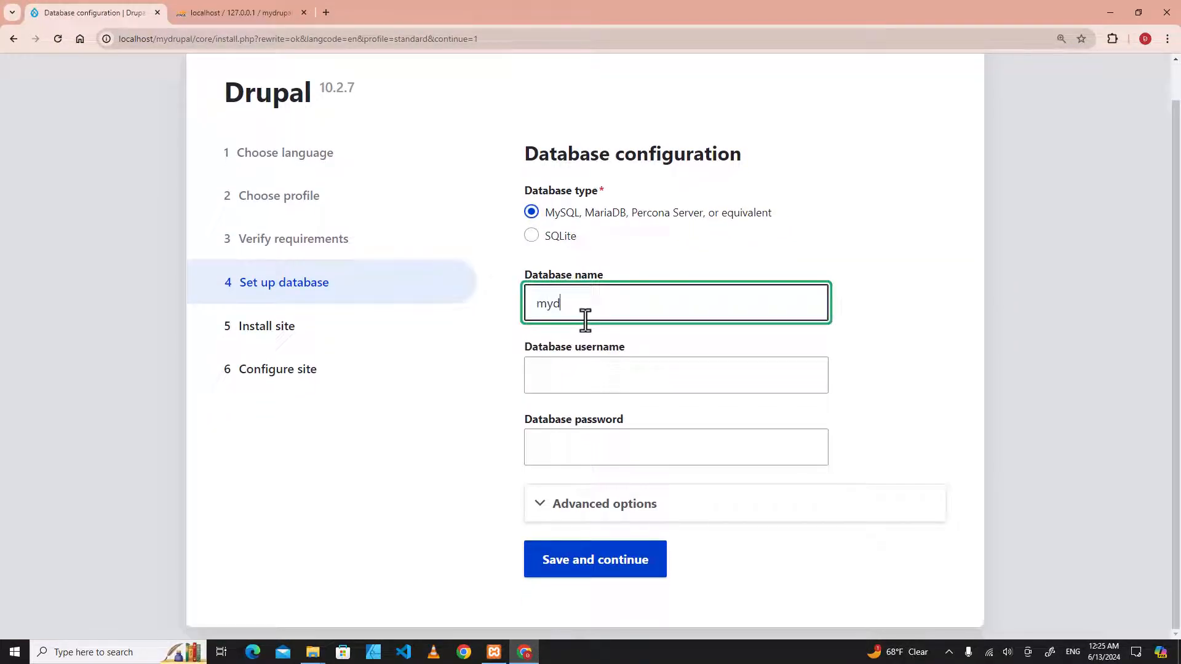
text(rupal)
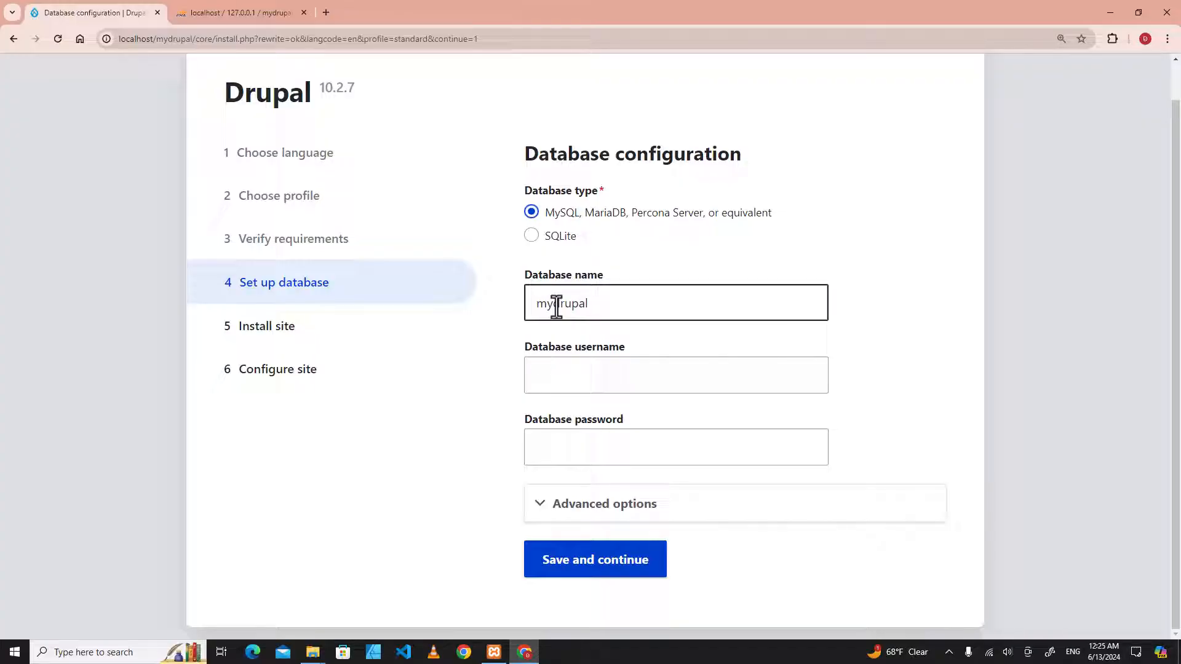
click(675, 375)
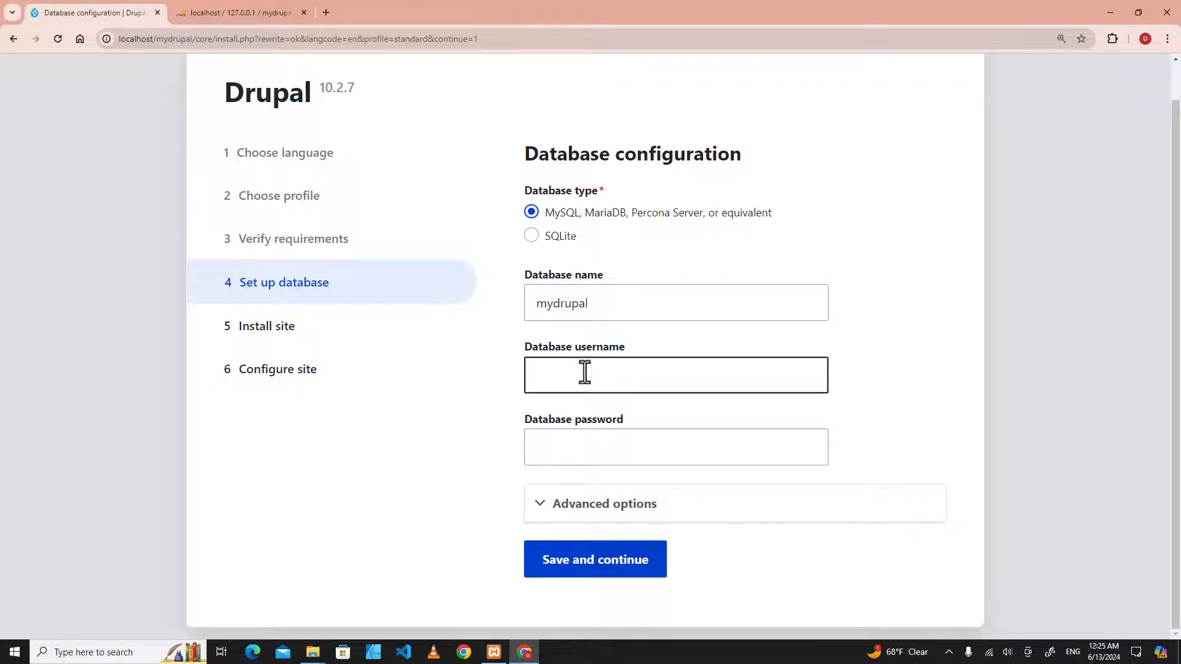
text(root)
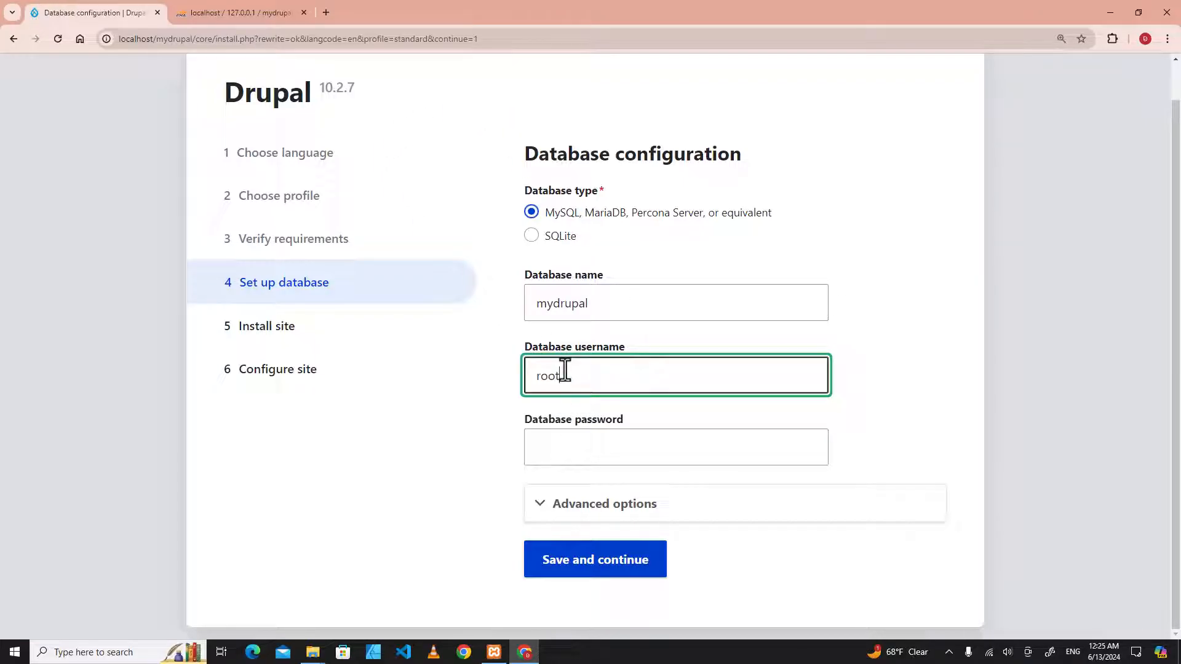
mouse_move(609, 472)
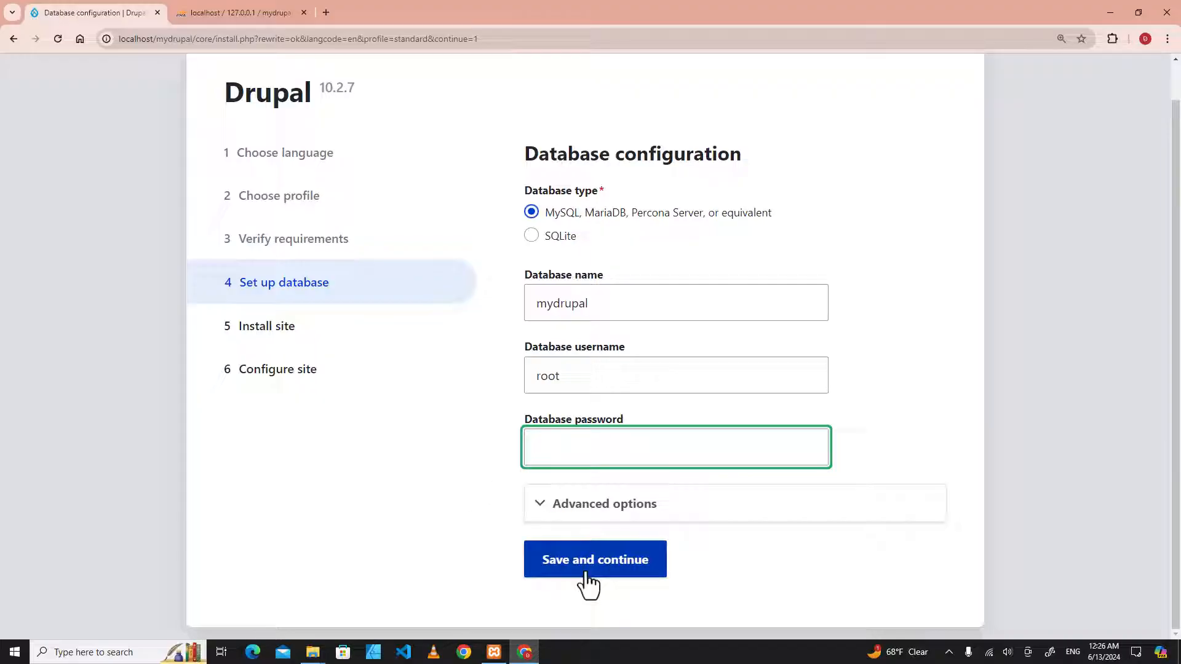
click(595, 559)
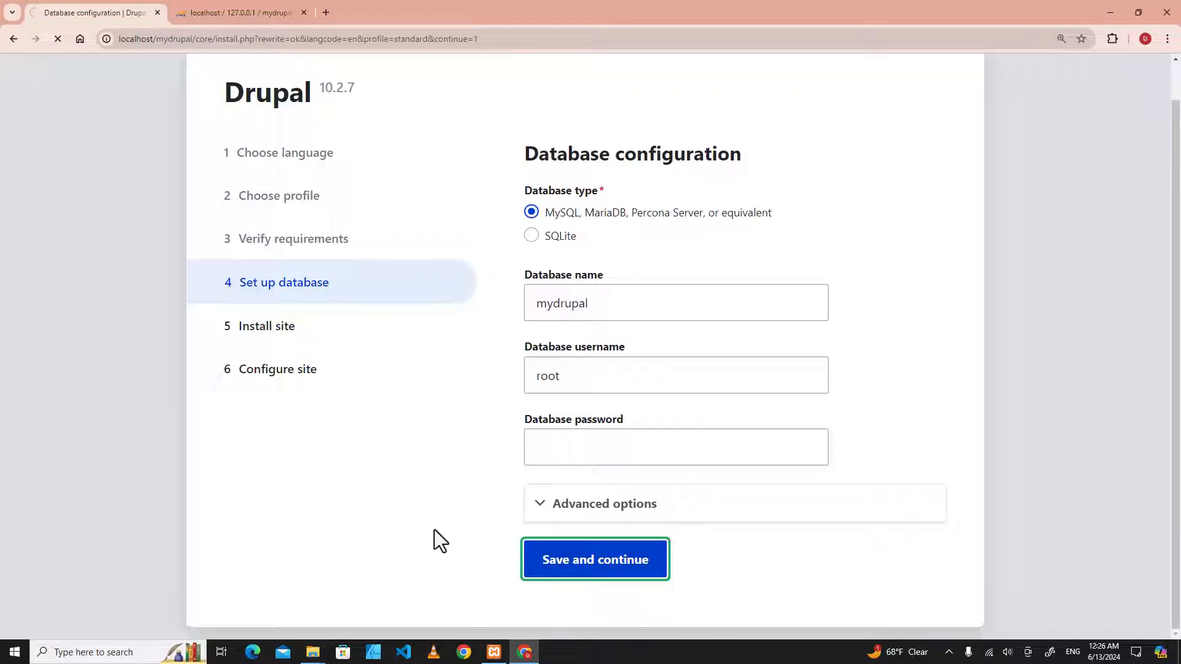
click(594, 560)
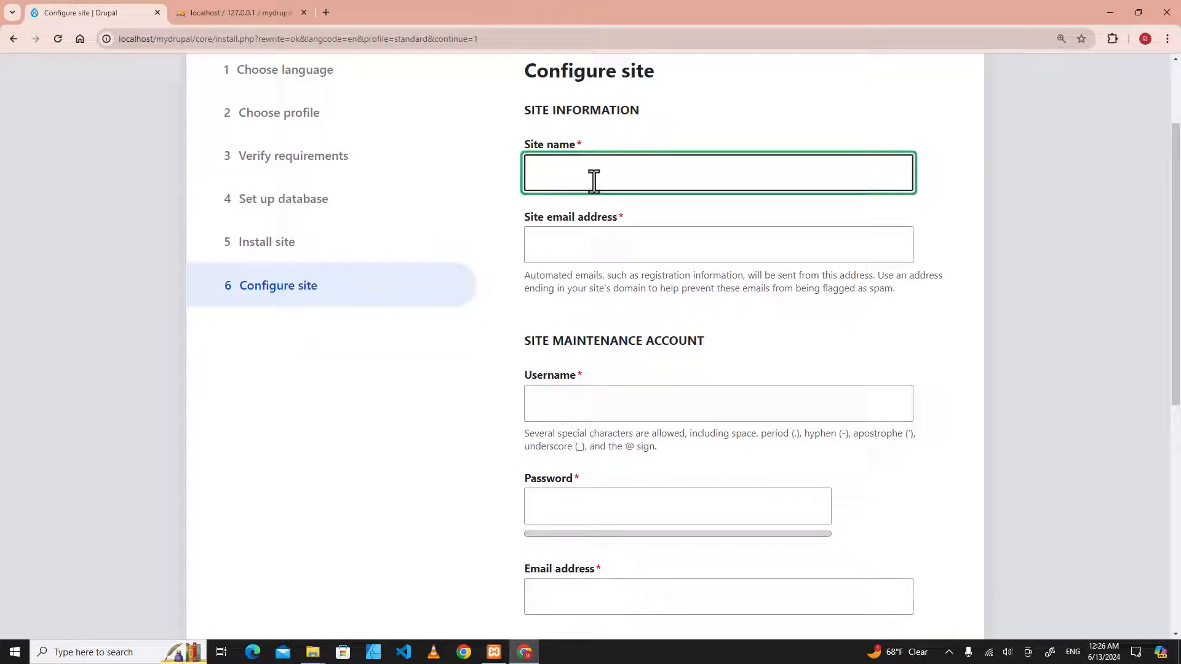
Step: Enter site name mydrupal, the site email and admin as the maintenance username
text(mydrupal)
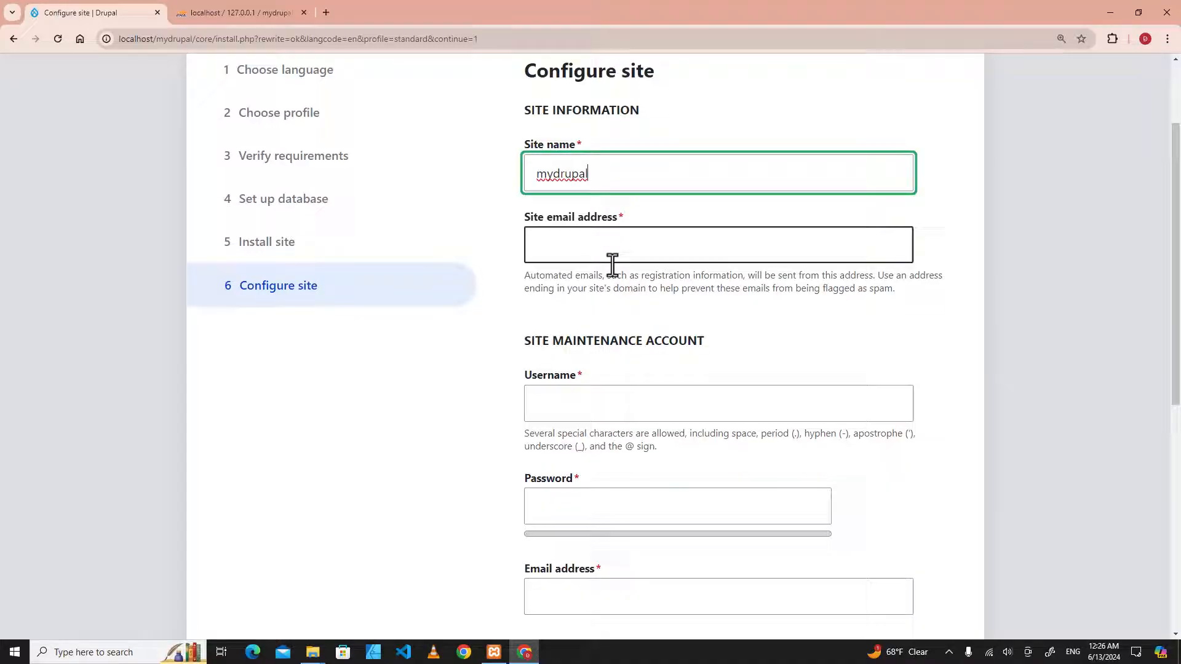
text(devtamin)
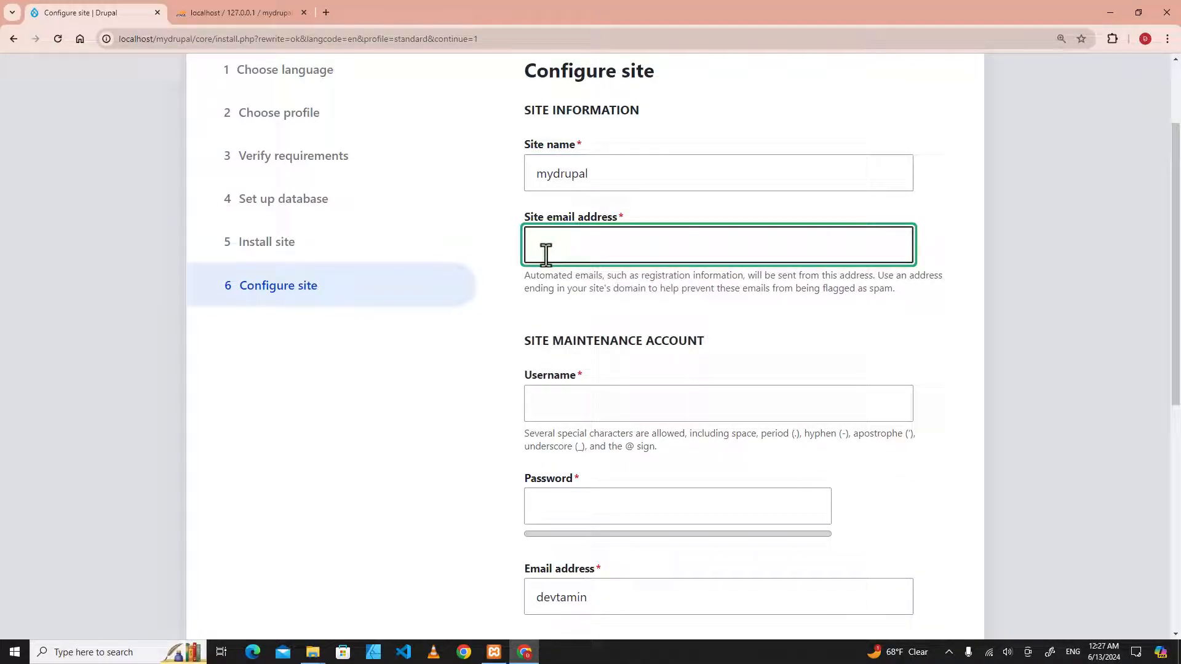
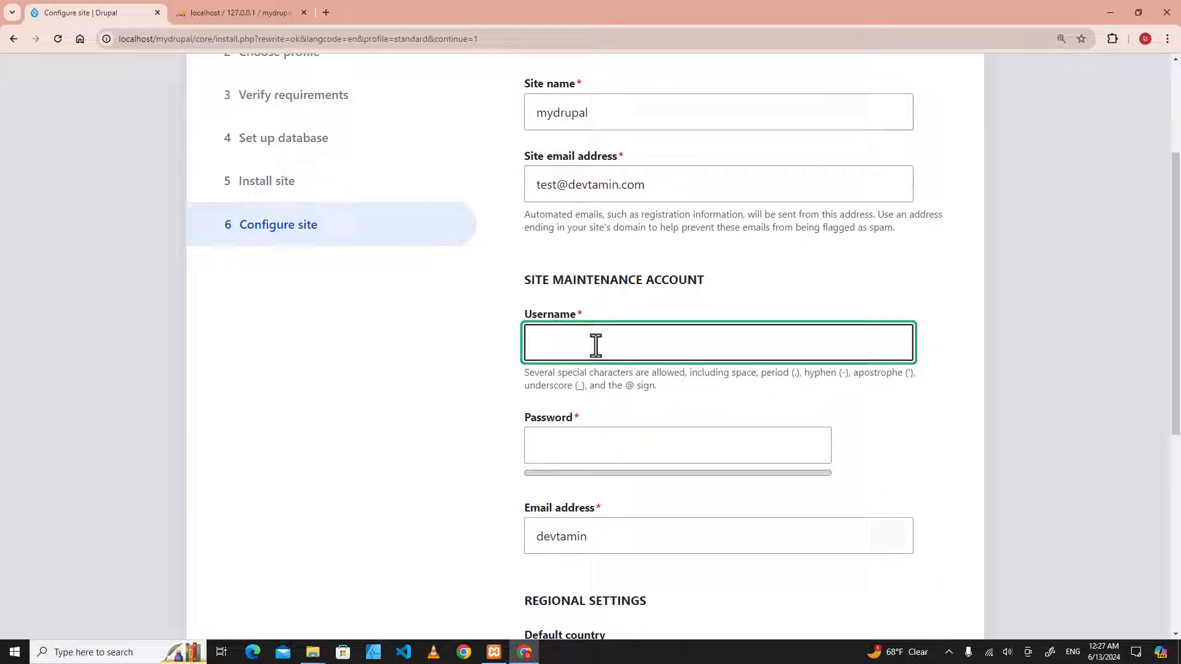
text(ad)
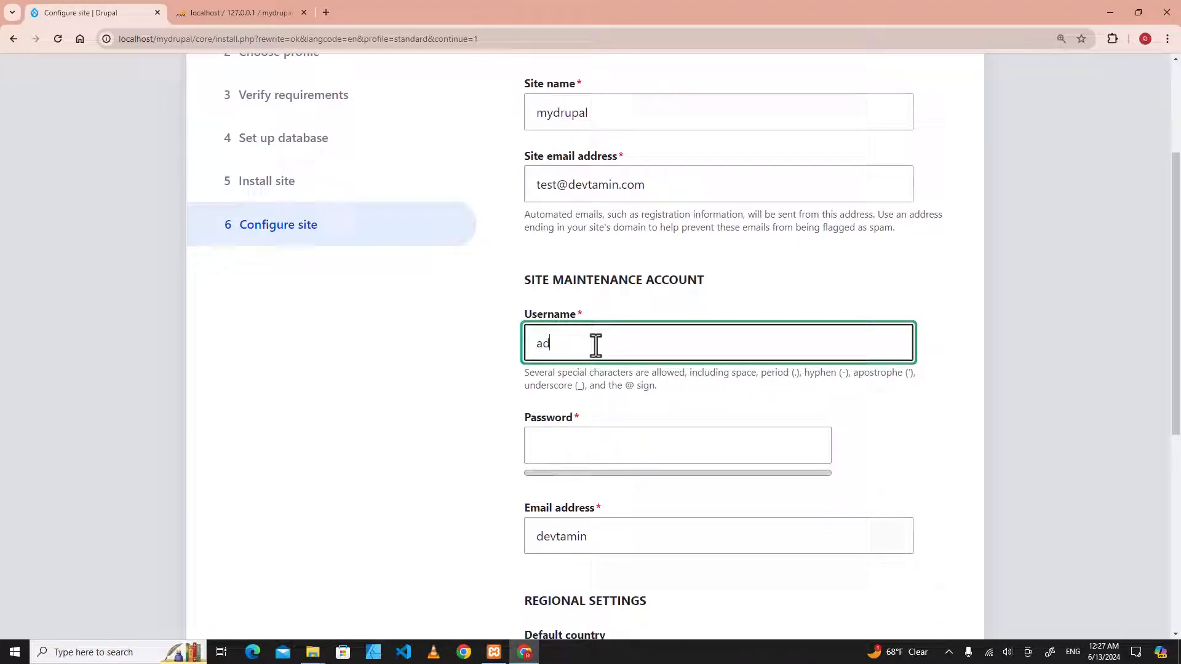
click(677, 444)
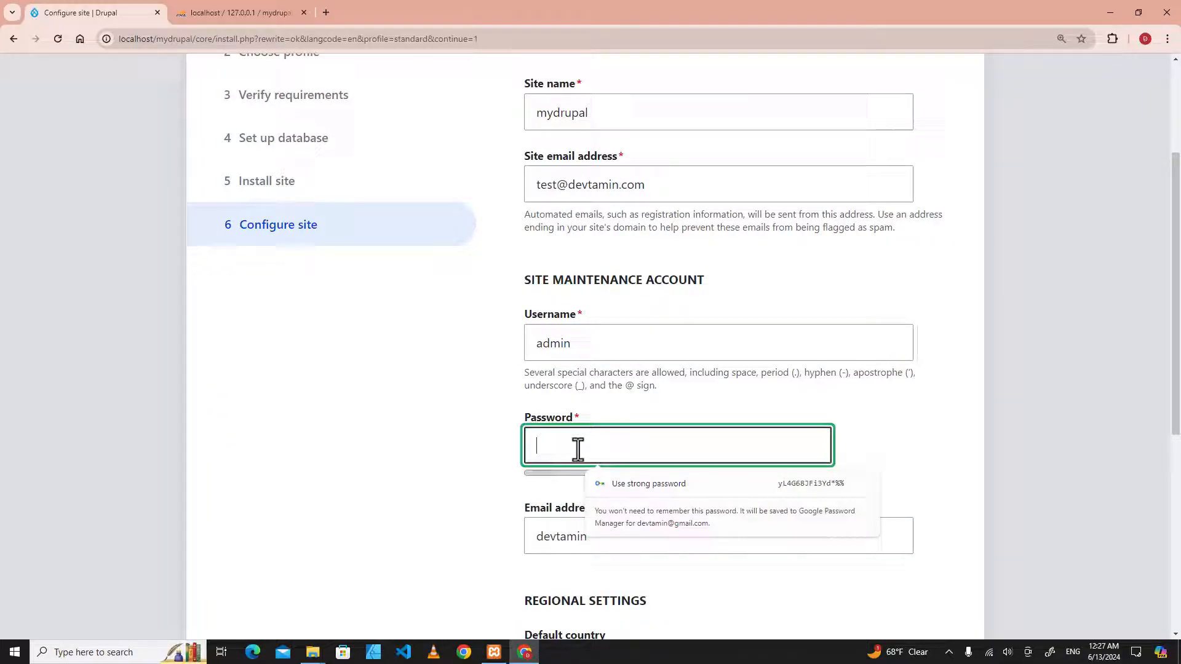
Step: Enter the admin password and confirm it with a matching entry
text(•)
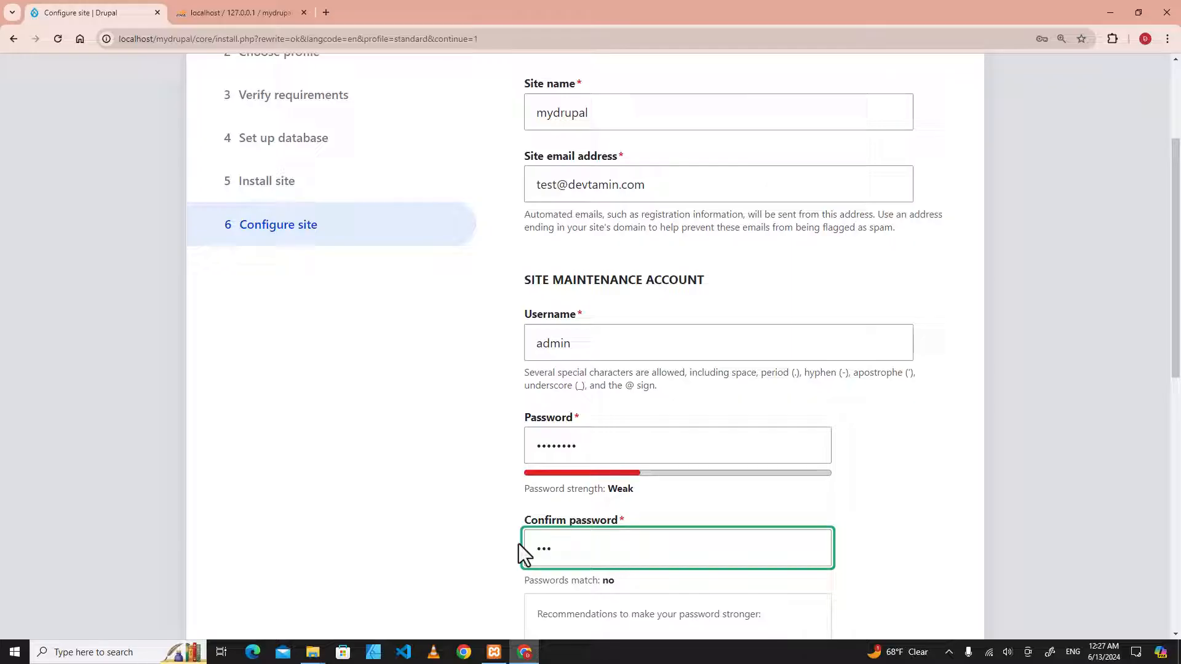
text(••••)
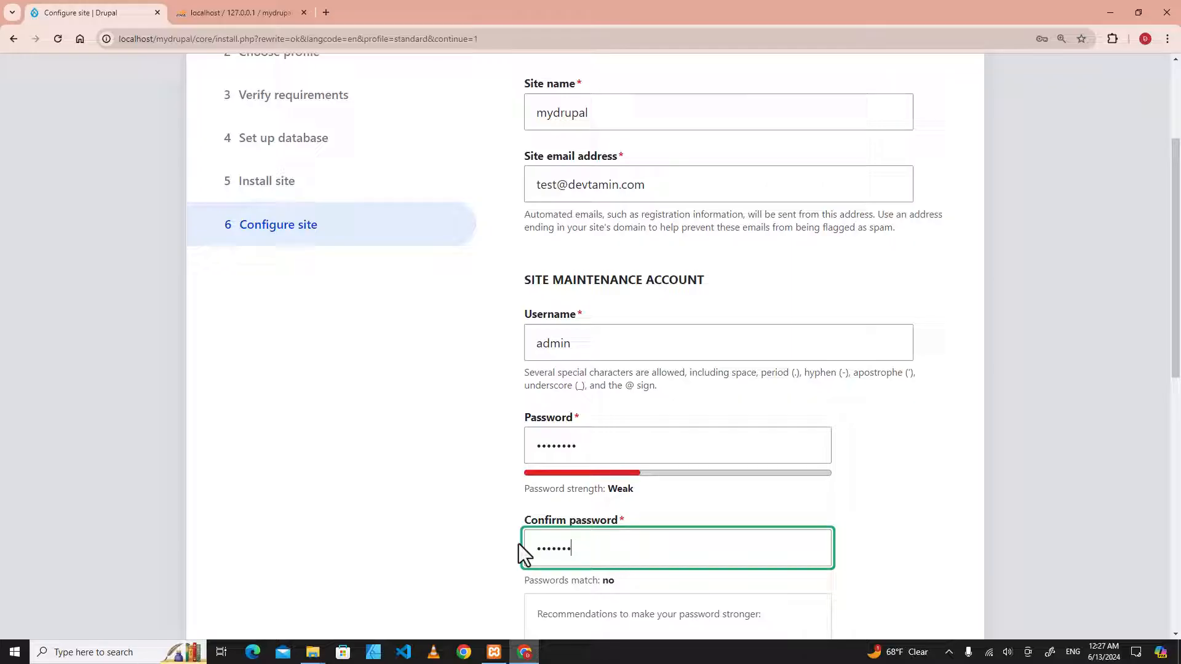
text(•)
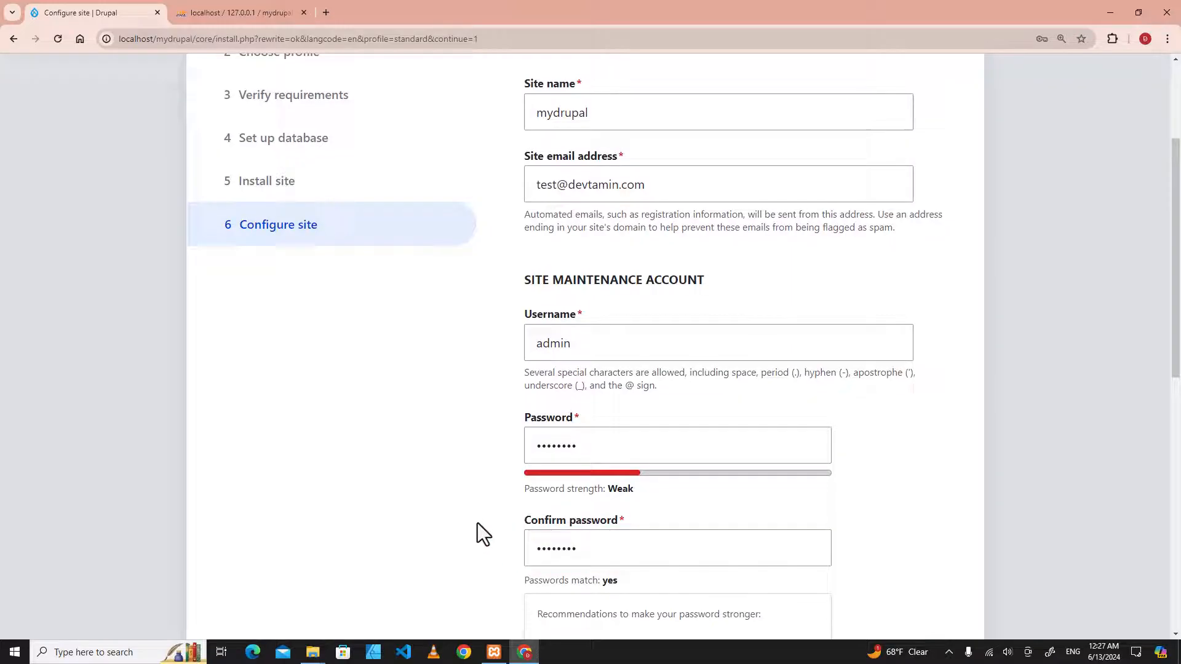
scroll(down, 3)
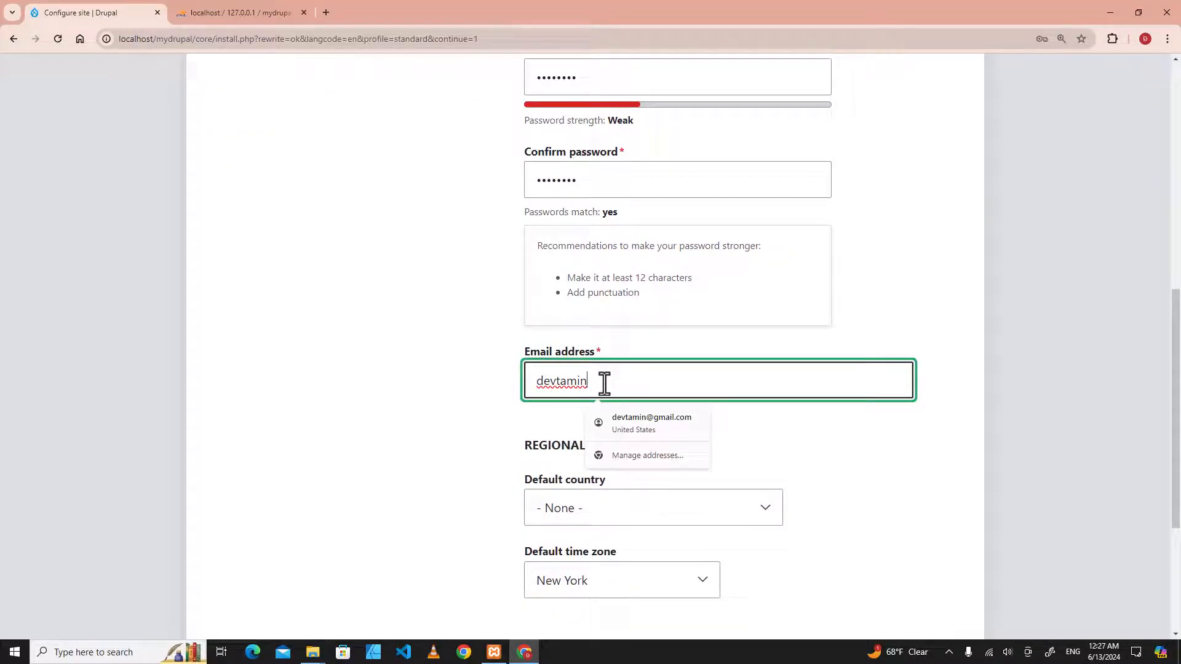
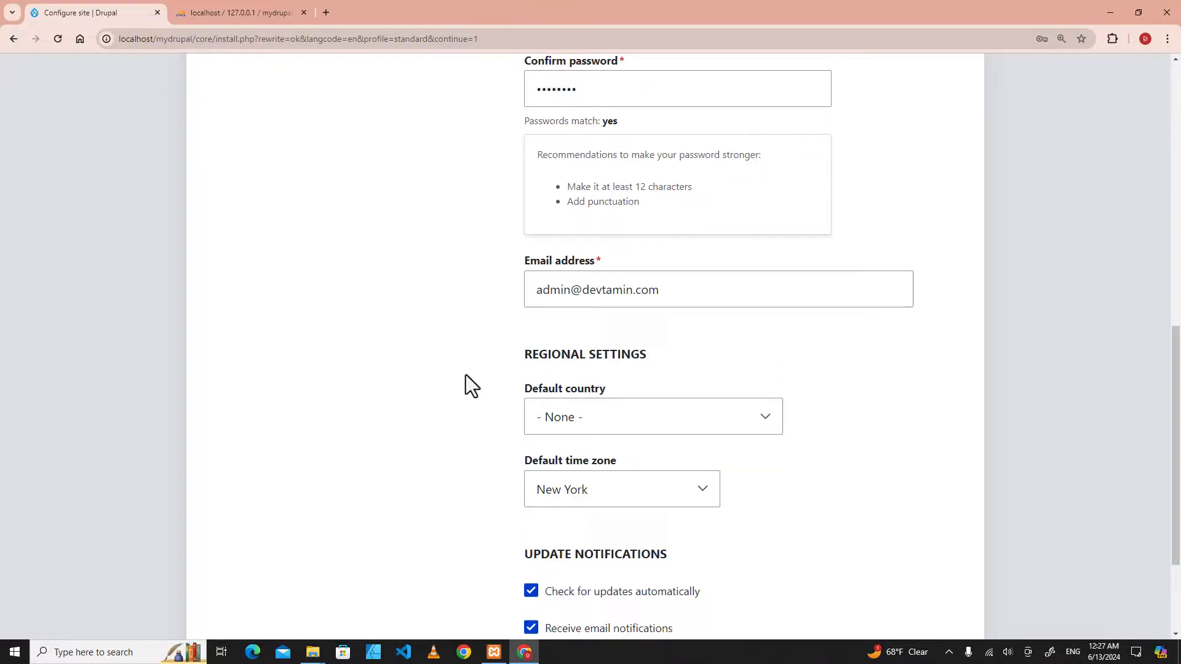
click(652, 417)
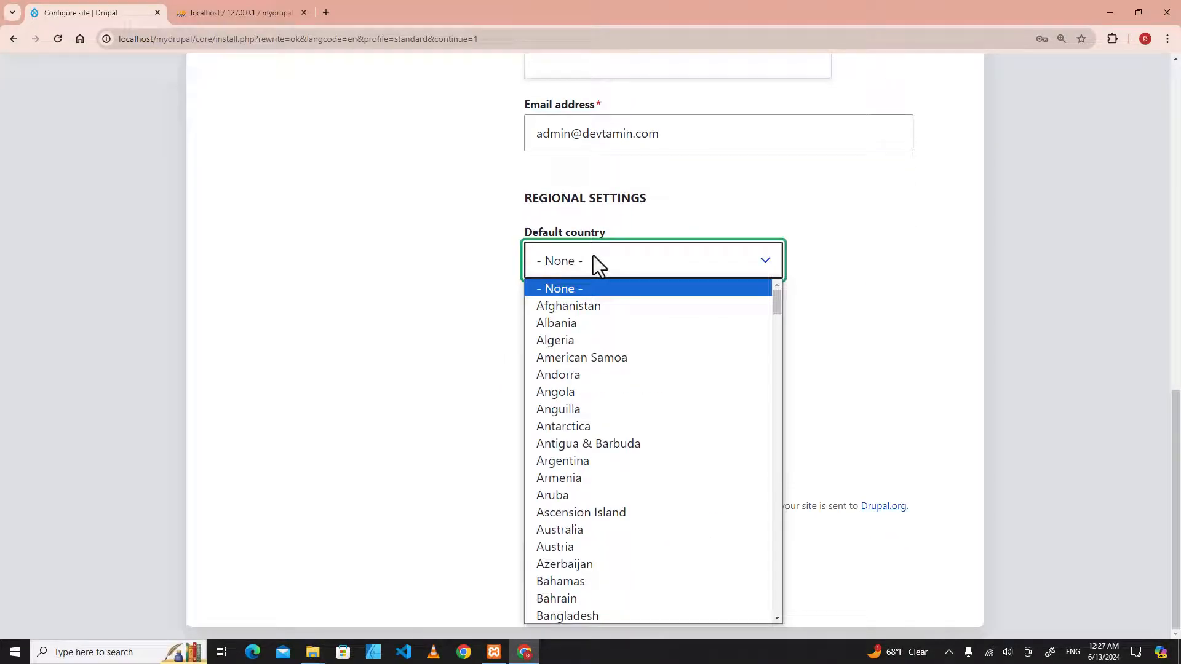
Step: Choose United States as default country and submit with Save and continue
scroll(down, 3)
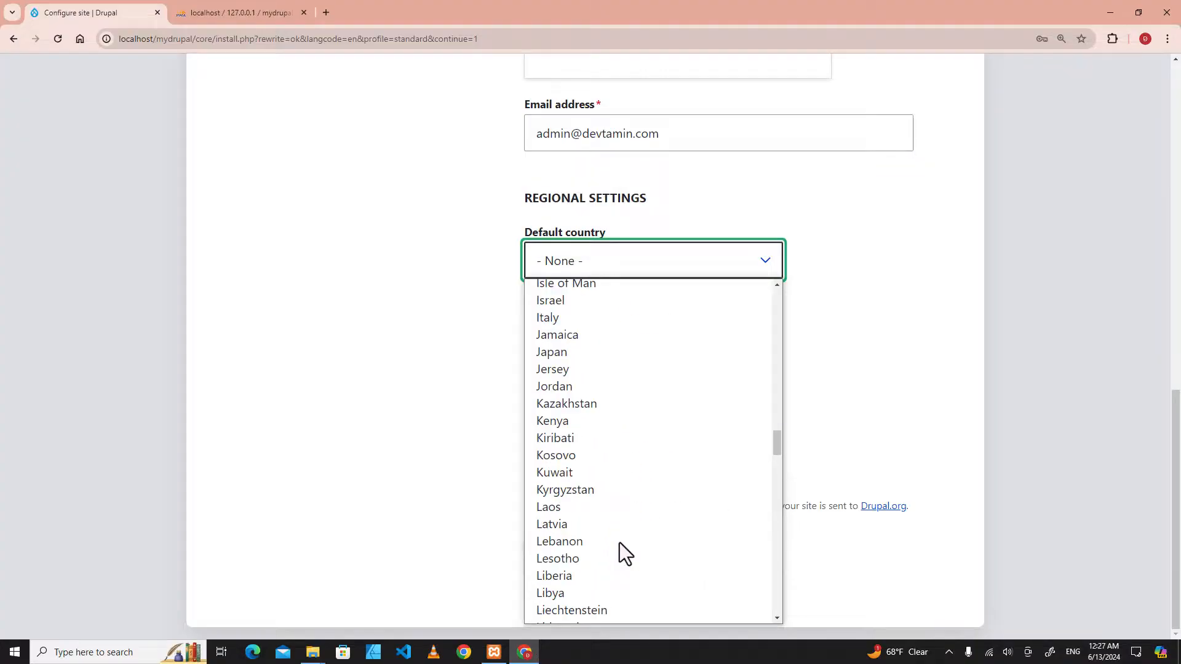
scroll(down, 3)
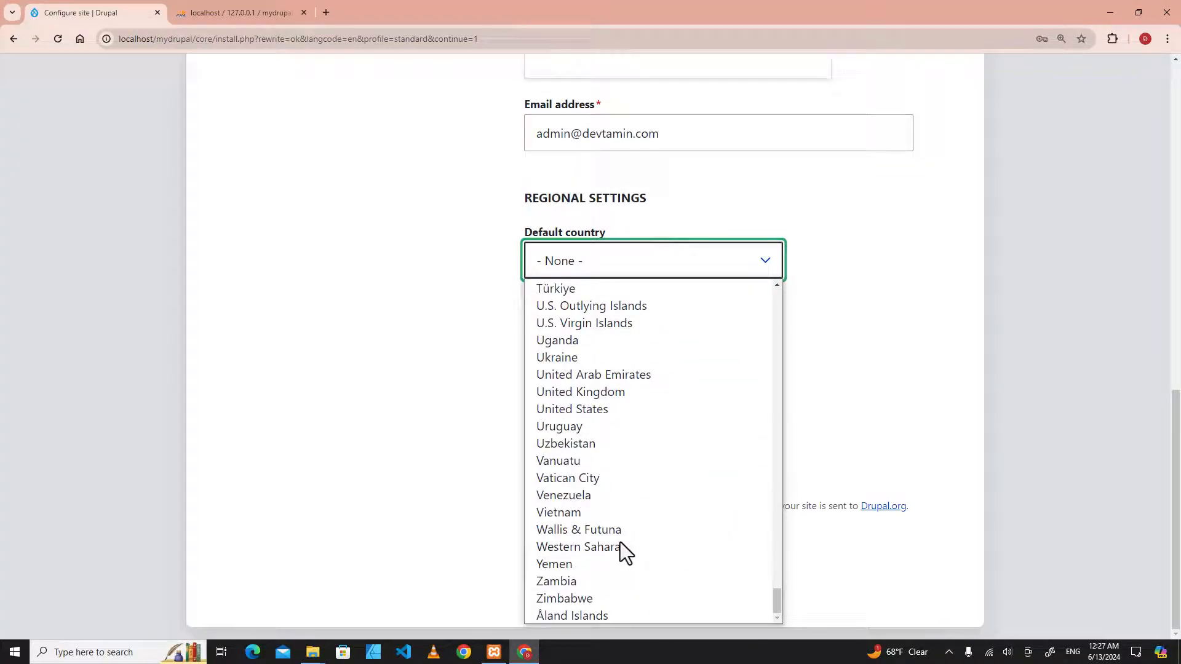
click(591, 306)
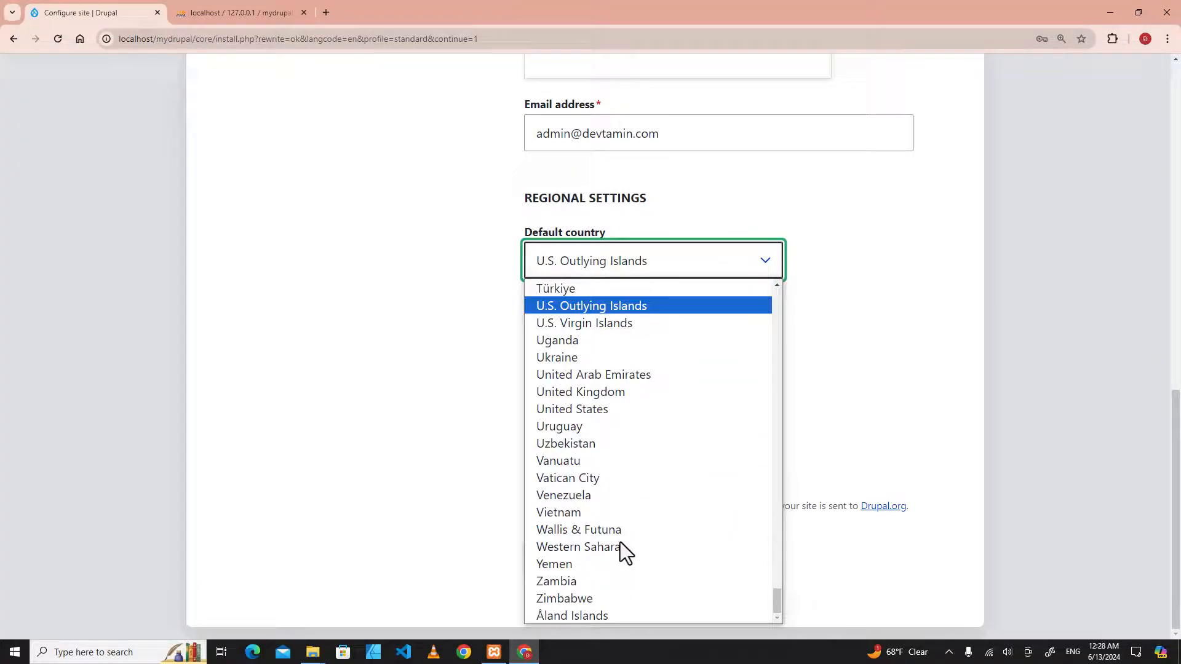
click(571, 408)
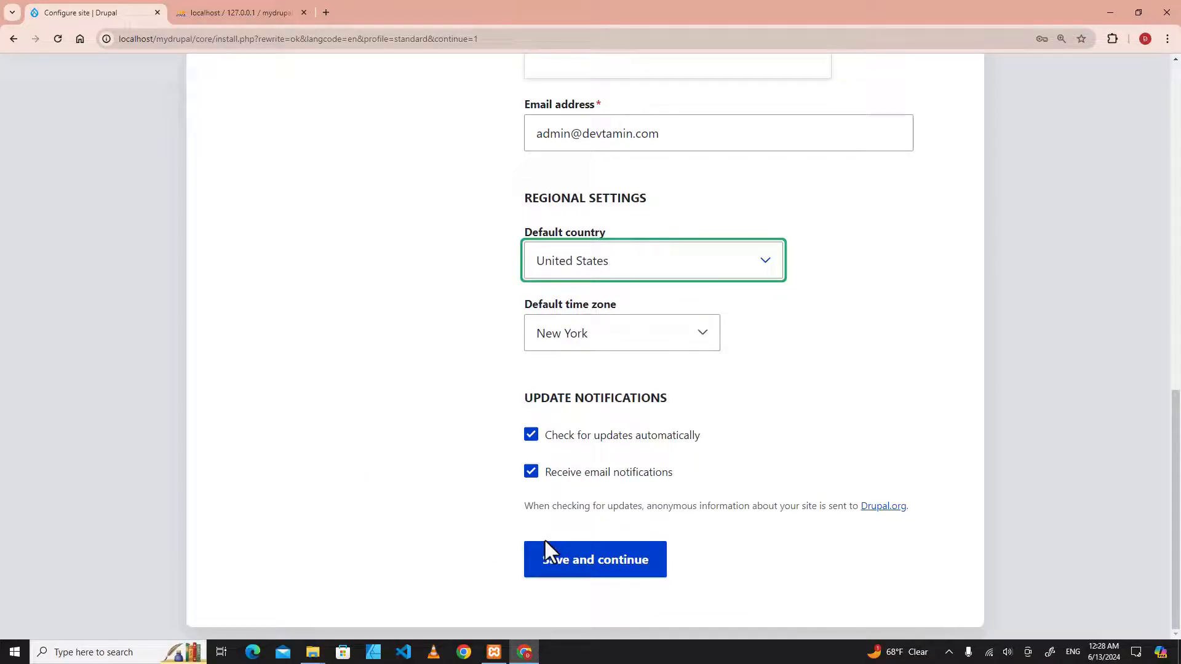
click(595, 559)
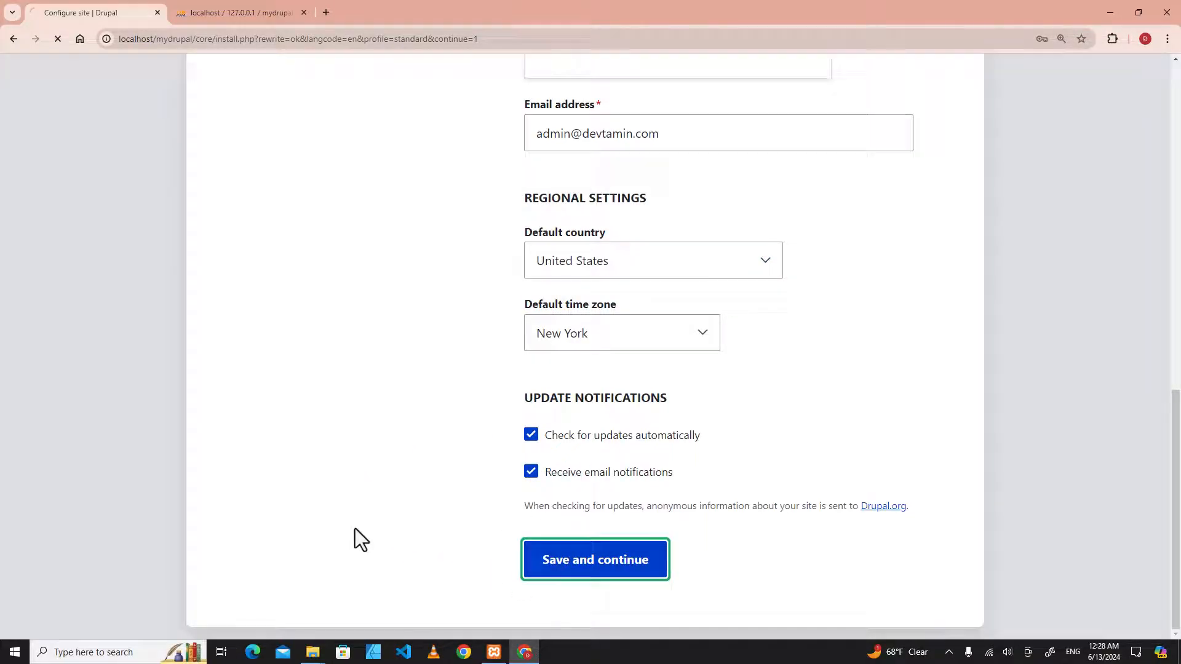
click(594, 559)
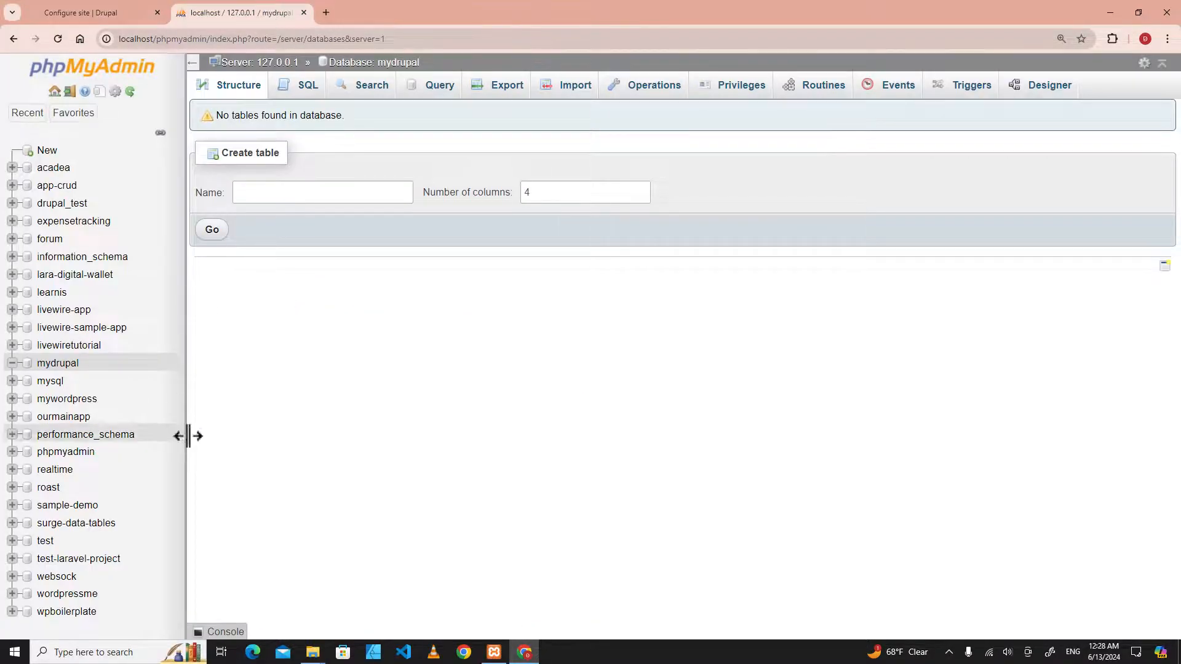
Step: Refresh the mydrupal database to list Drupal's tables like batch, config and node
click(58, 363)
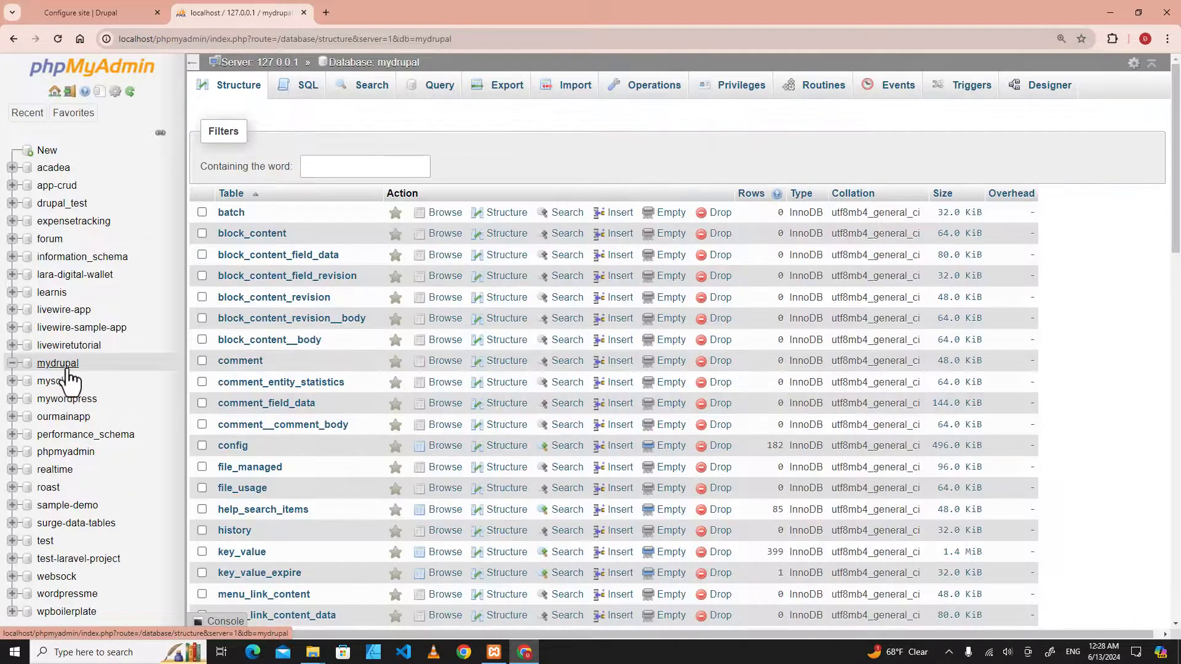
scroll(down, 3)
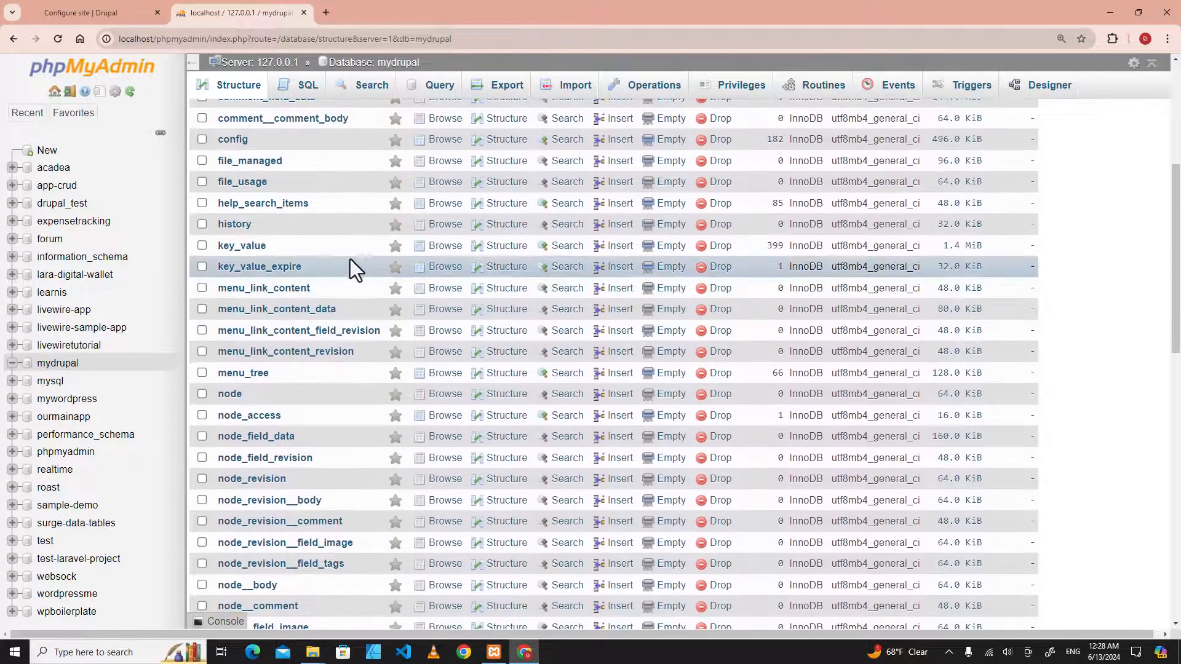
mouse_move(439, 217)
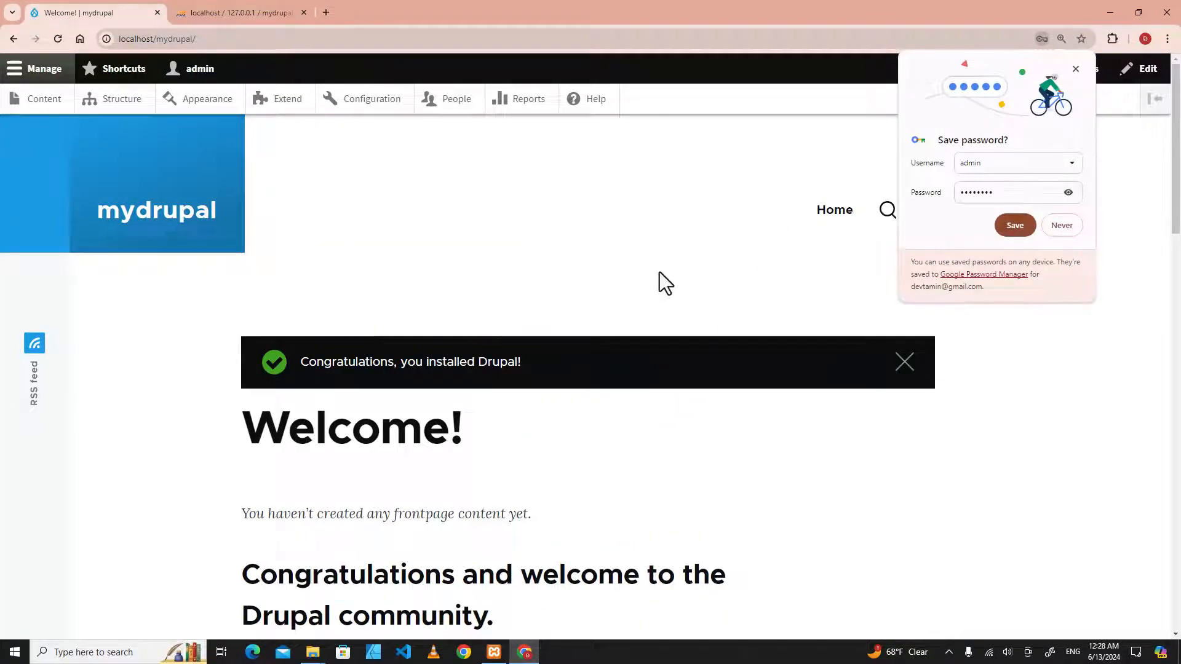
Step: Log the admin out via the toolbar's admin menu, leaving the anonymous home page
scroll(down, 3)
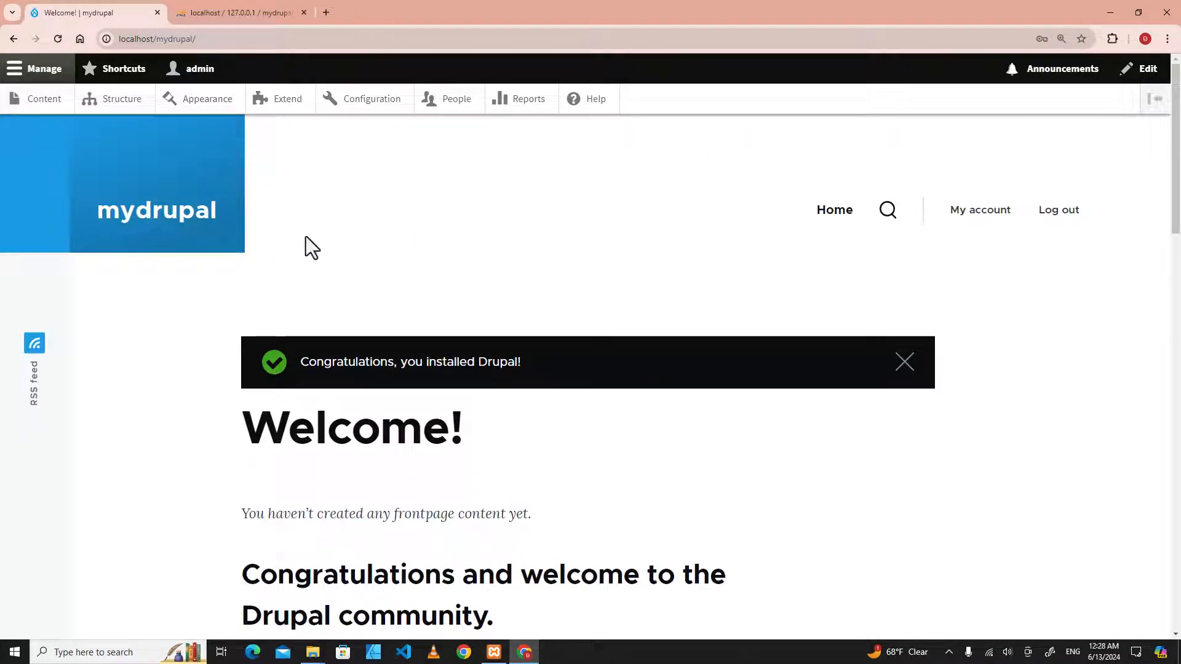
mouse_move(428, 227)
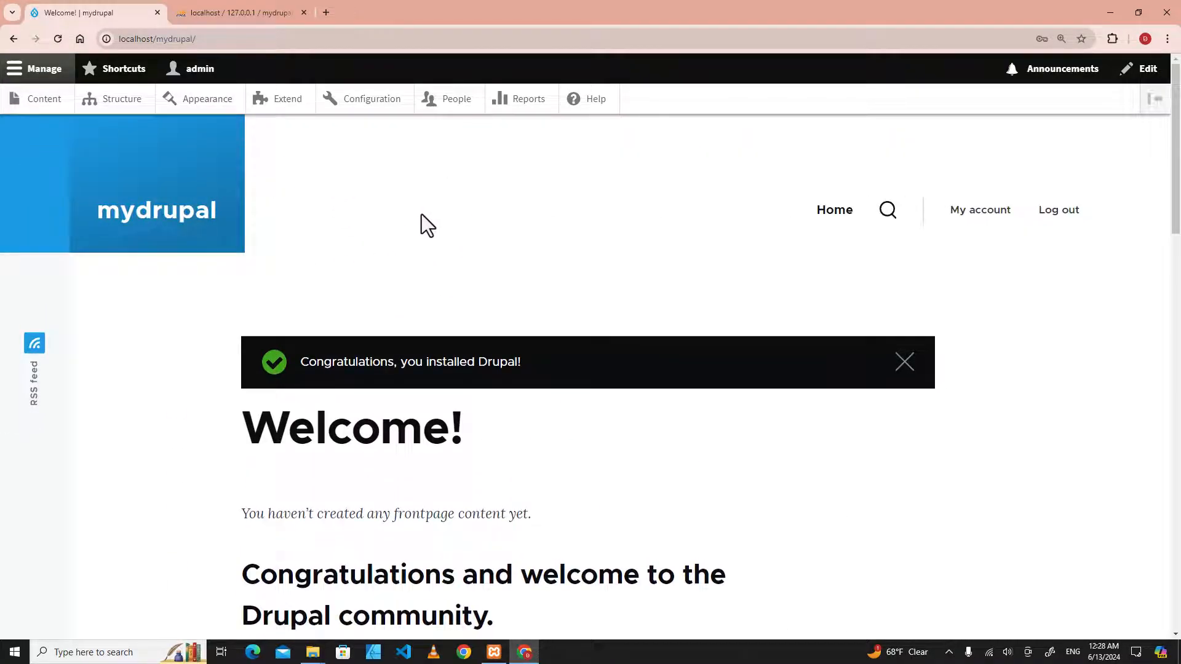
click(199, 69)
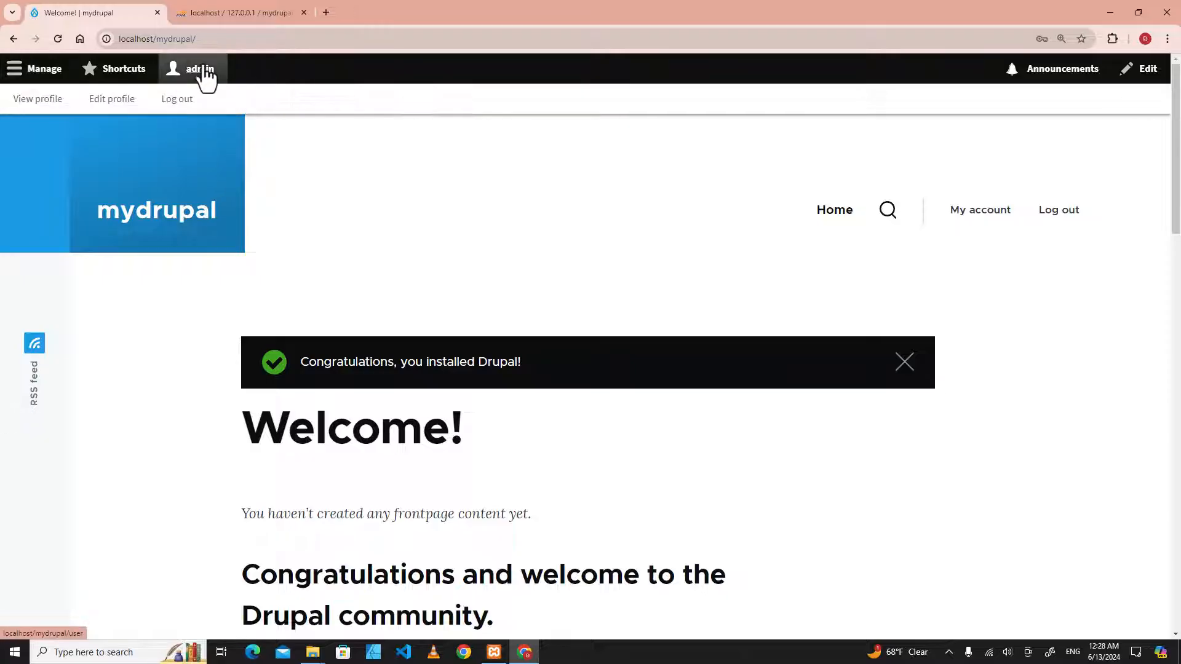
click(177, 99)
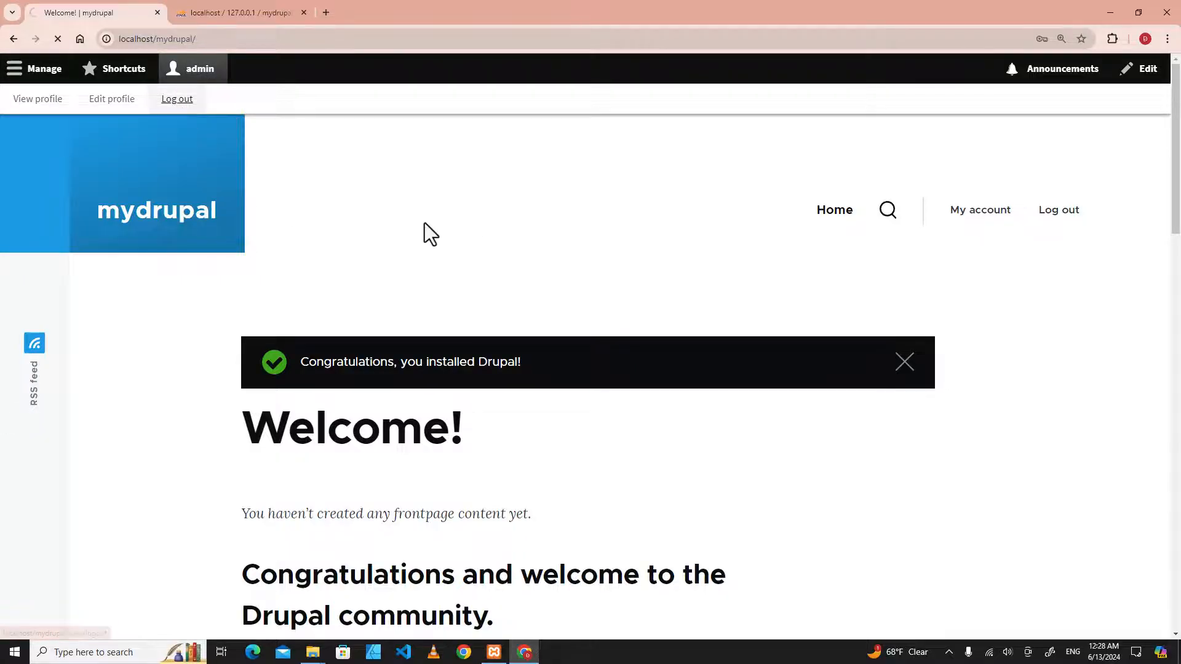
scroll(down, 3)
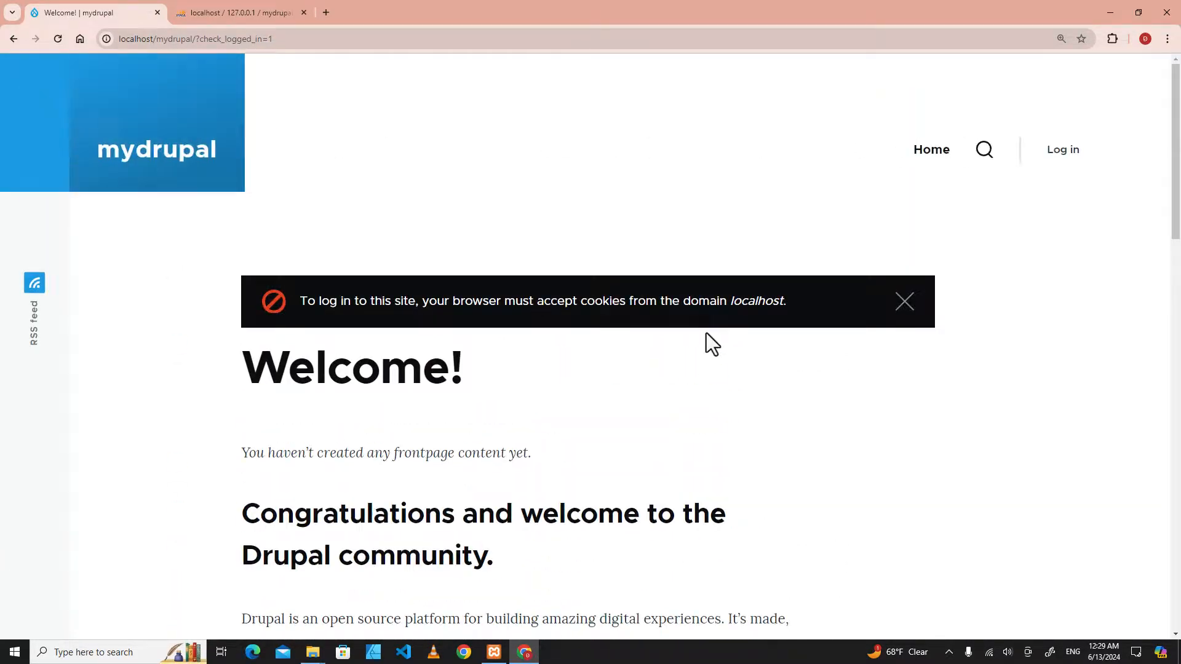
Step: Go to the site's login page and enter username admin
click(931, 149)
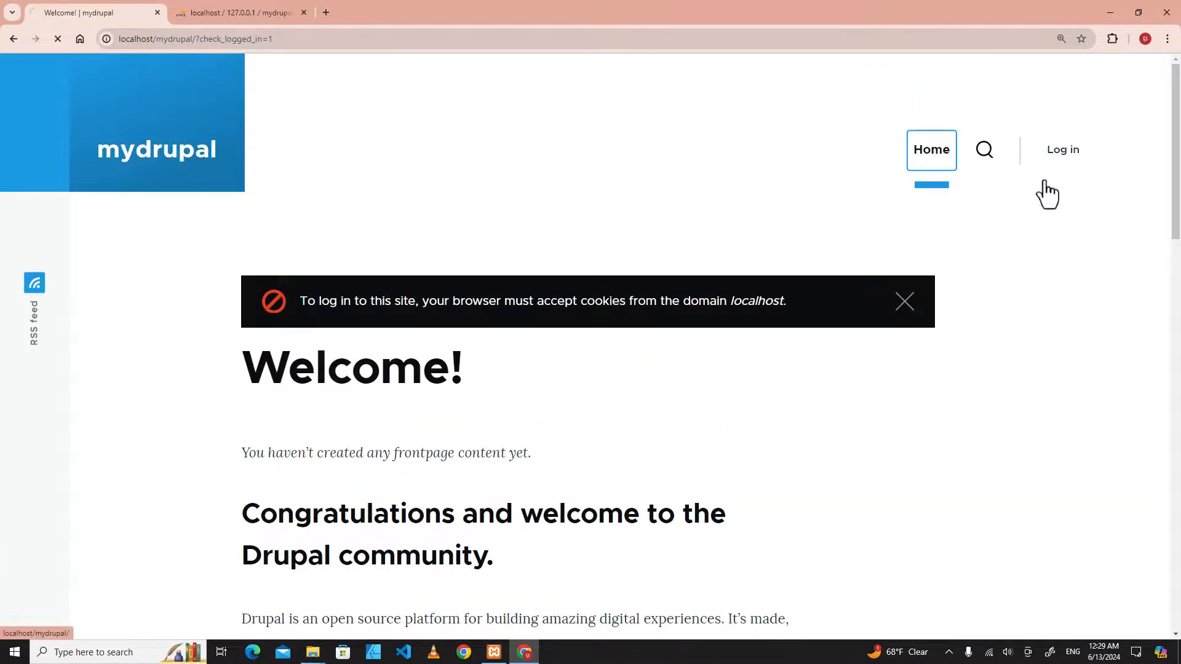
click(1063, 149)
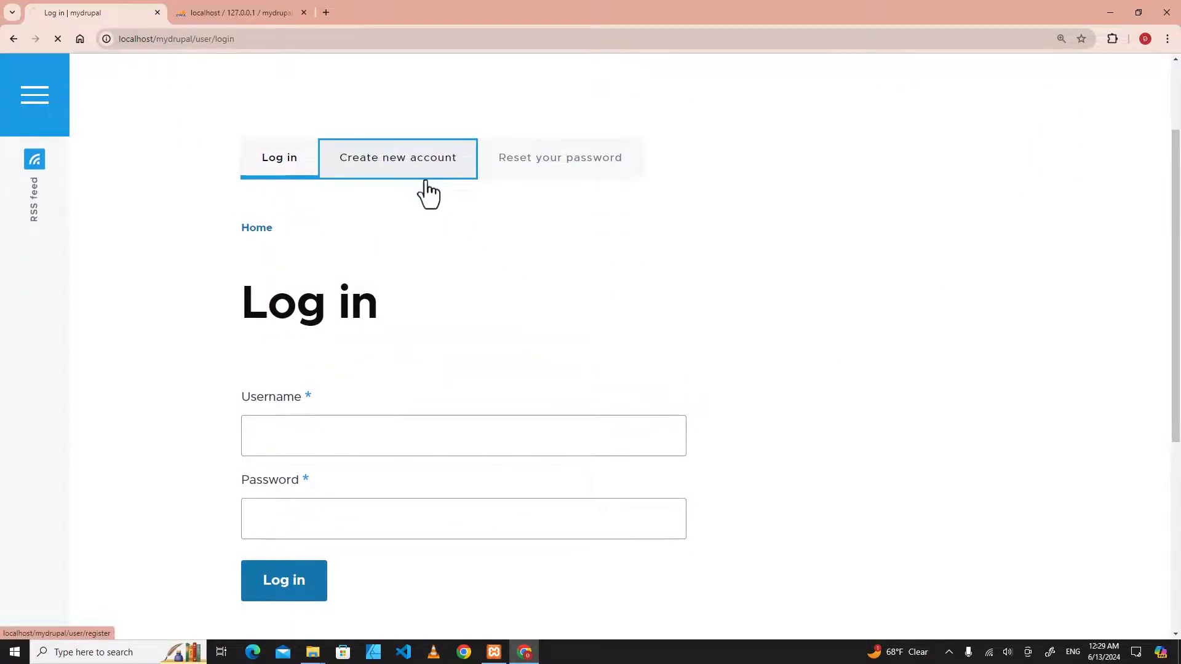
click(397, 158)
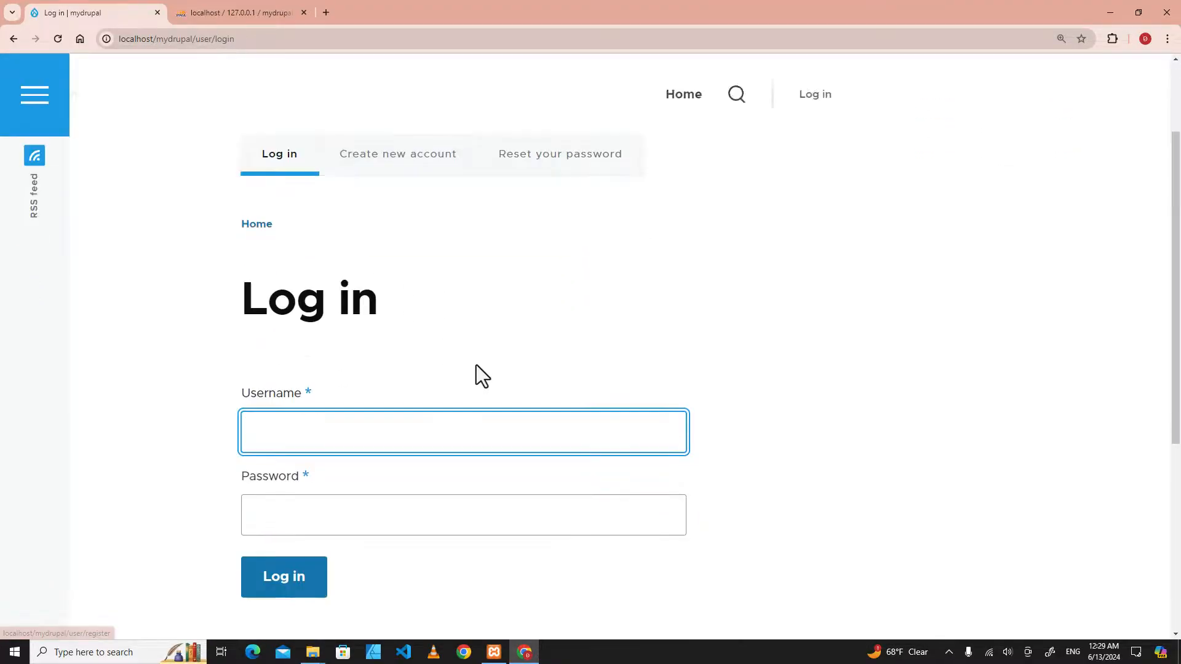
text(admin)
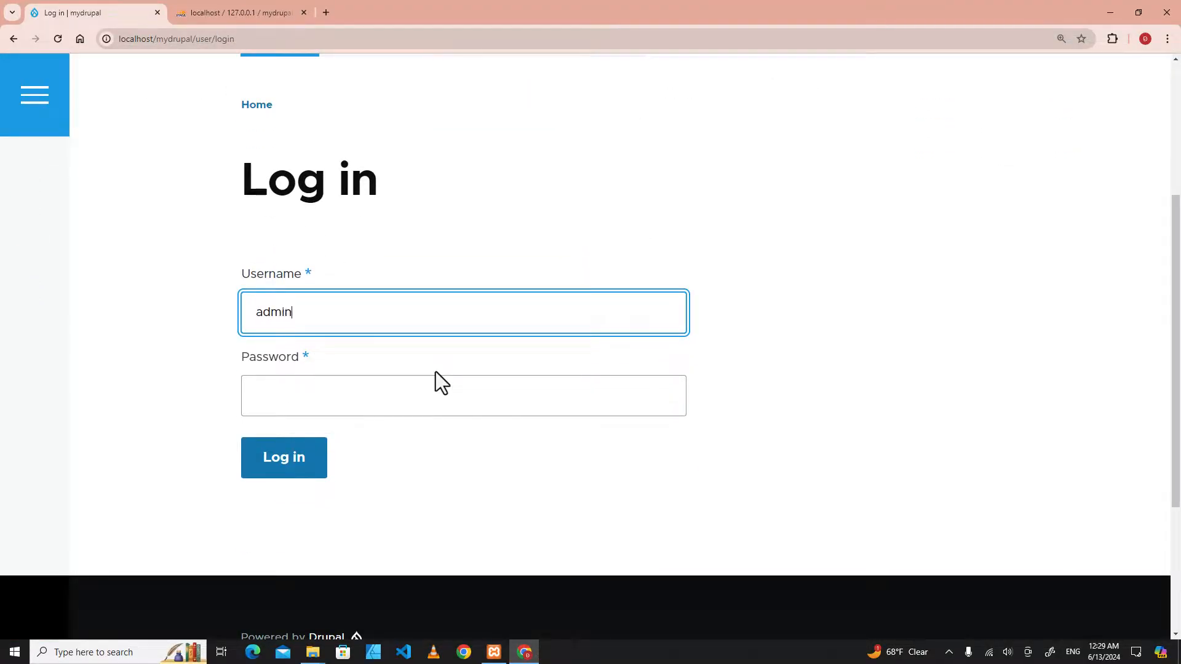
Step: Enter the password and log in, landing on the admin profile page
click(464, 395)
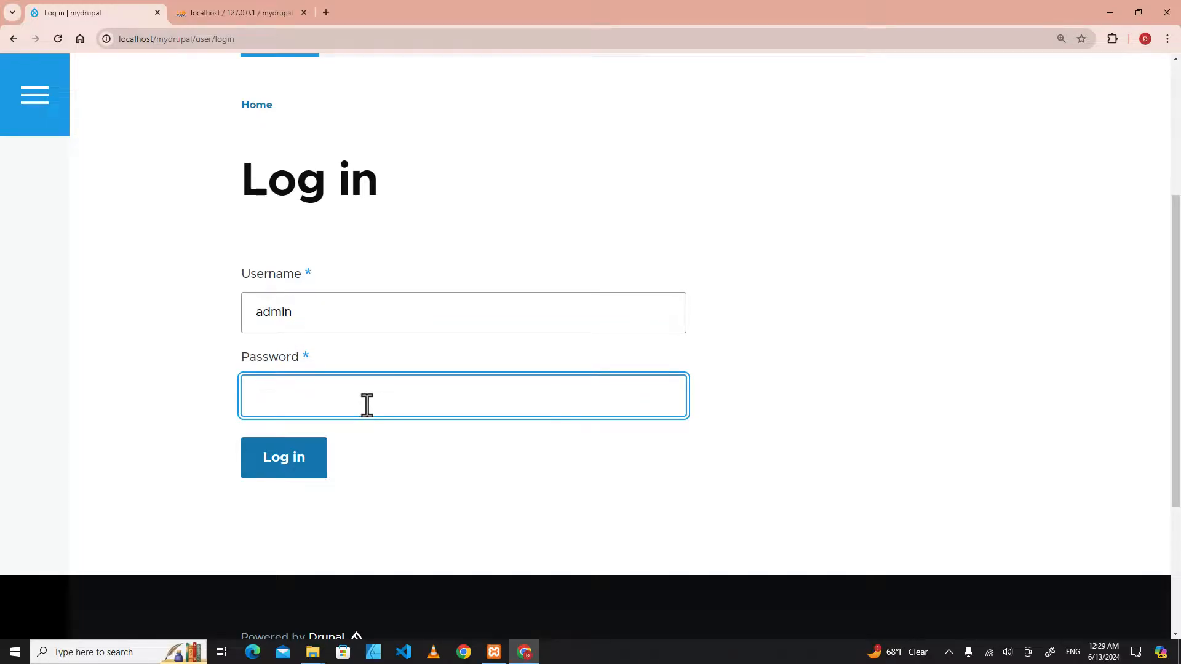
text(•••)
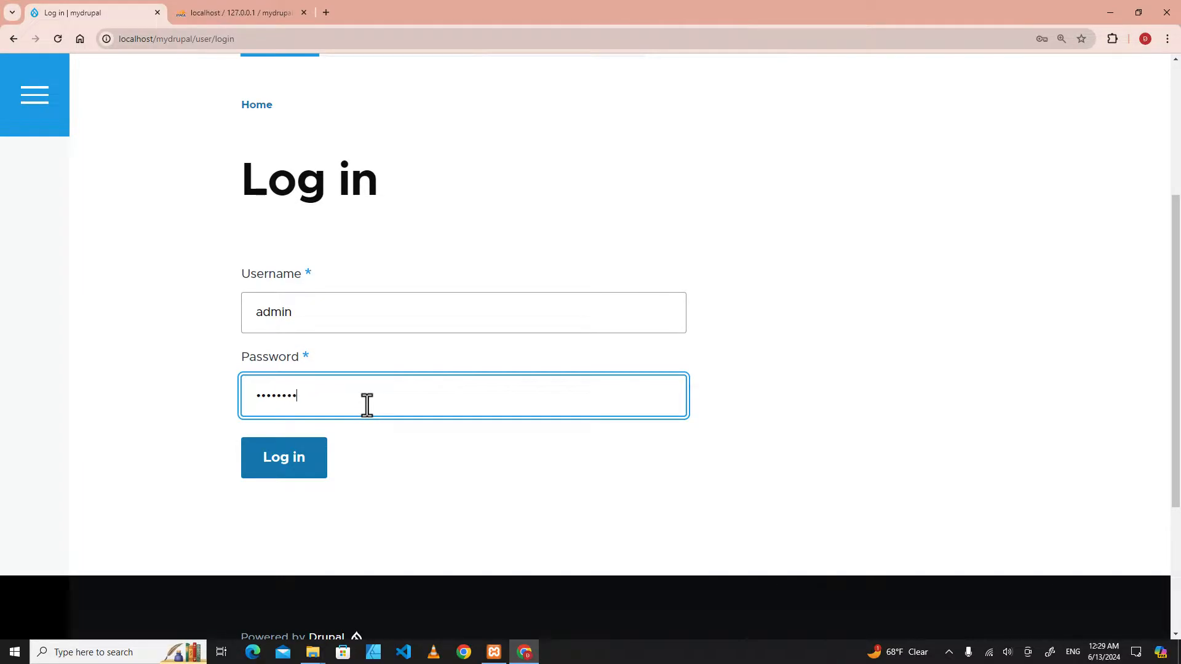
click(284, 457)
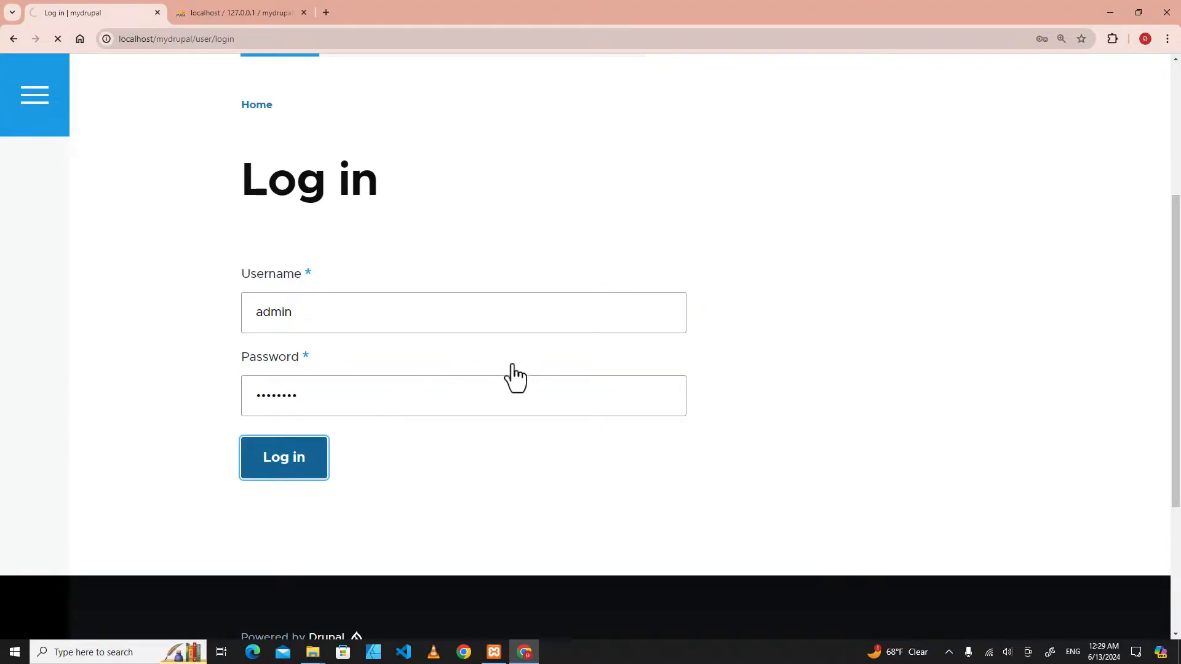
click(284, 458)
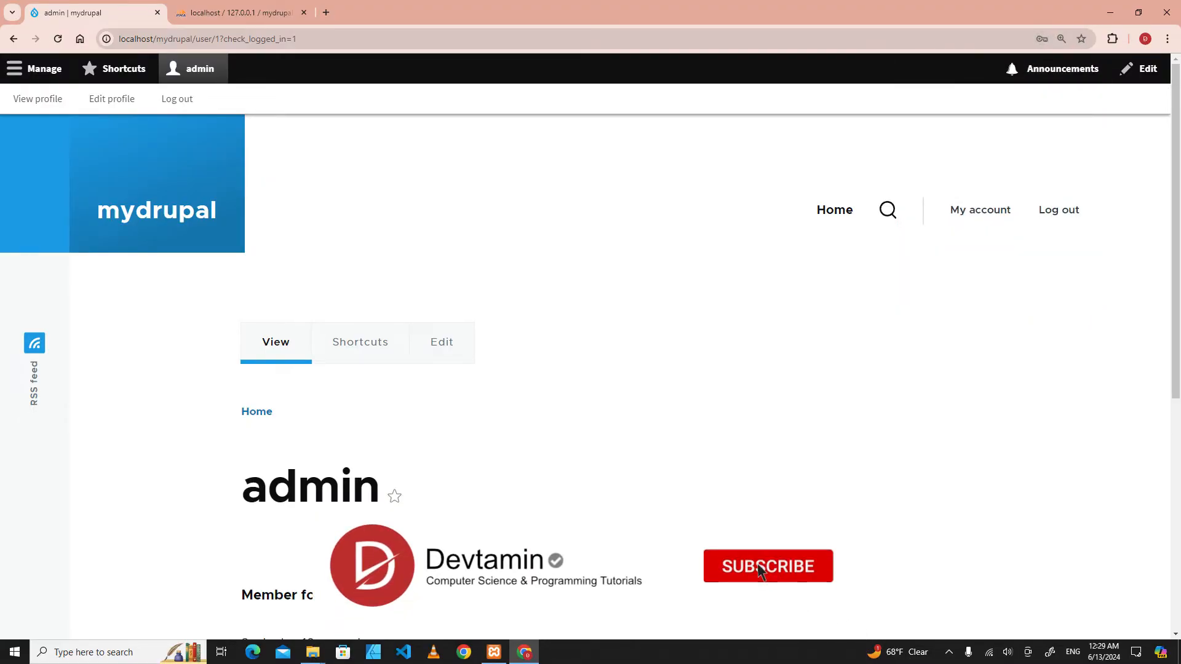
click(766, 566)
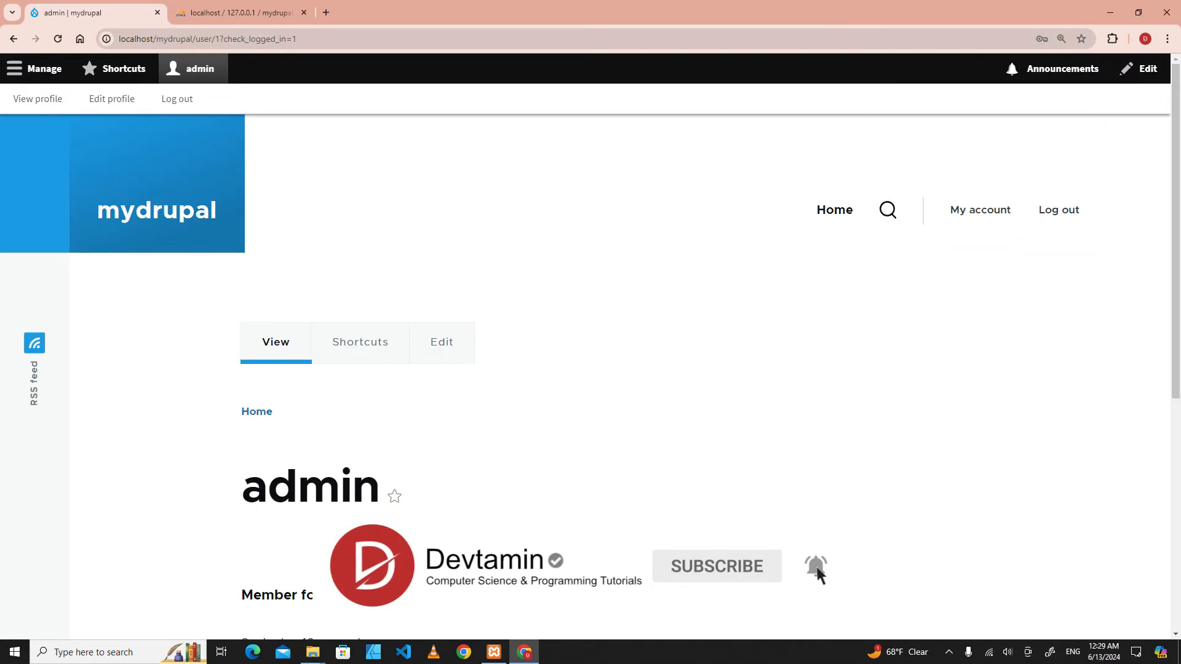